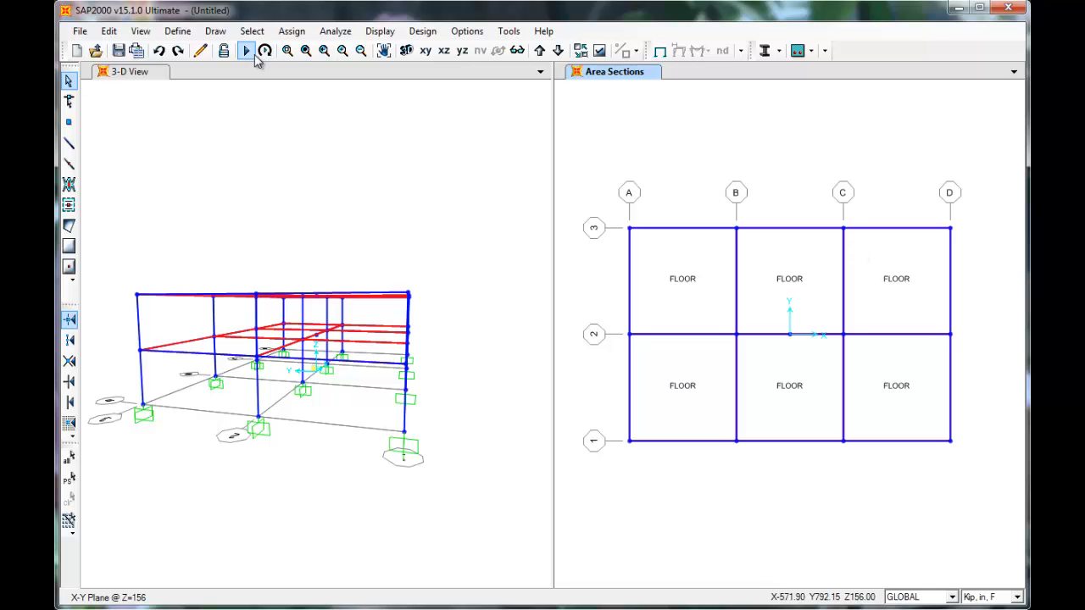
pyautogui.moveTo(247, 51)
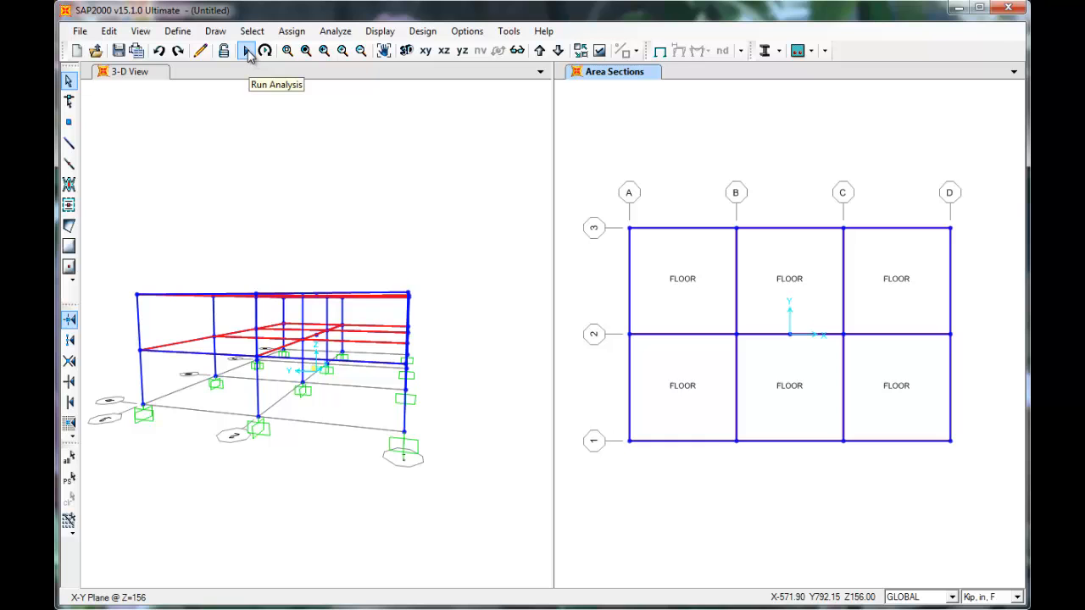
pyautogui.moveTo(335, 30)
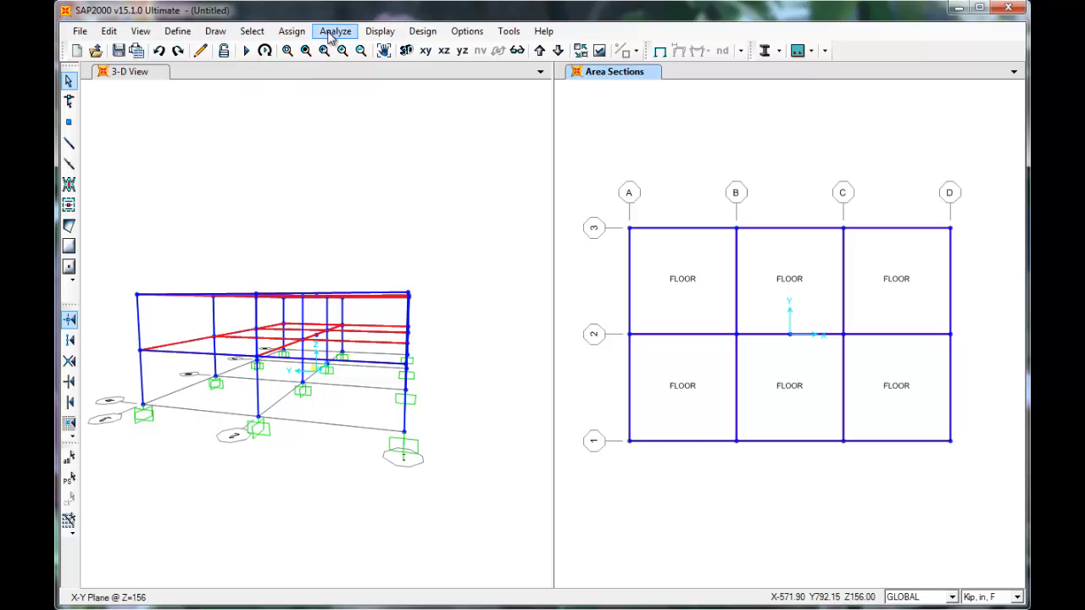
# Run the analysis now for all load cases set to run
pyautogui.click(336, 31)
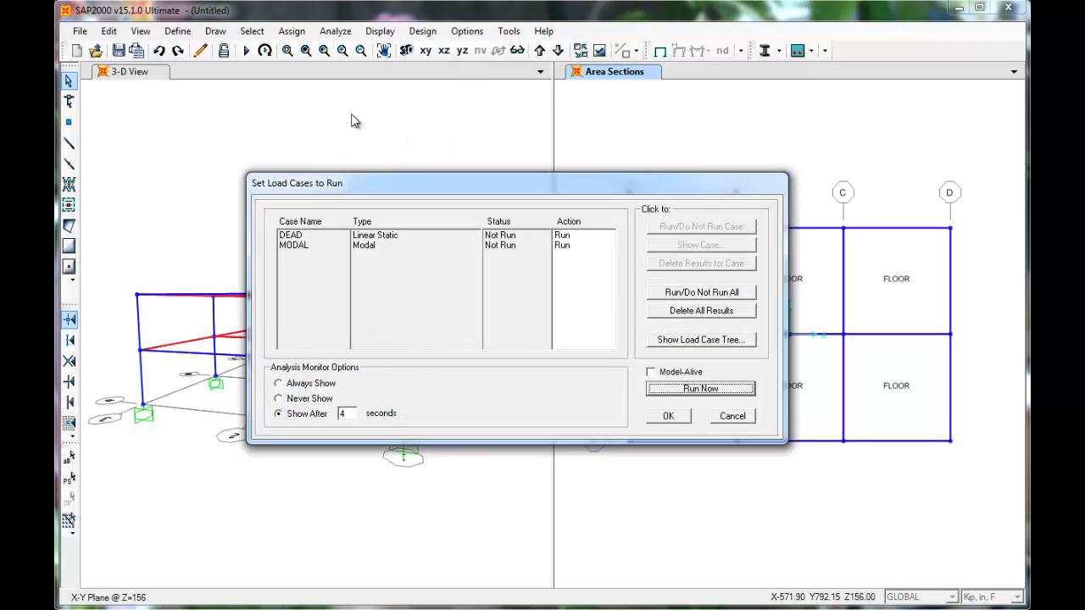
pyautogui.moveTo(715, 400)
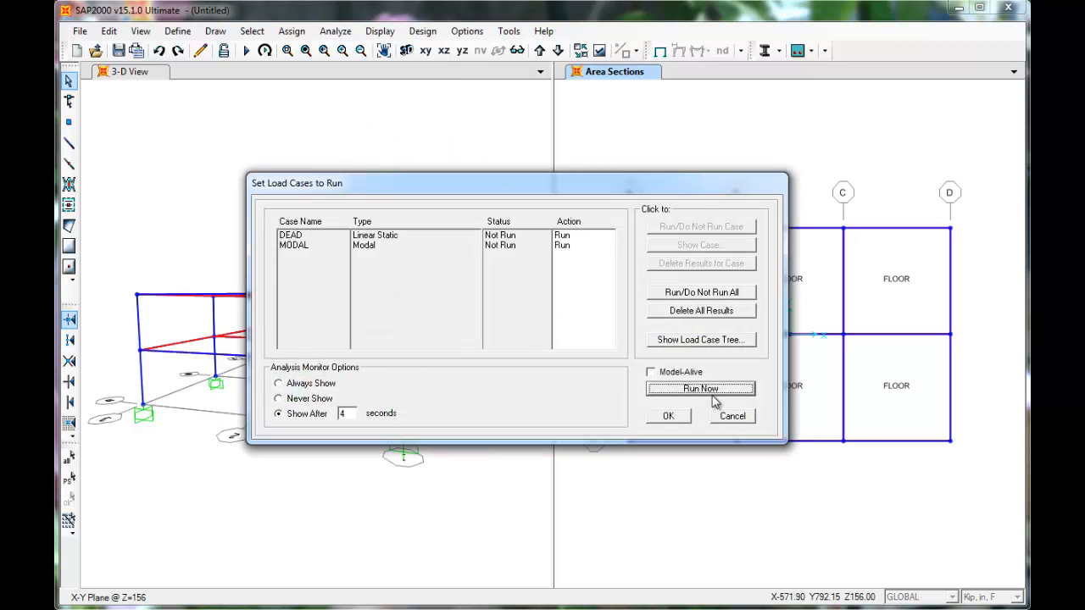
pyautogui.moveTo(602, 258)
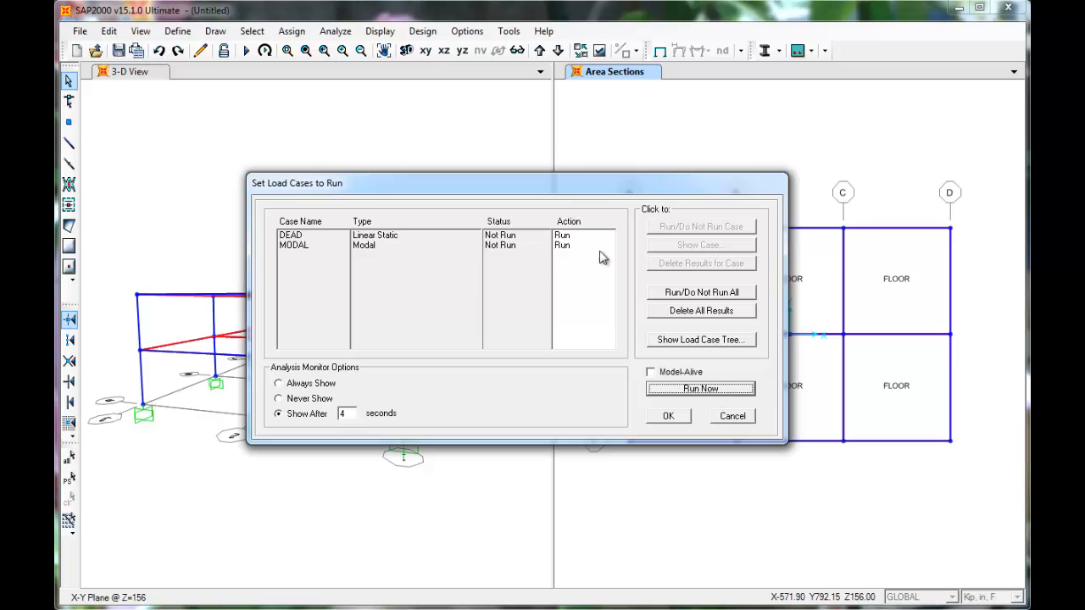
pyautogui.moveTo(590, 258)
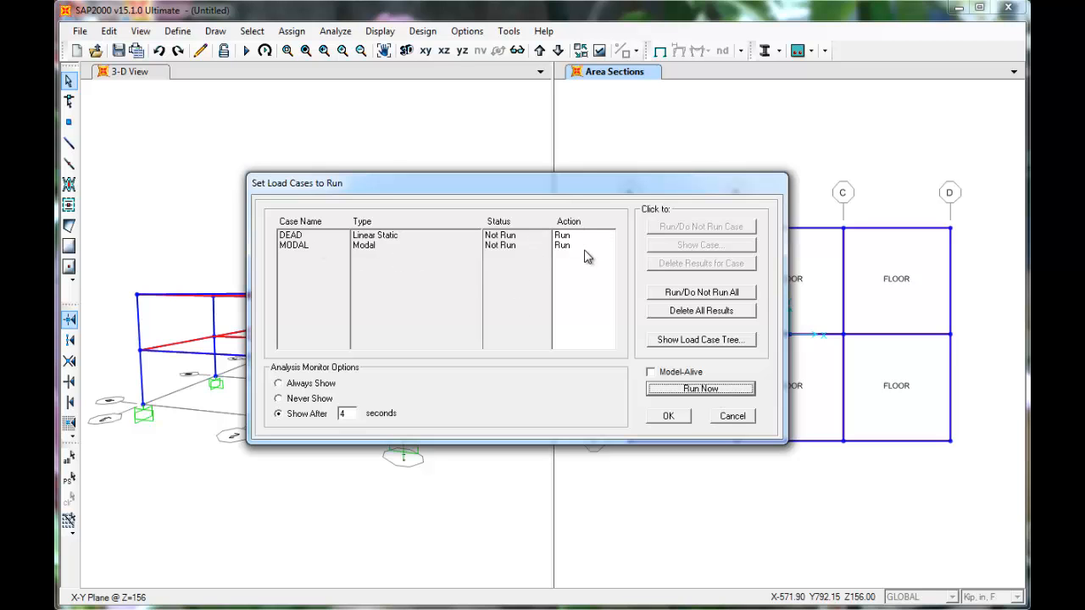
pyautogui.moveTo(685, 373)
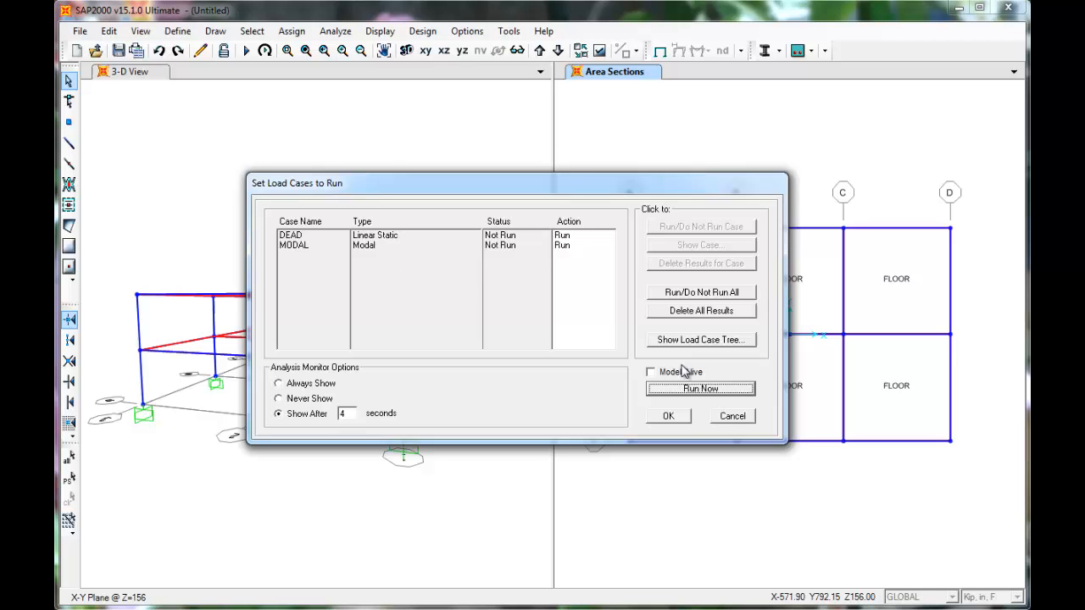
pyautogui.moveTo(709, 399)
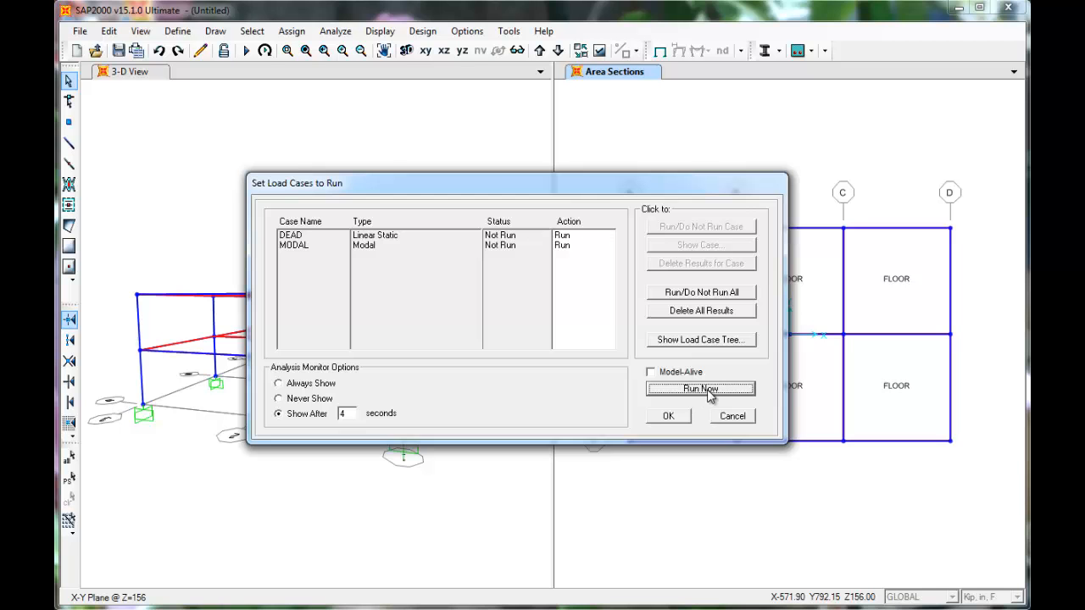
pyautogui.click(700, 388)
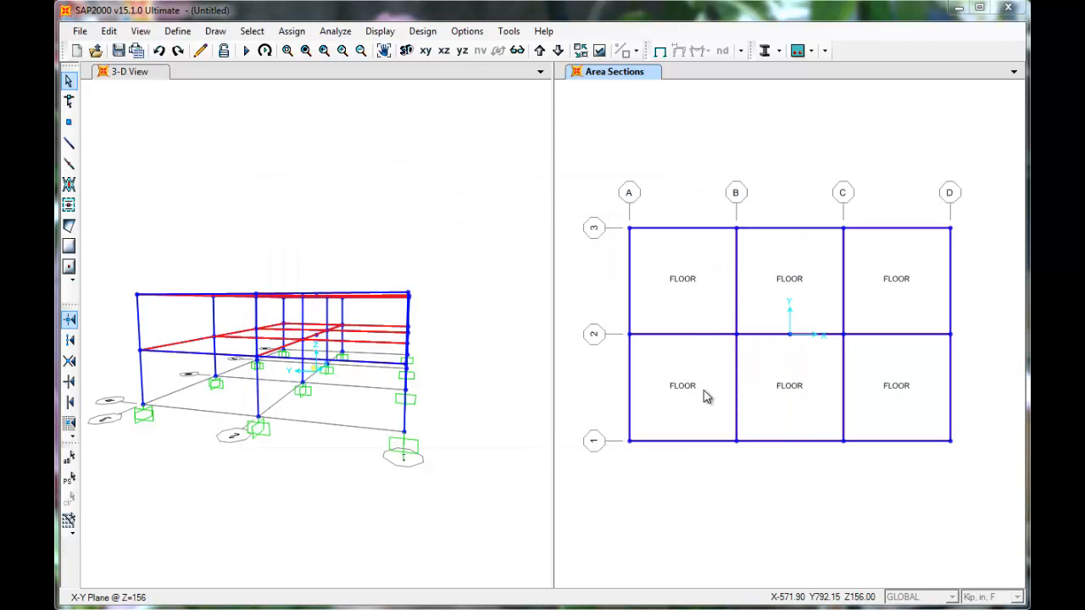
# Save the model file as BUILDING 3D3 so the analysis proceeds
pyautogui.click(118, 51)
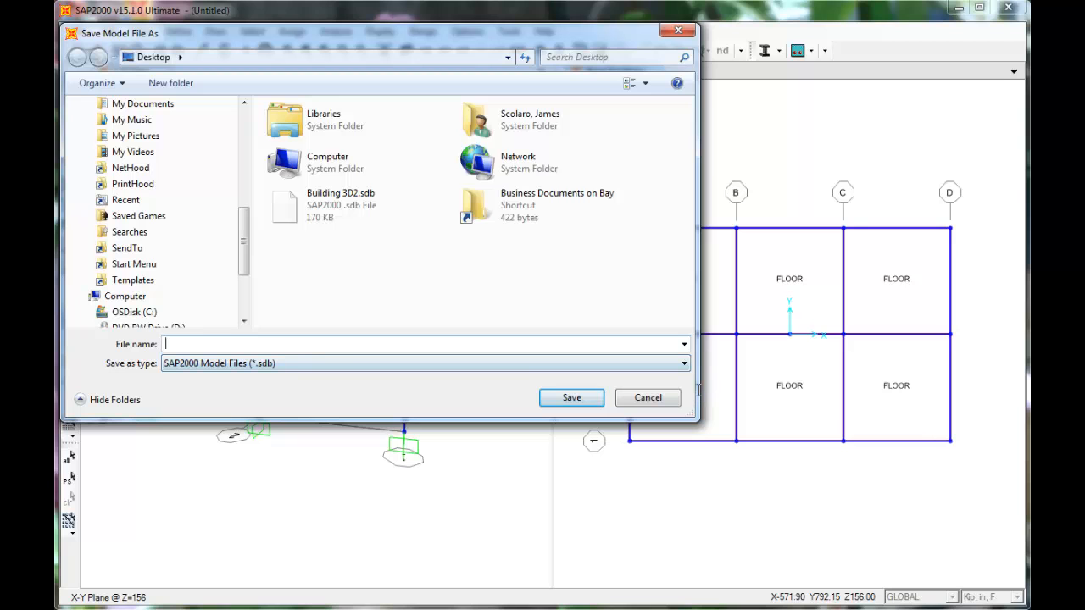
pyautogui.write('b')
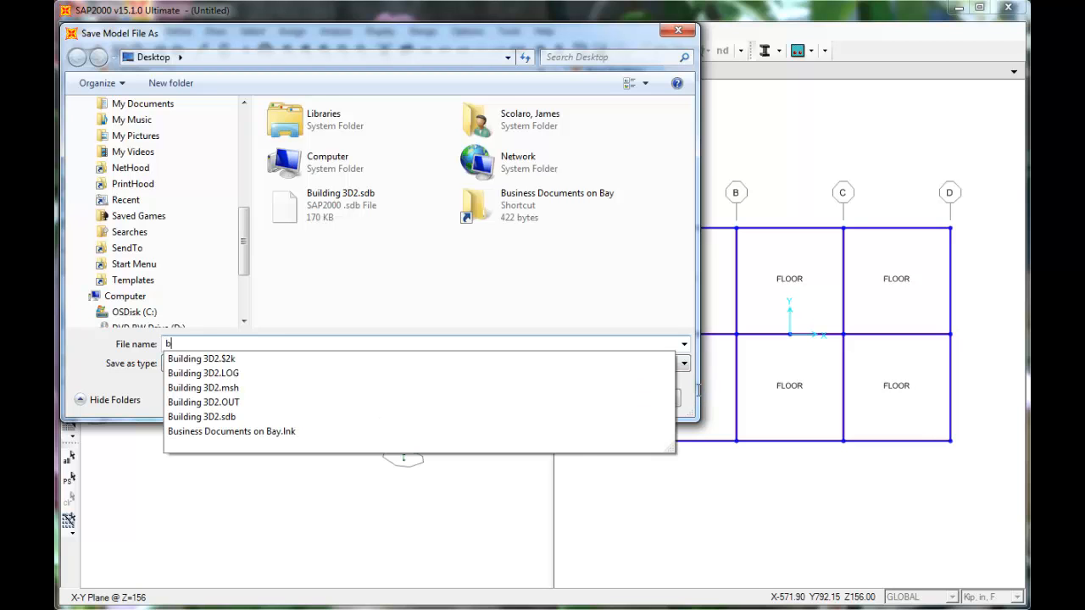
pyautogui.write('UILDING')
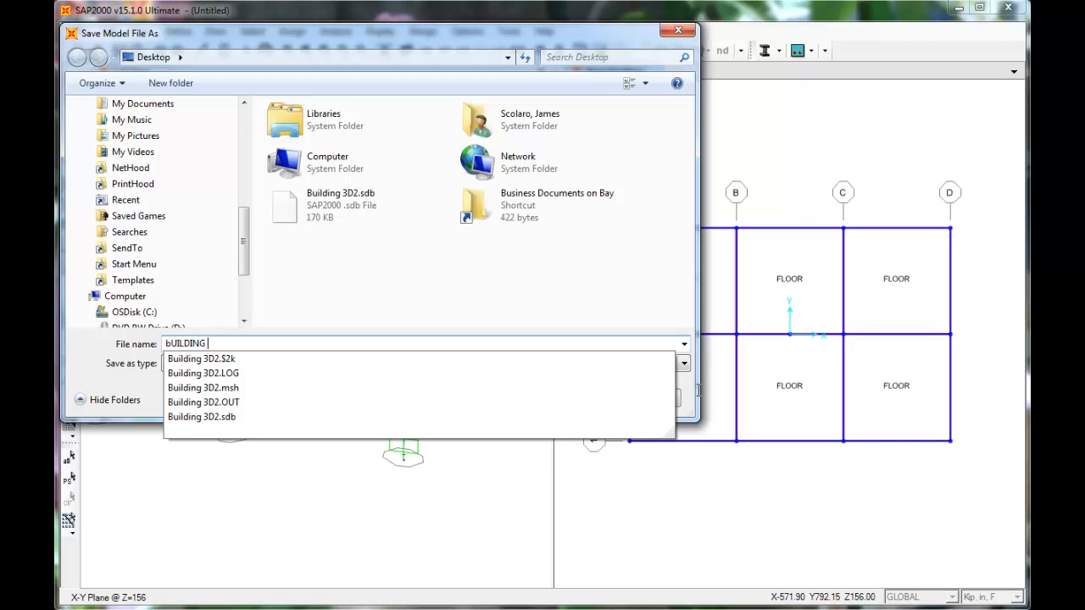
pyautogui.write('3')
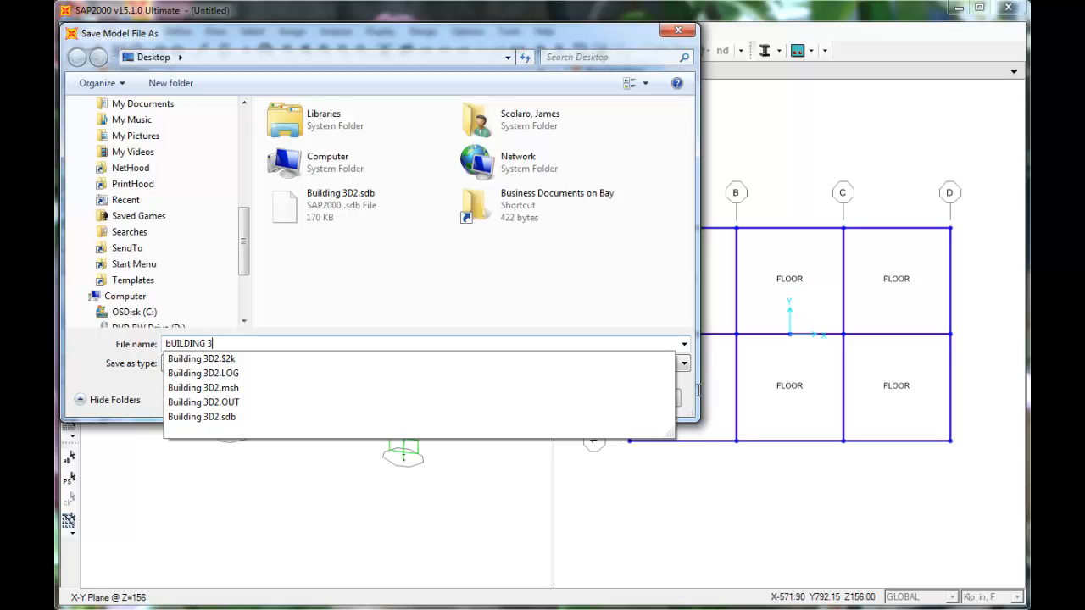
pyautogui.write('D3')
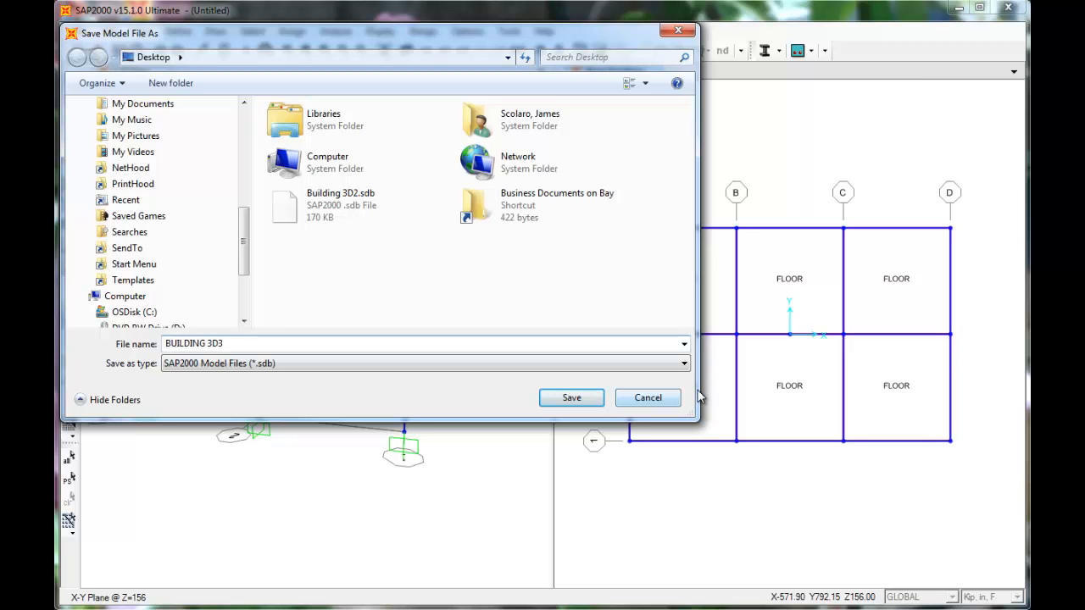
pyautogui.click(570, 397)
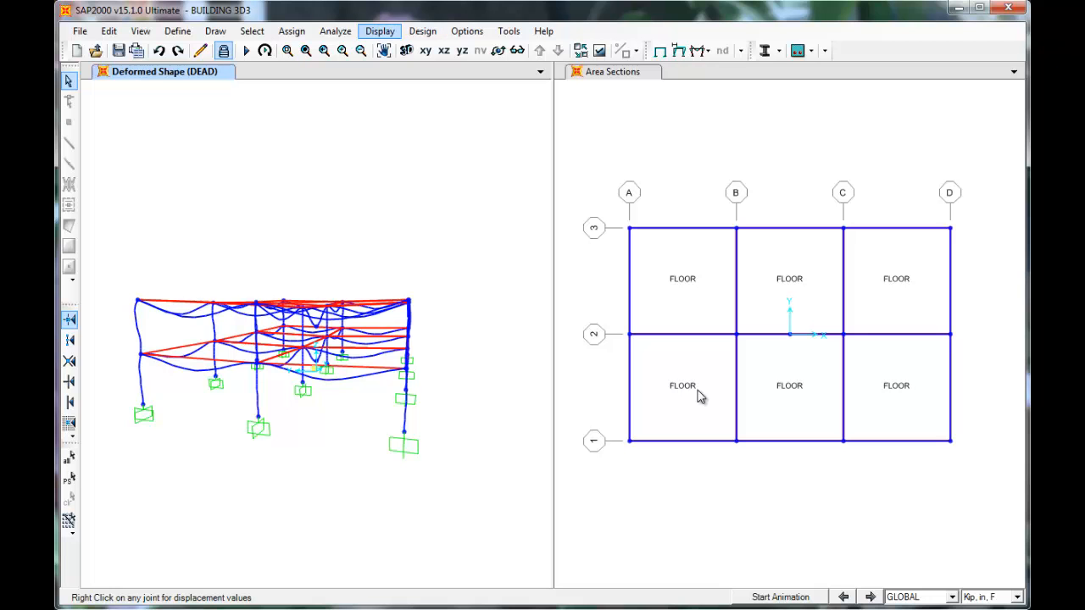
# Show the MODAL deformed shape and advance through its mode shapes
pyautogui.click(379, 30)
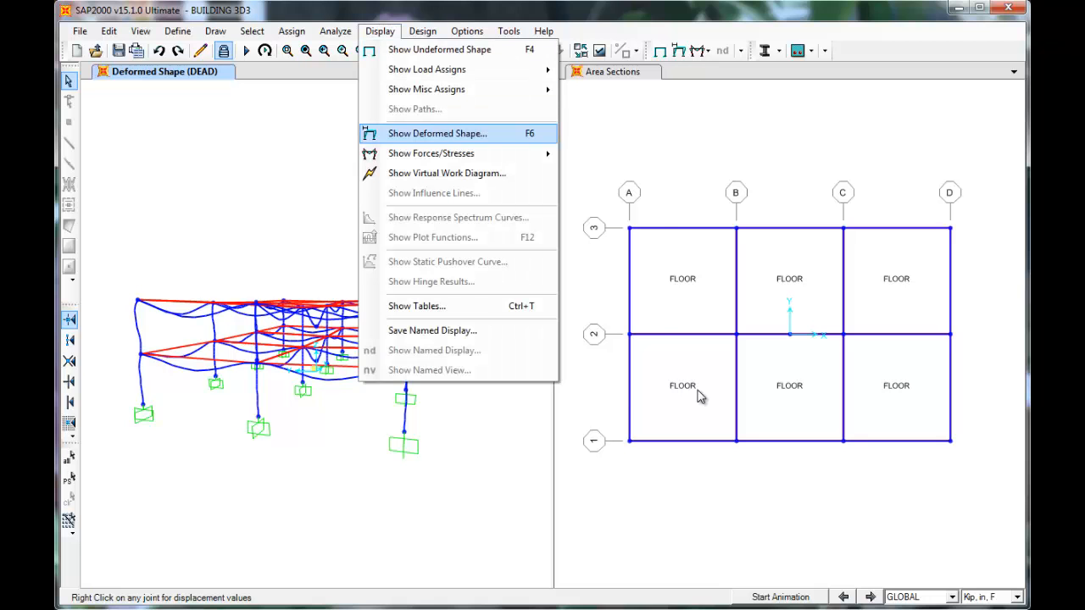
pyautogui.click(437, 132)
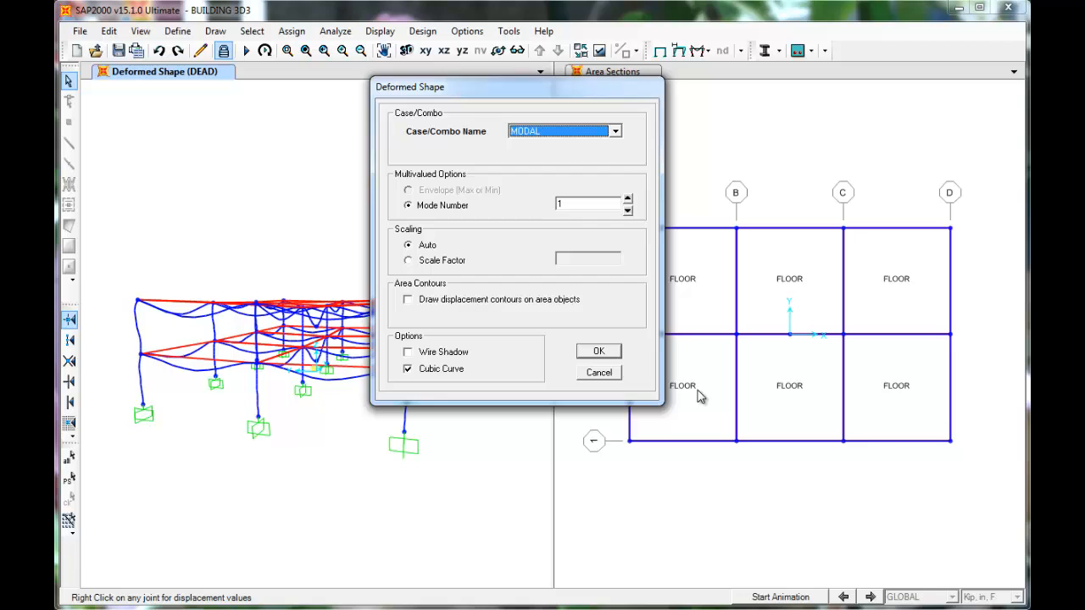
pyautogui.click(599, 350)
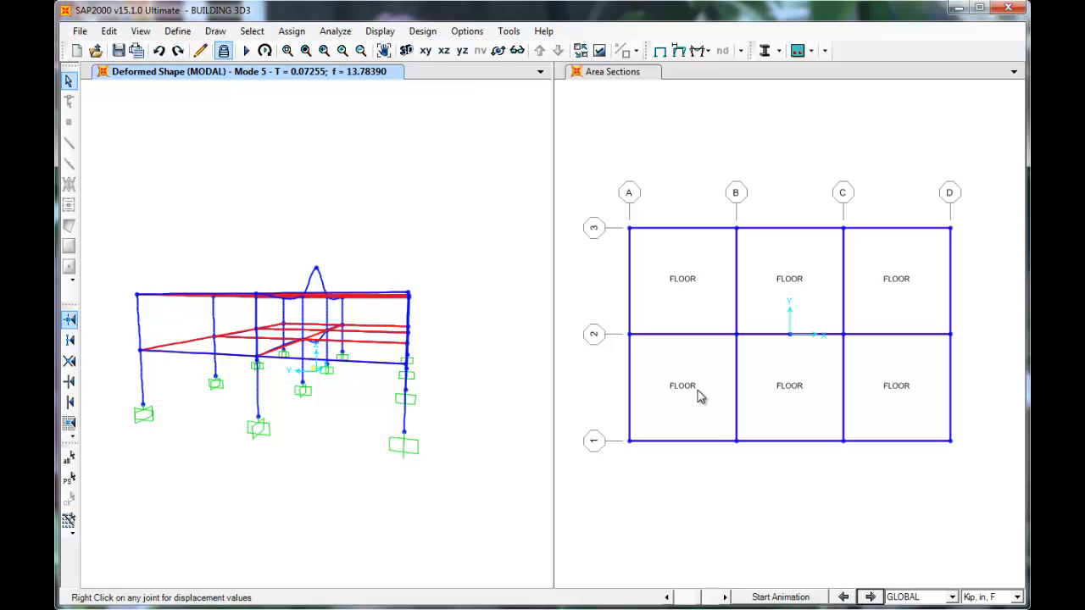
pyautogui.click(871, 596)
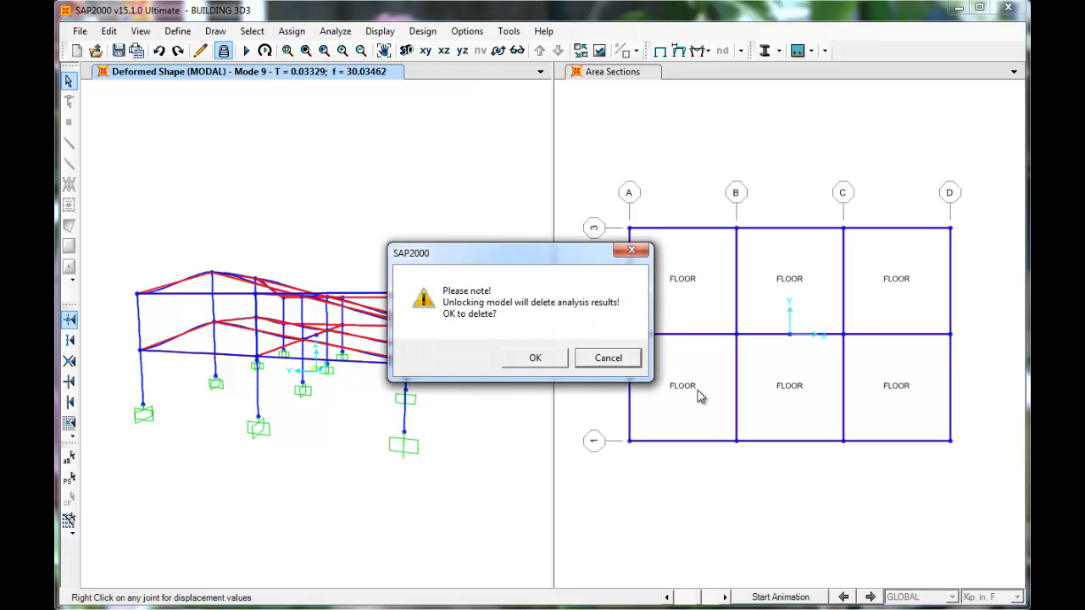
# Accept deleting the analysis results to unlock the model
pyautogui.click(536, 355)
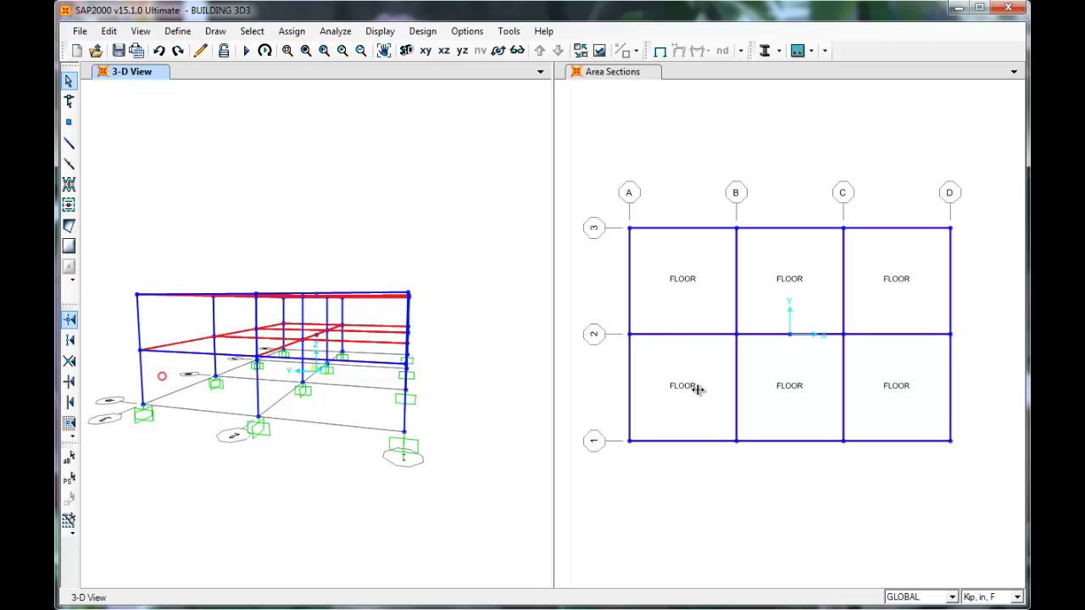
# Add a LIVE load pattern in the load pattern definitions
pyautogui.click(176, 30)
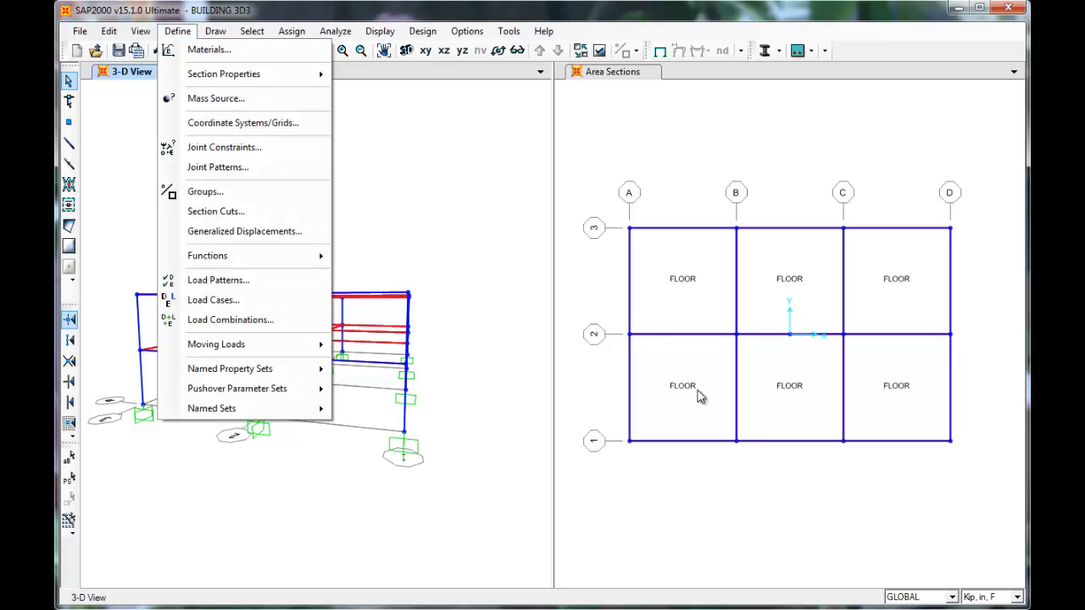
pyautogui.moveTo(217, 279)
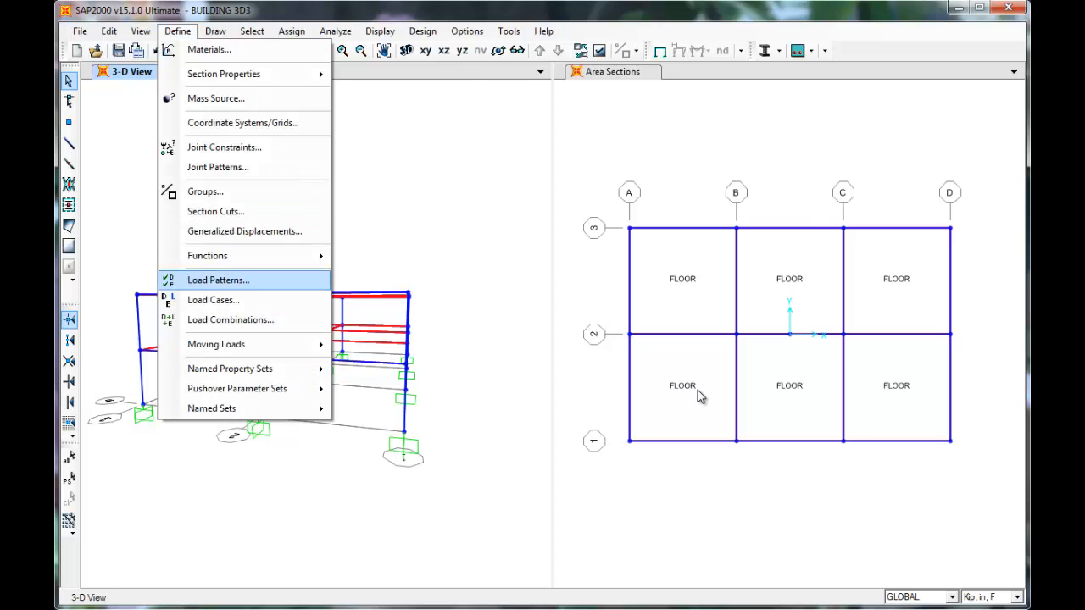
pyautogui.click(217, 280)
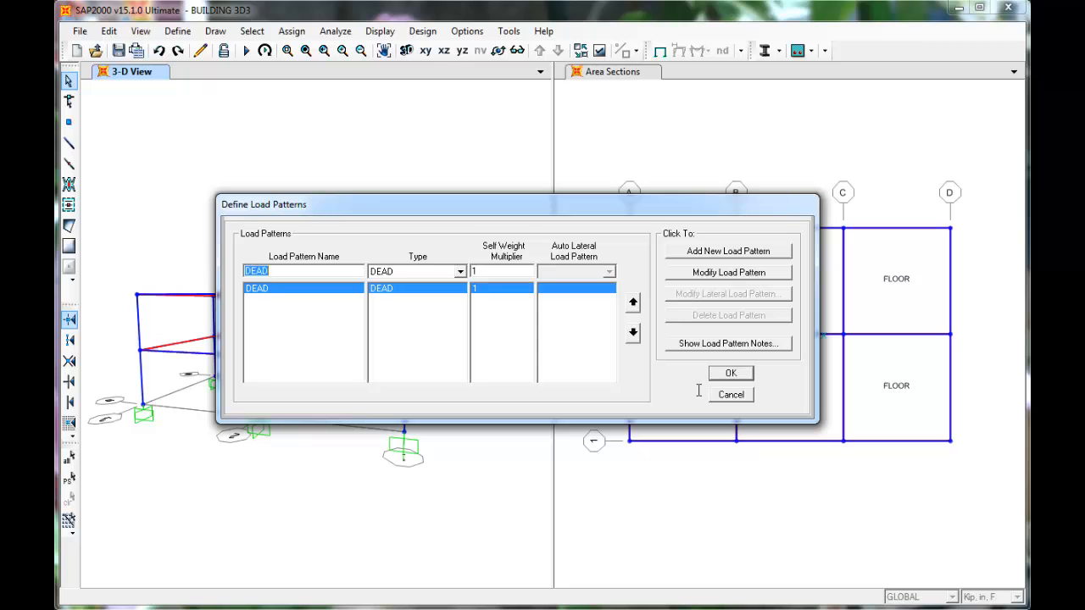
pyautogui.write('L')
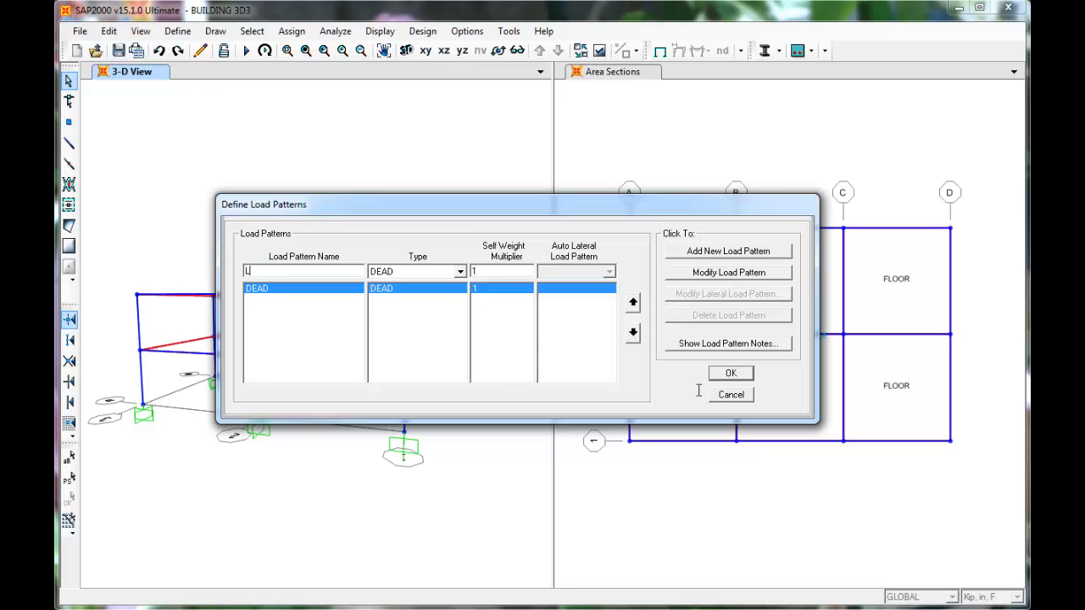
pyautogui.write('IVE')
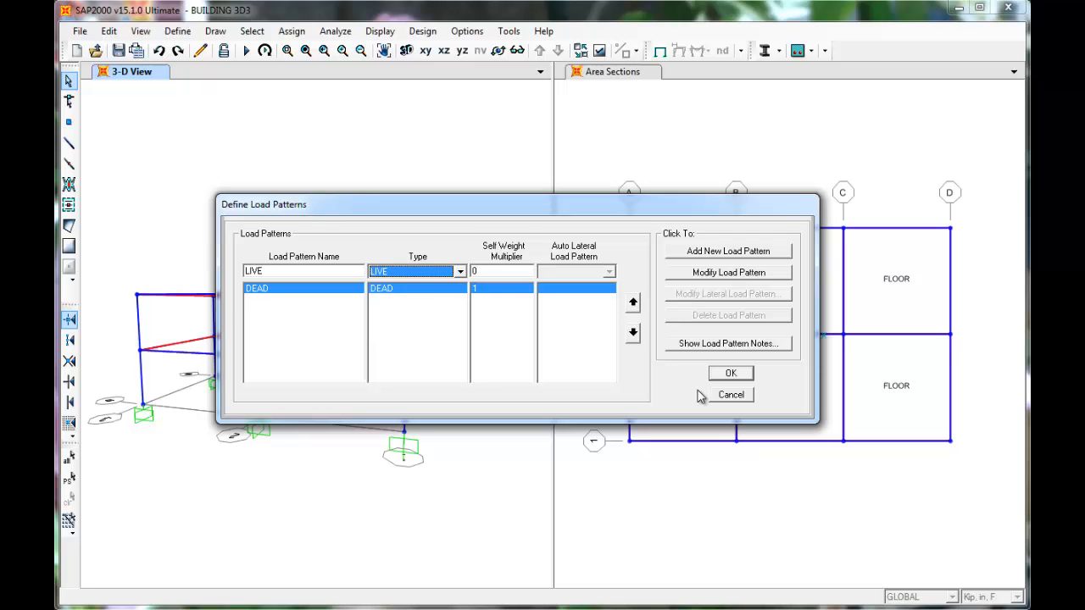
# Add an EQ load pattern of type QUAKE and accept the definitions
pyautogui.click(727, 251)
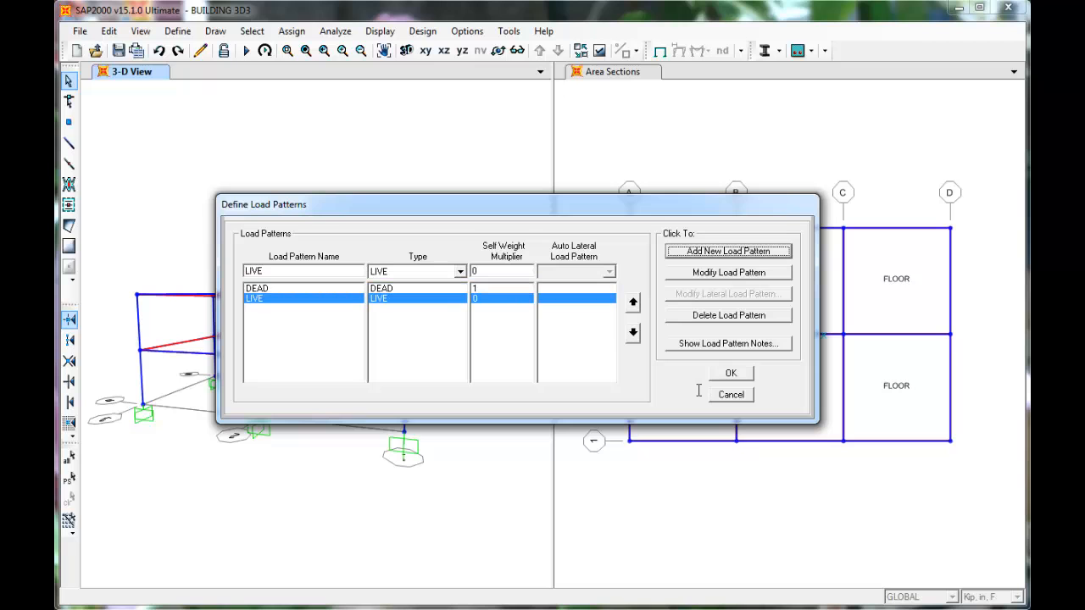
pyautogui.write('EQ')
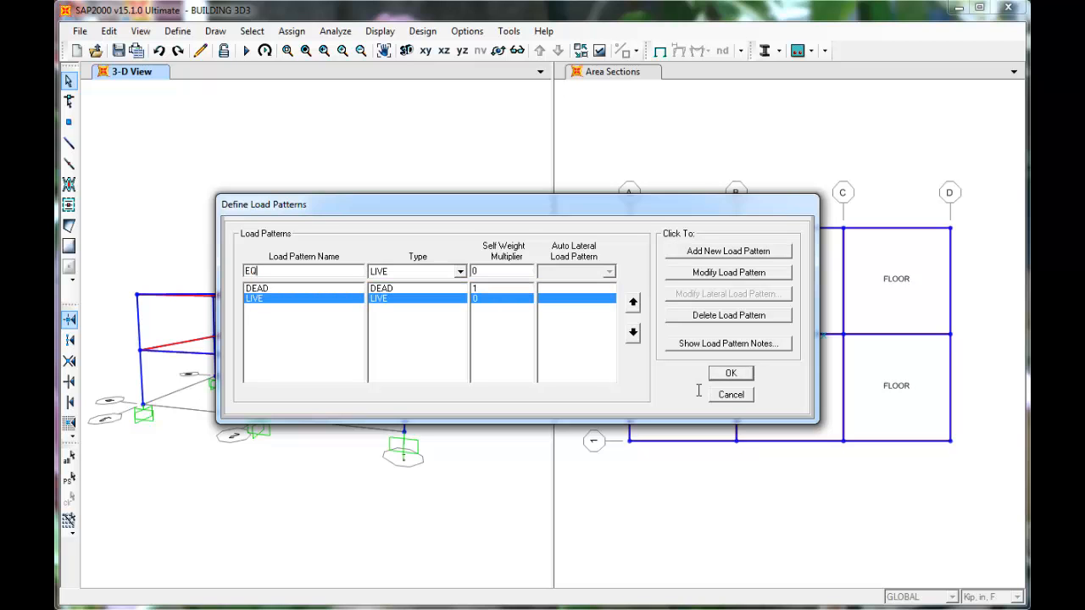
pyautogui.click(460, 271)
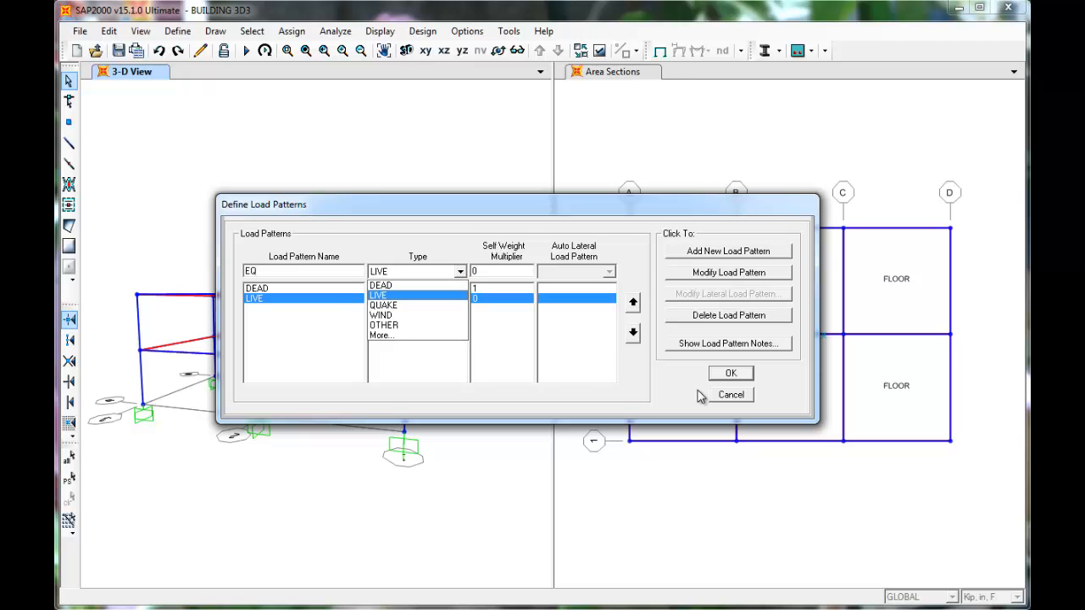
pyautogui.click(383, 305)
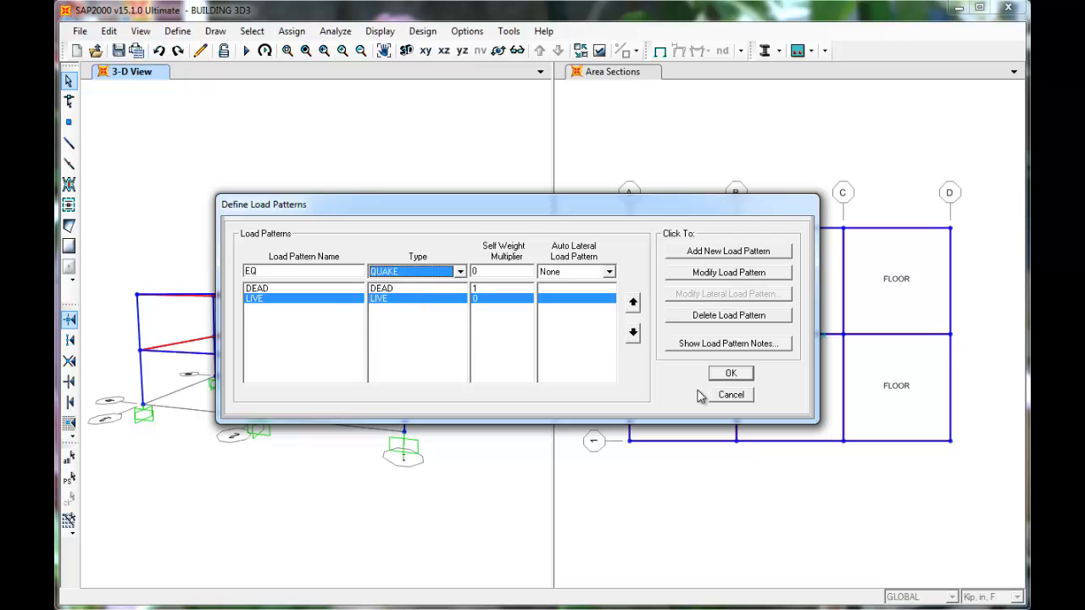
pyautogui.click(727, 251)
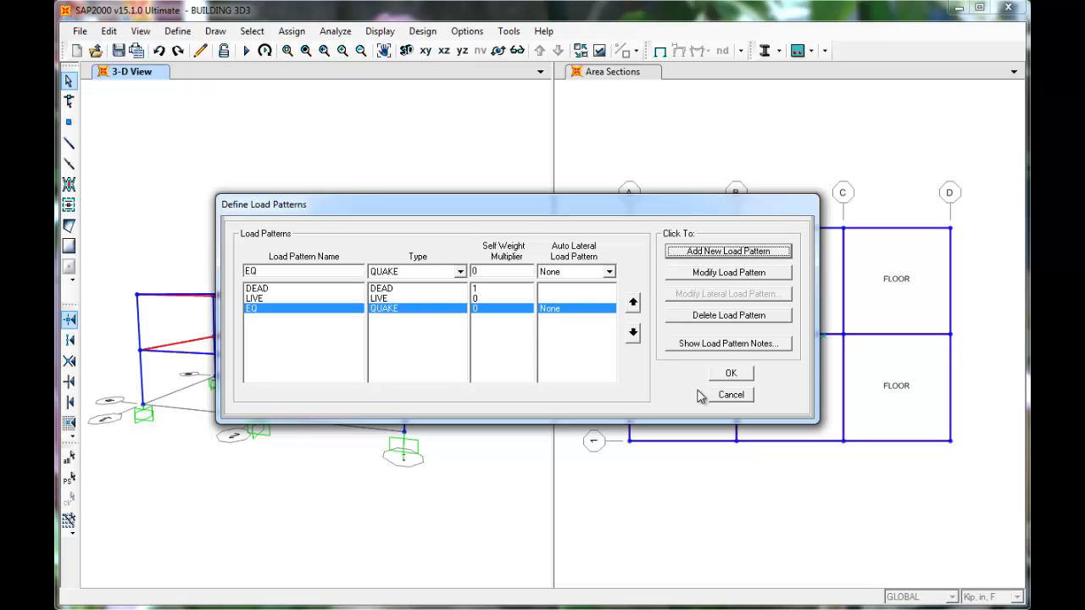
pyautogui.click(731, 373)
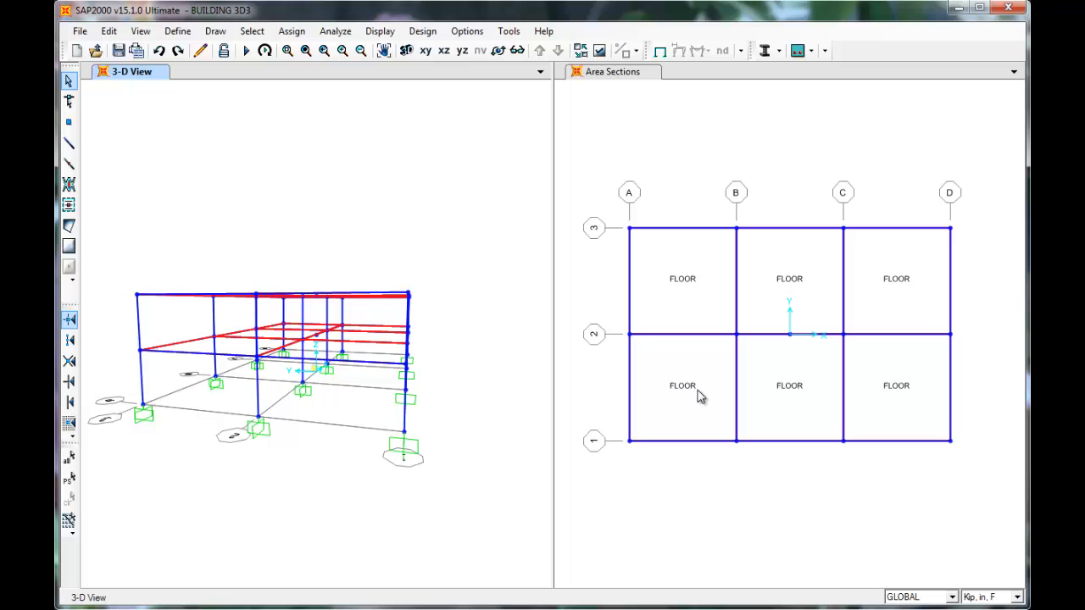
# Assign 55.8 kip forces in global X and Y to the selected floor joint under EQ
pyautogui.click(790, 334)
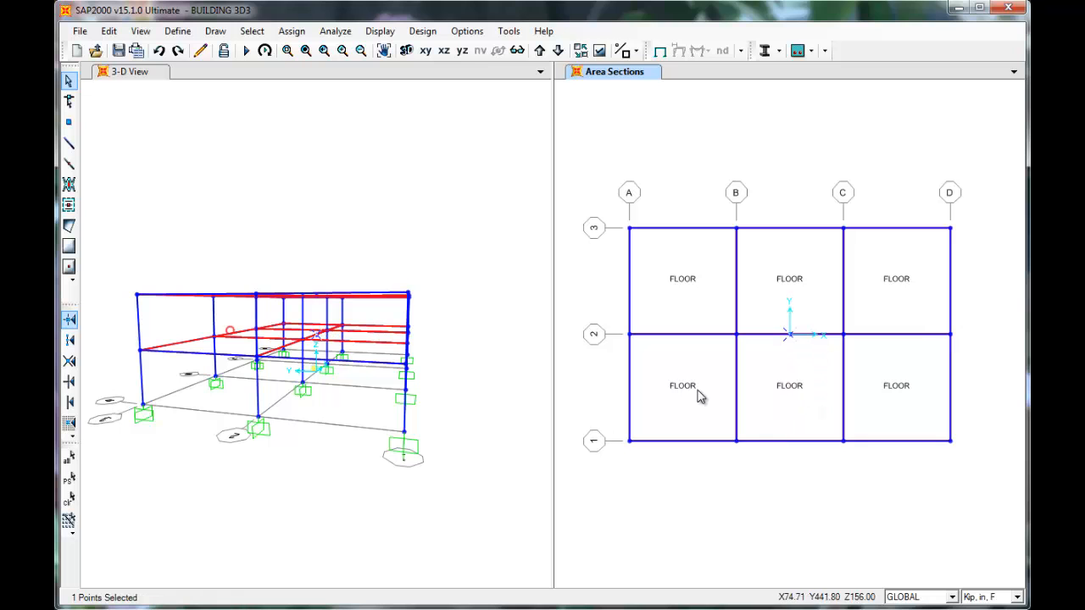
pyautogui.click(291, 30)
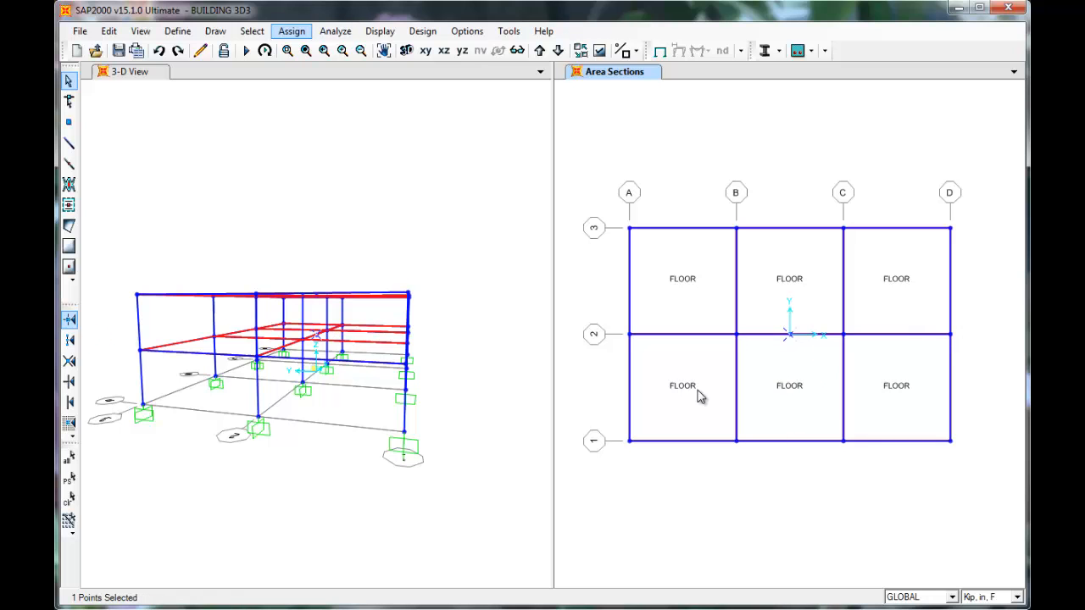
pyautogui.click(292, 31)
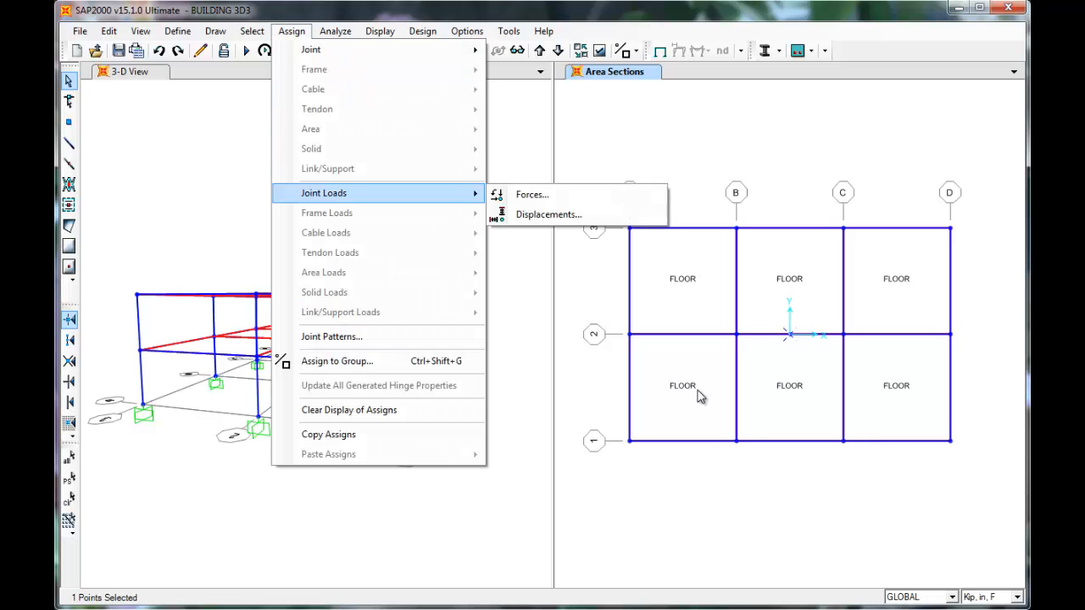
pyautogui.moveTo(532, 193)
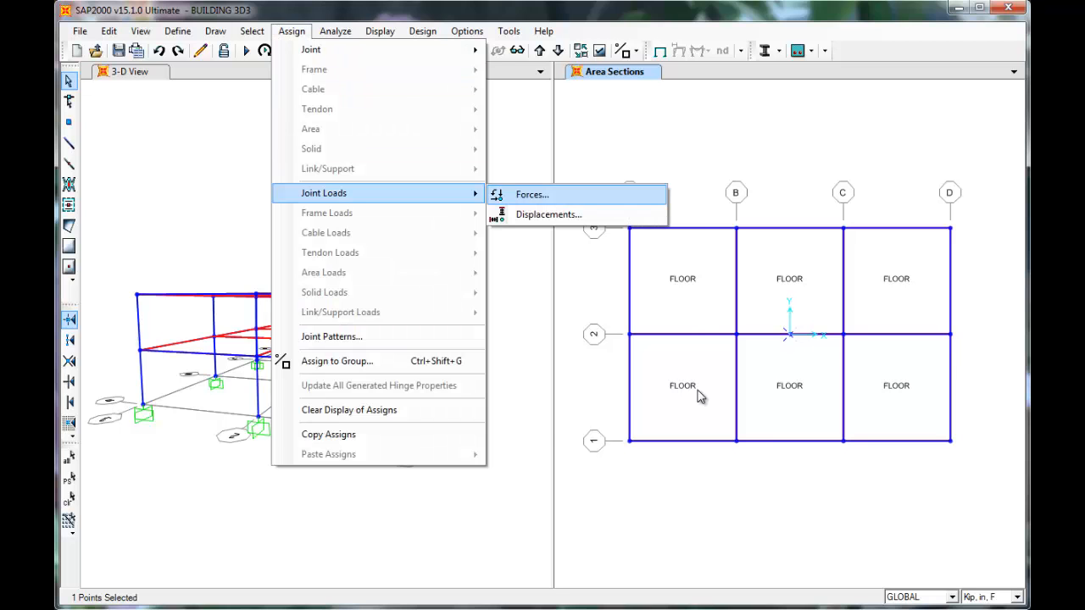
pyautogui.click(532, 193)
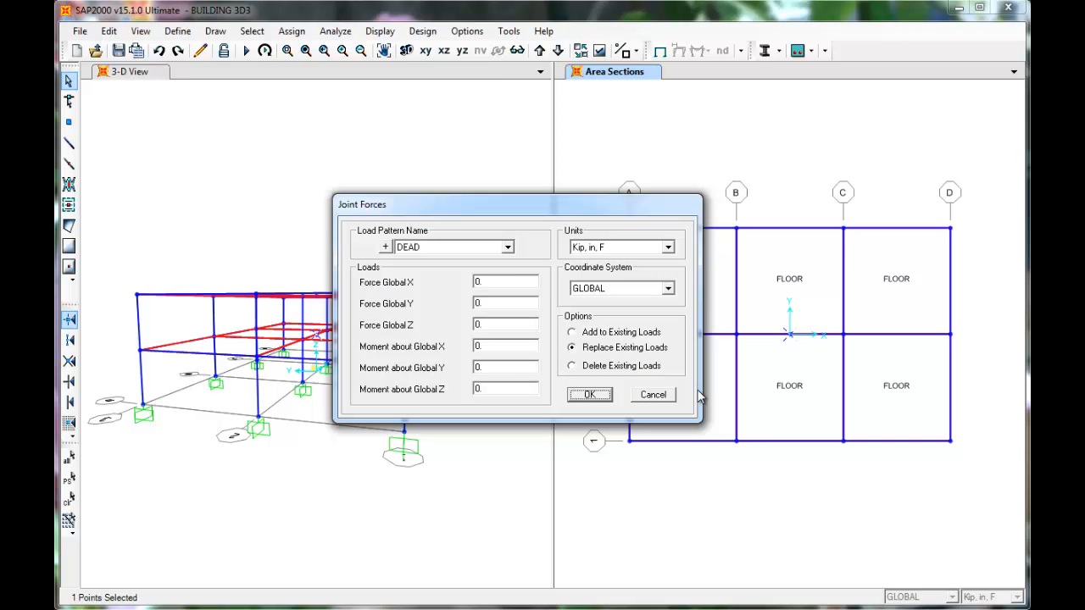
pyautogui.click(507, 247)
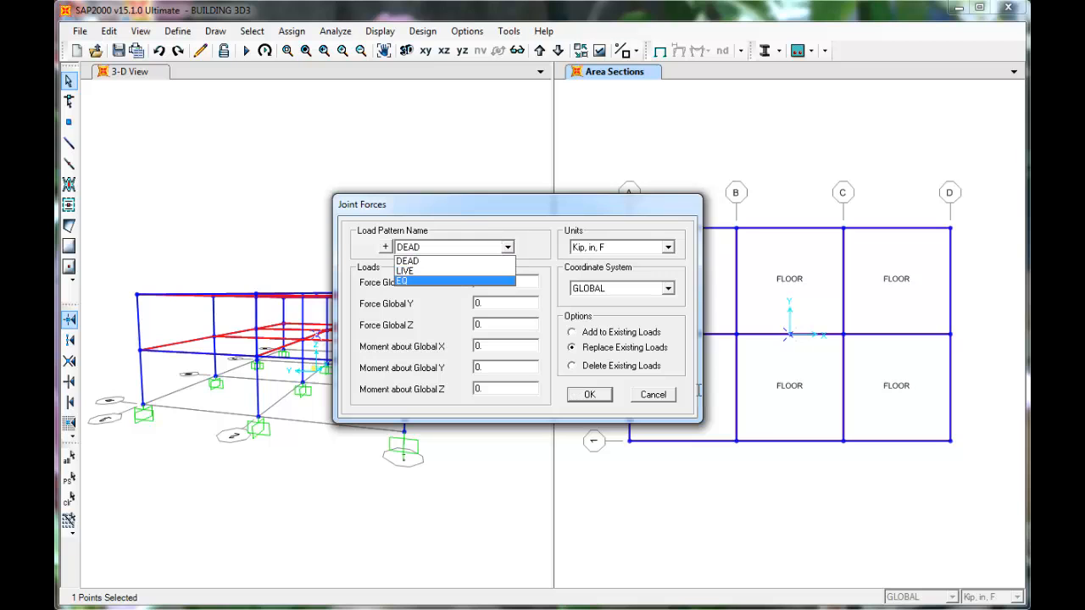
pyautogui.click(405, 282)
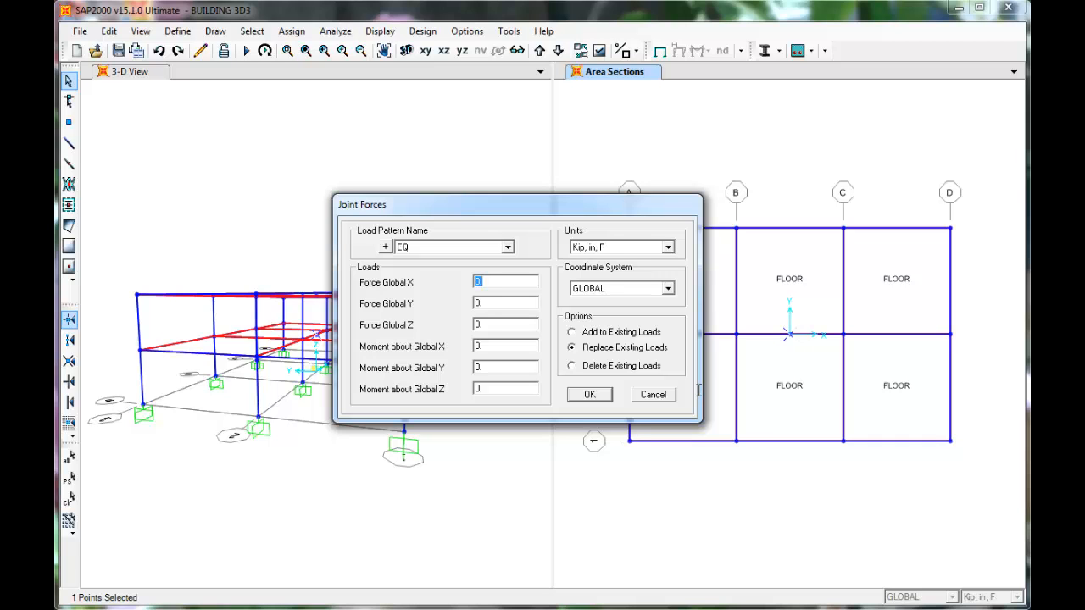
pyautogui.write('55.8')
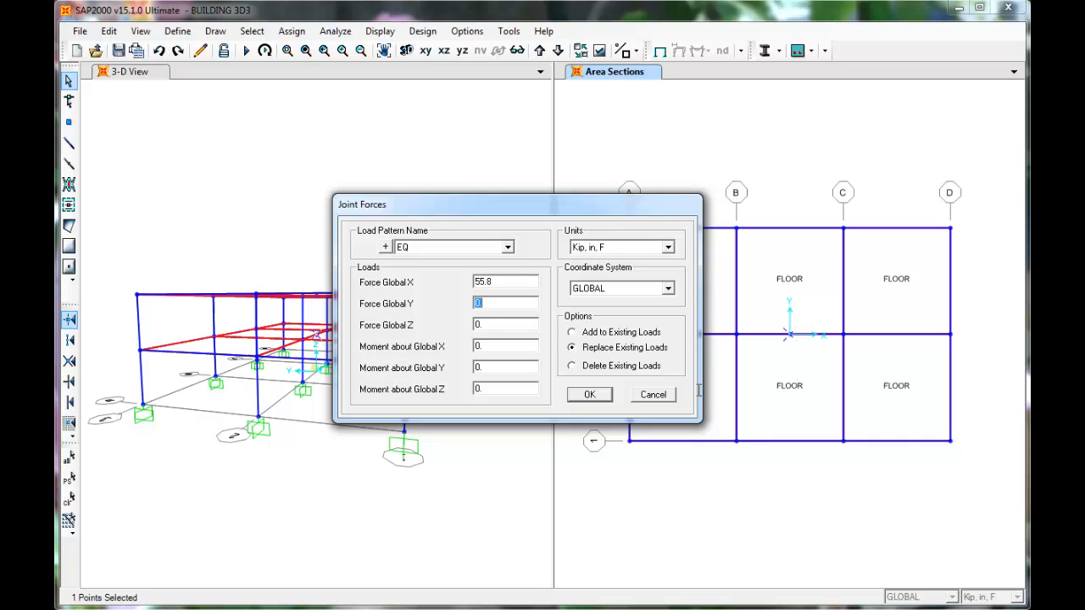
pyautogui.write('55.8')
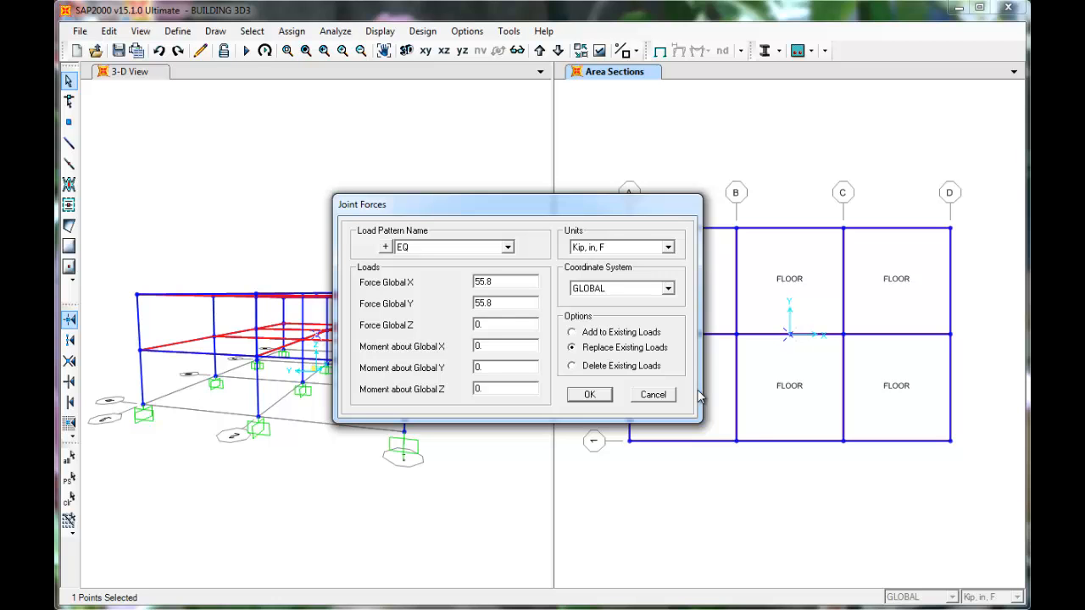
pyautogui.click(590, 393)
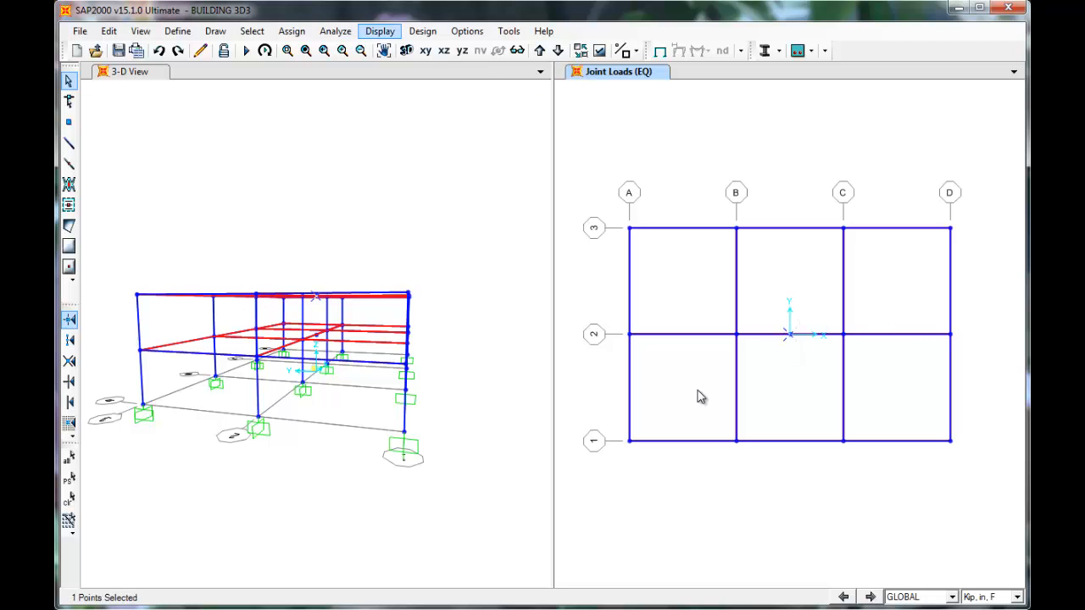
# Replace the joint's EQ forces with 101.4 kip in global X and Y
pyautogui.click(291, 30)
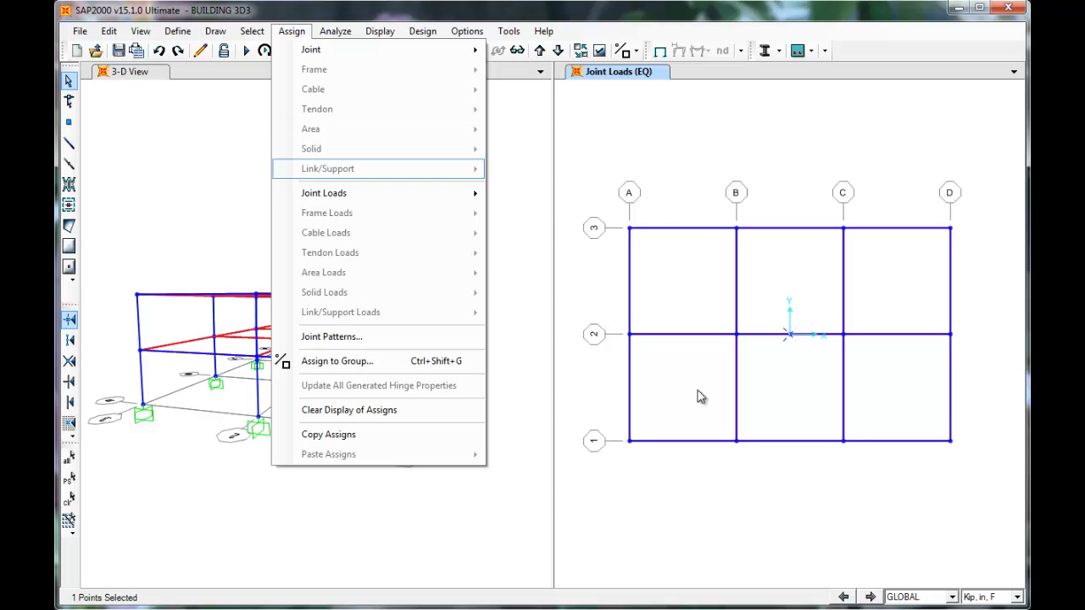
pyautogui.click(324, 193)
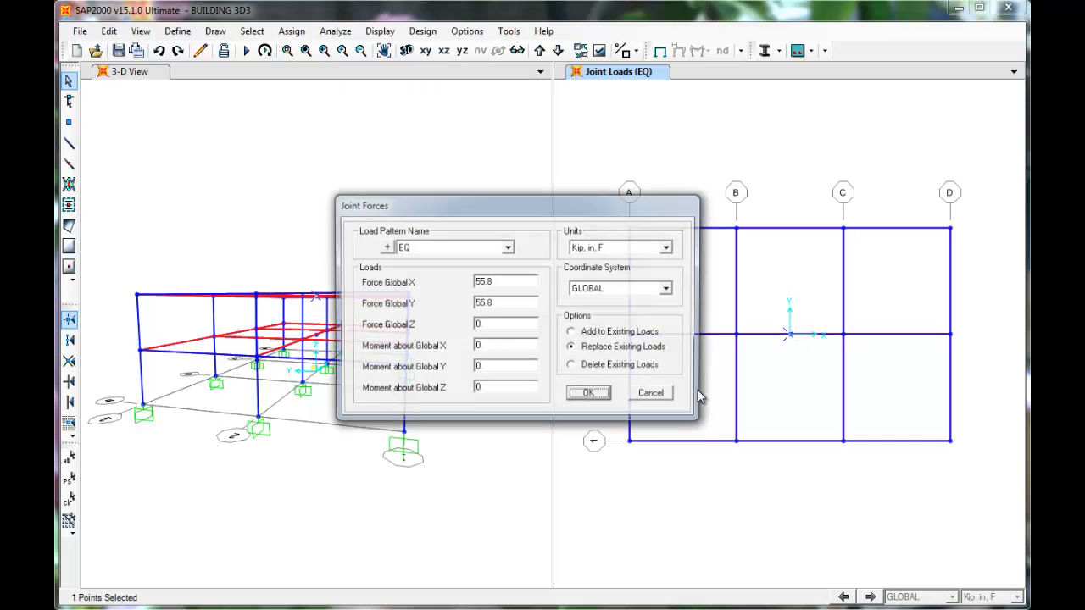
pyautogui.tripleClick(505, 282)
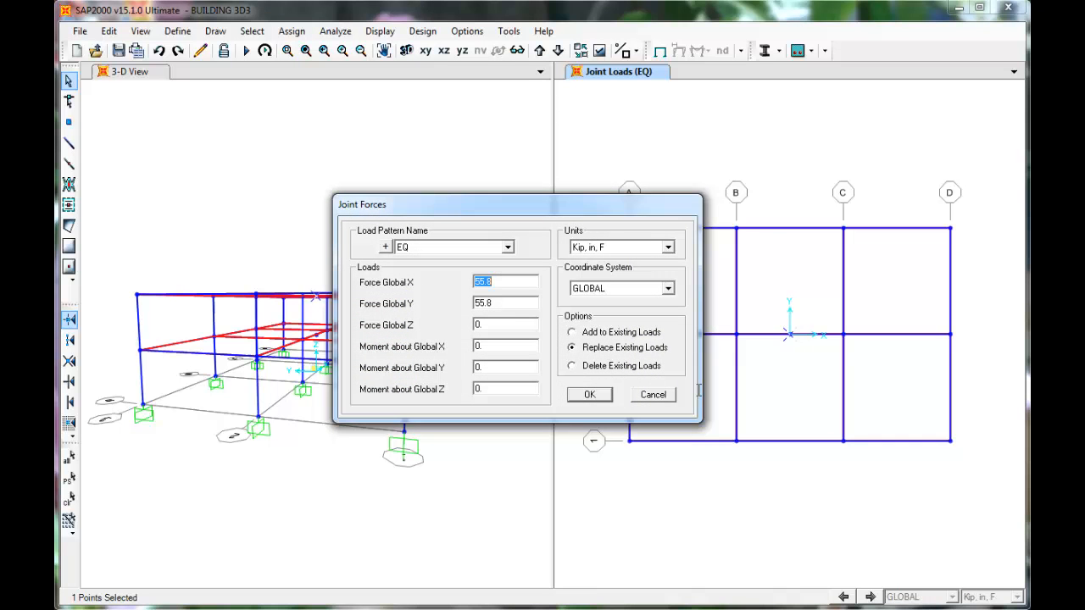
pyautogui.write('101.4')
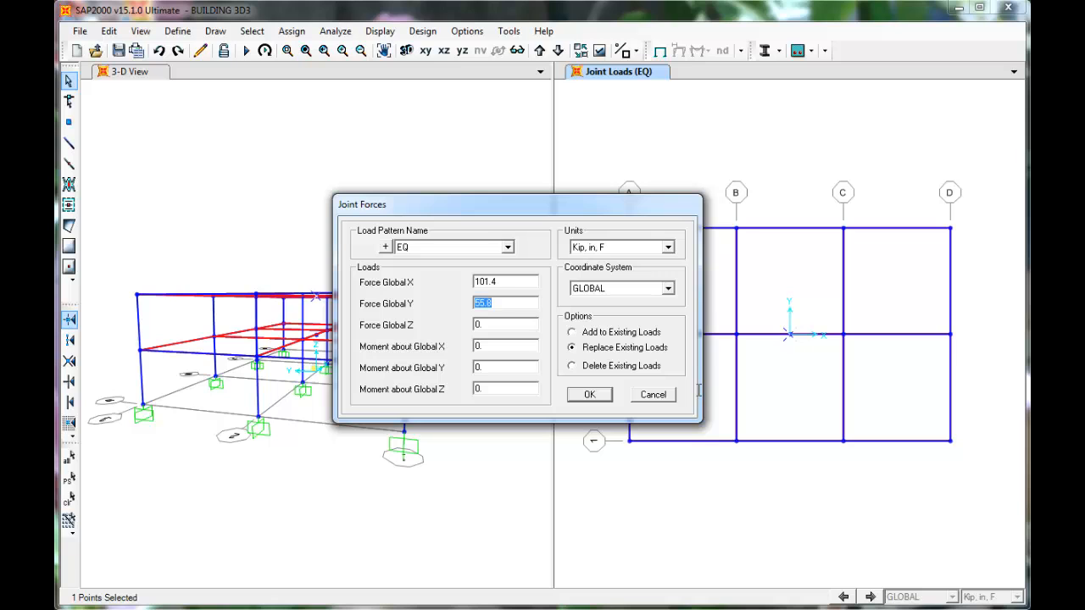
pyautogui.write('101.4')
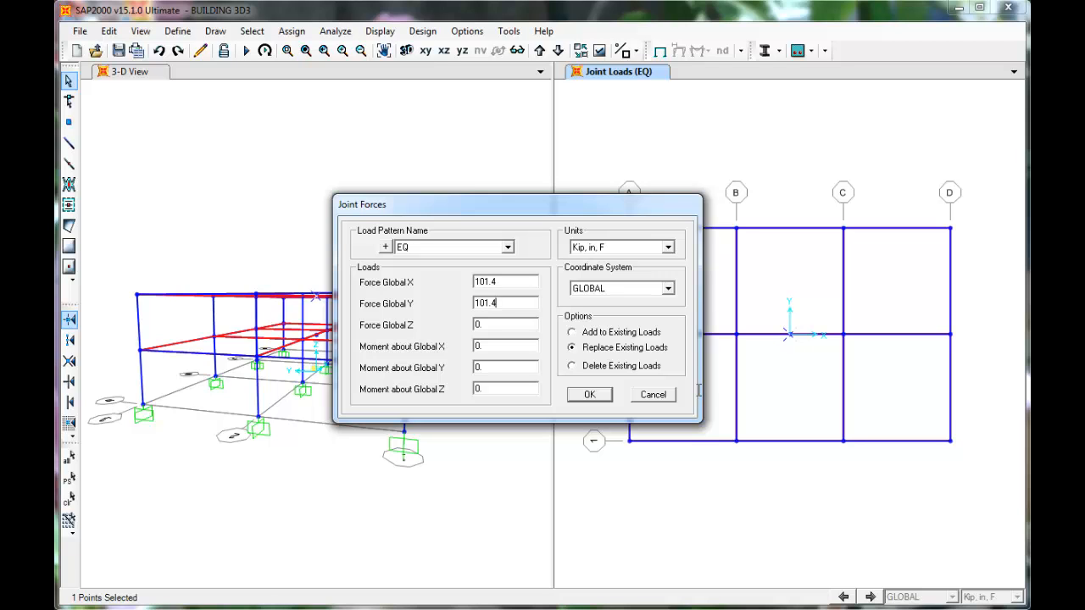
pyautogui.moveTo(698, 395)
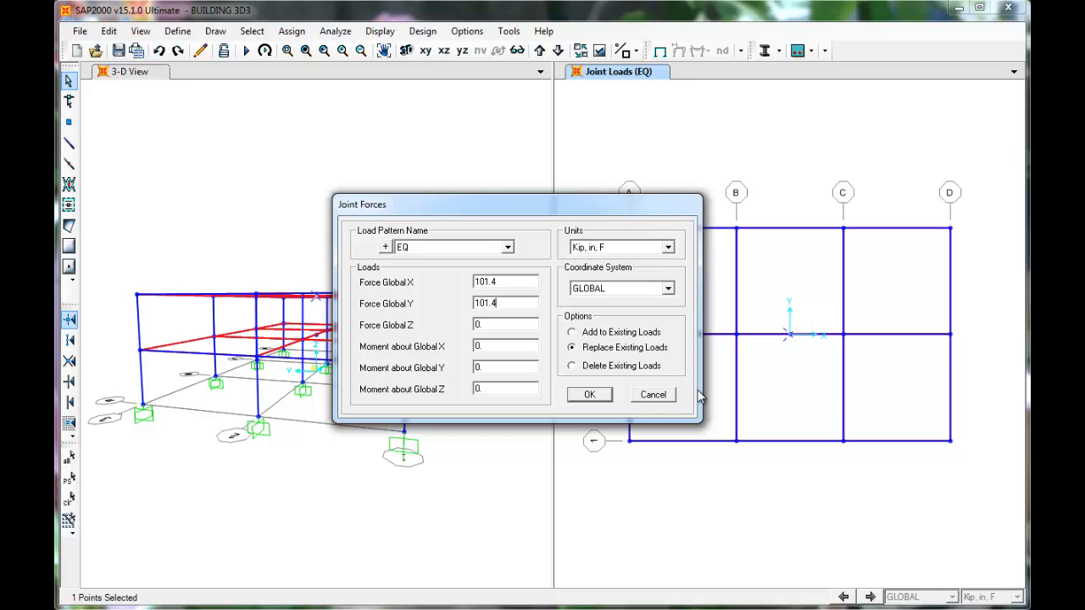
pyautogui.click(589, 393)
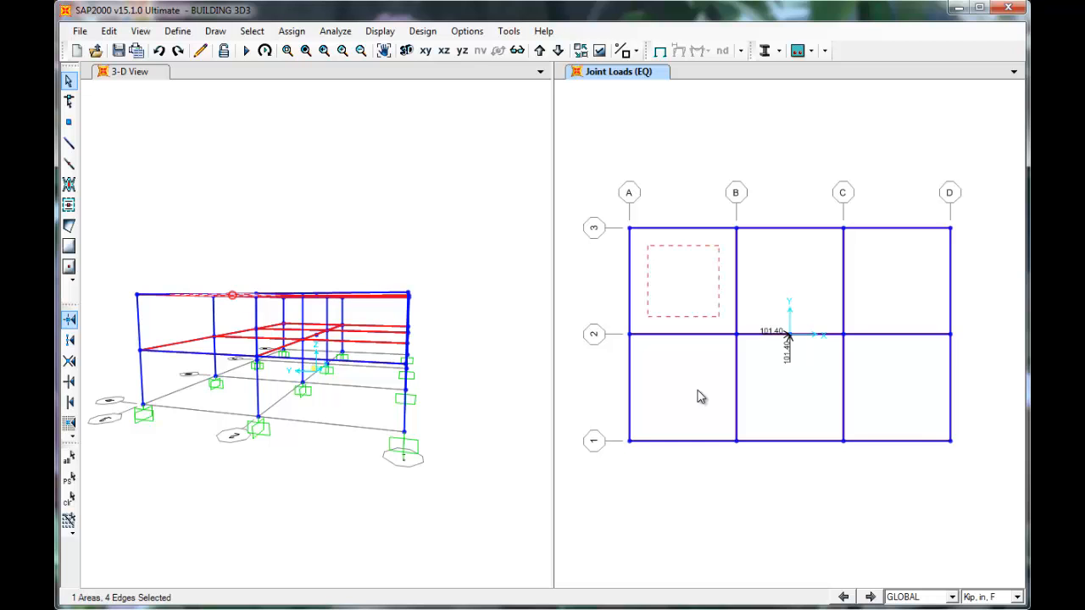
# Select the remaining floor slab panels until 12 areas are selected
pyautogui.click(736, 332)
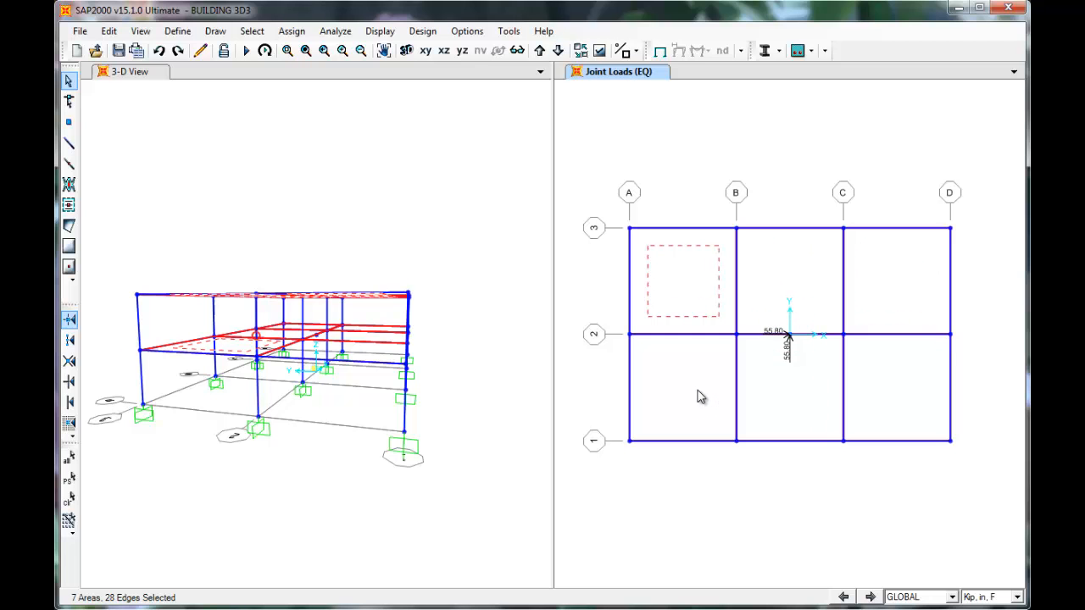
pyautogui.click(788, 280)
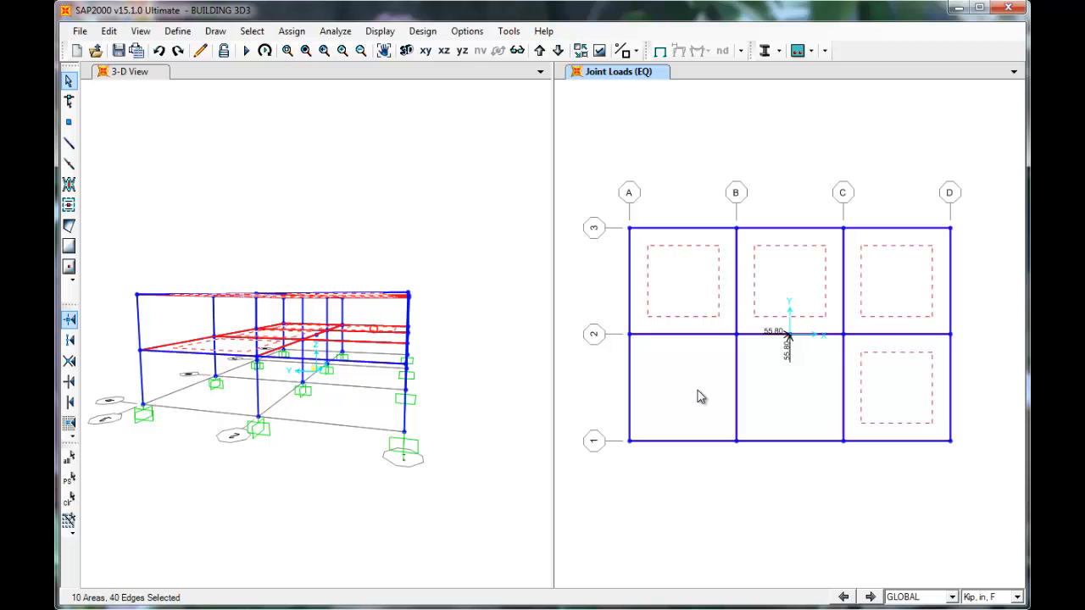
pyautogui.click(790, 389)
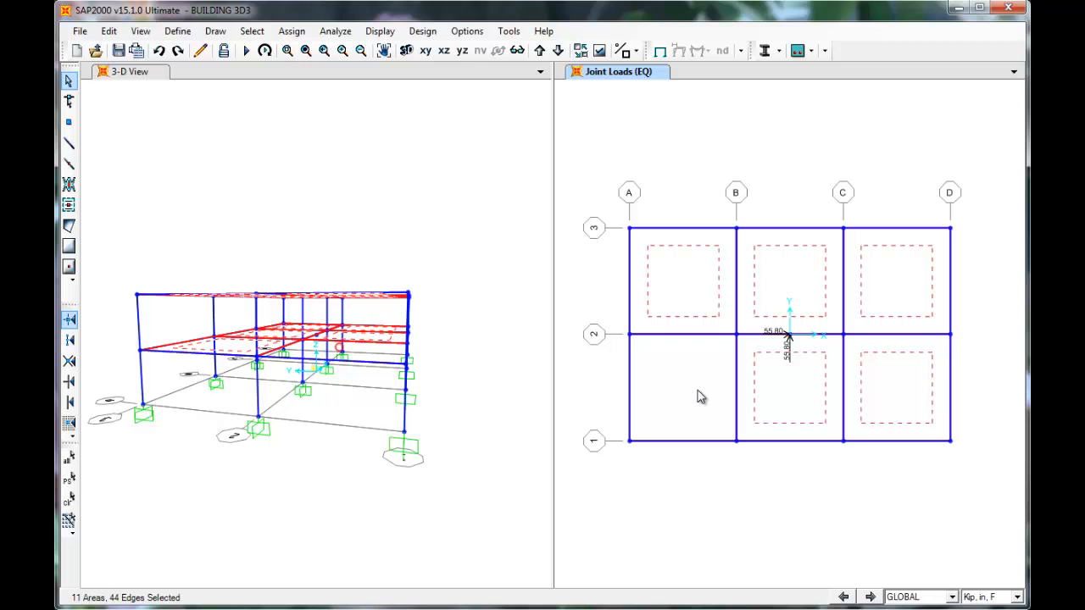
pyautogui.click(682, 387)
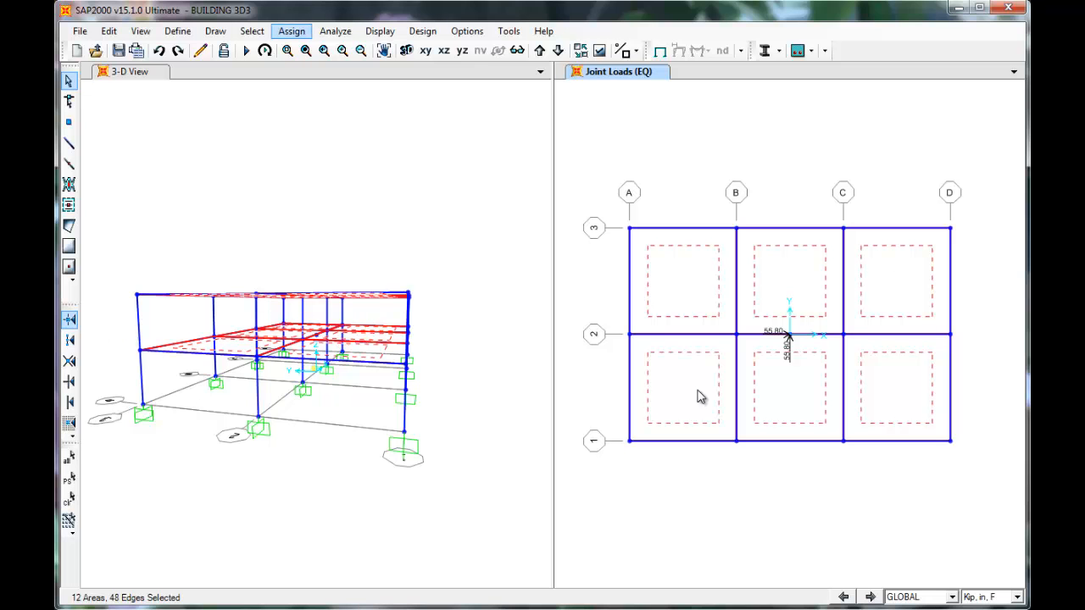
# Assign an 80 lb/ft² uniform LIVE gravity load to the selected slabs in lb, ft, F units
pyautogui.click(292, 30)
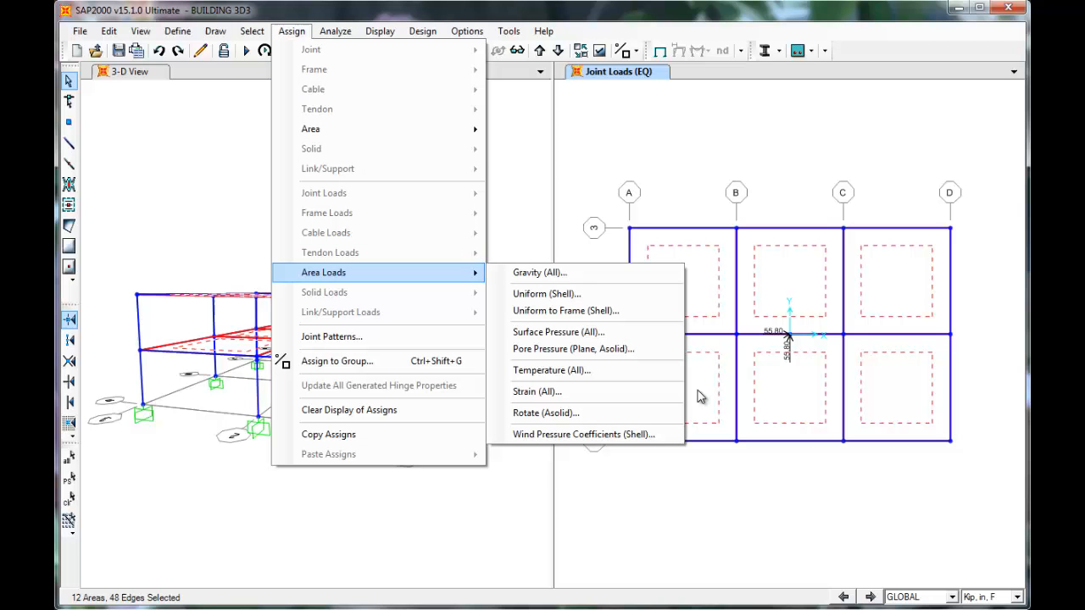
pyautogui.moveTo(546, 293)
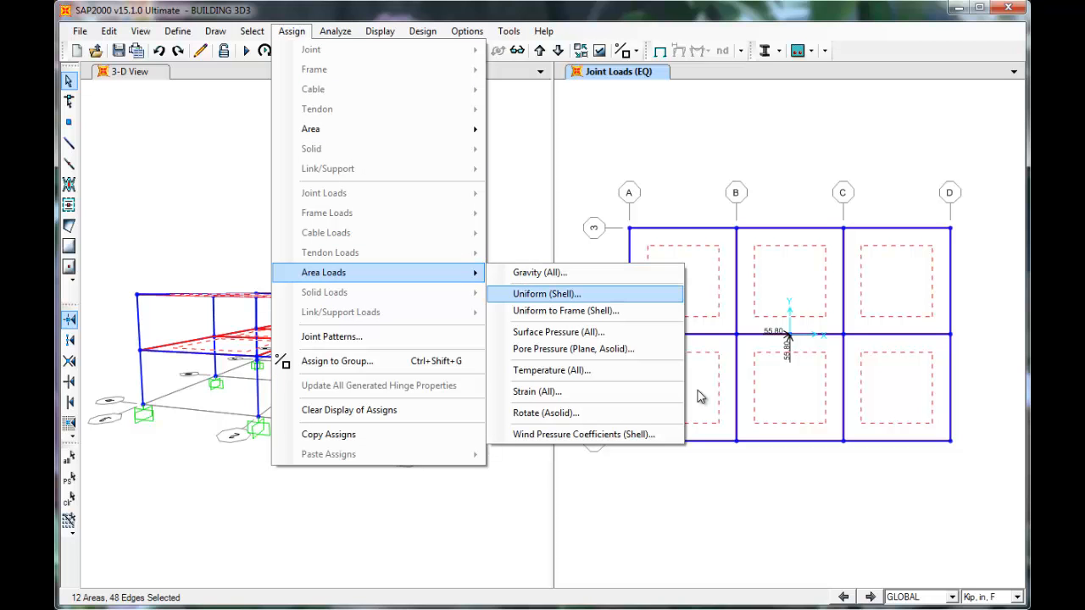
pyautogui.click(545, 293)
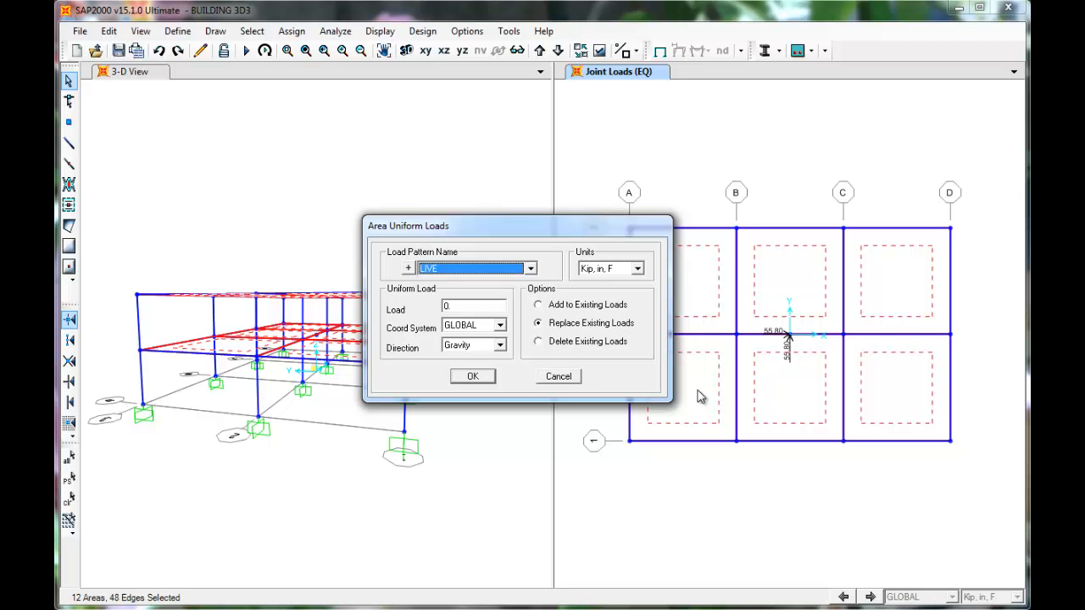
pyautogui.click(637, 268)
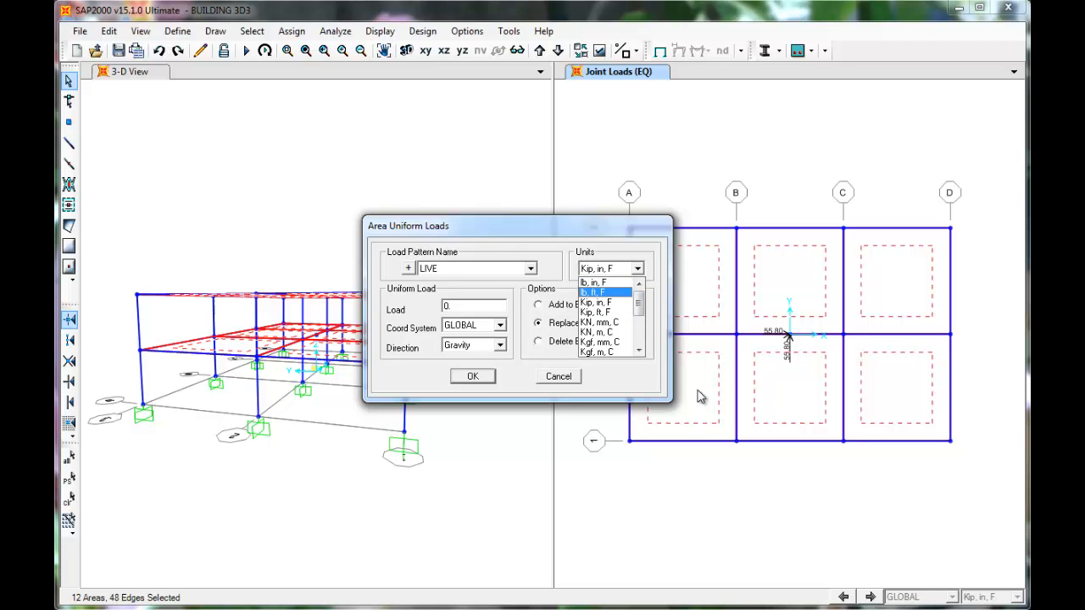
pyautogui.click(595, 292)
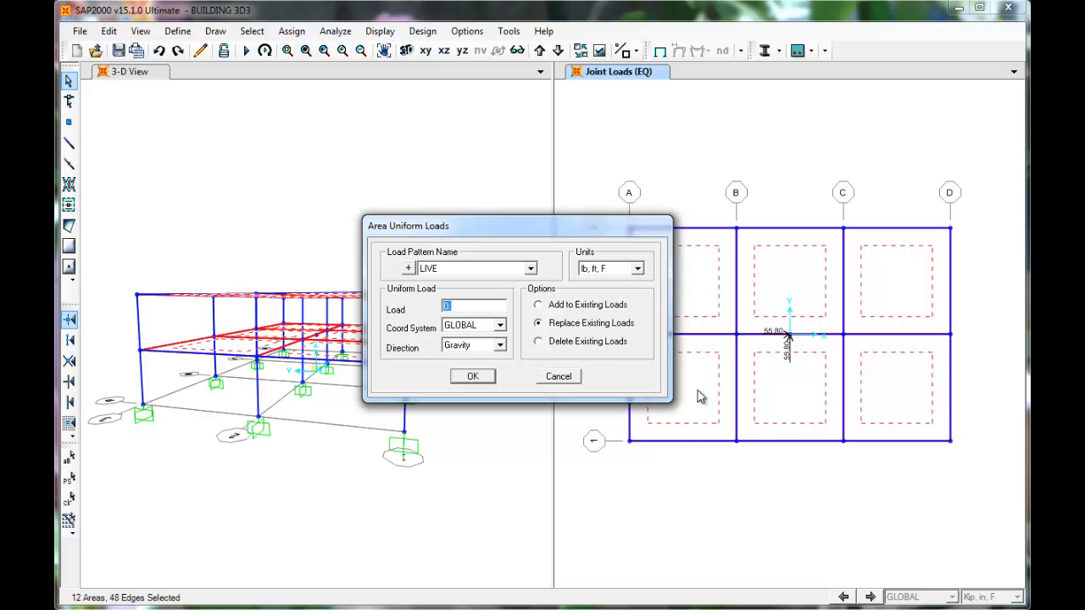
pyautogui.write('80')
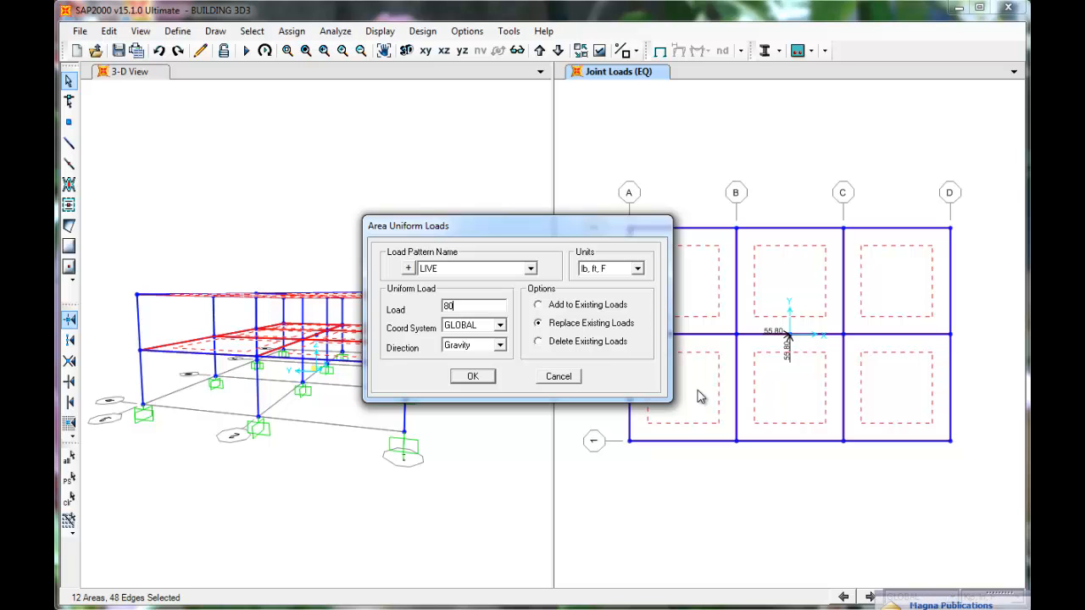
pyautogui.click(471, 376)
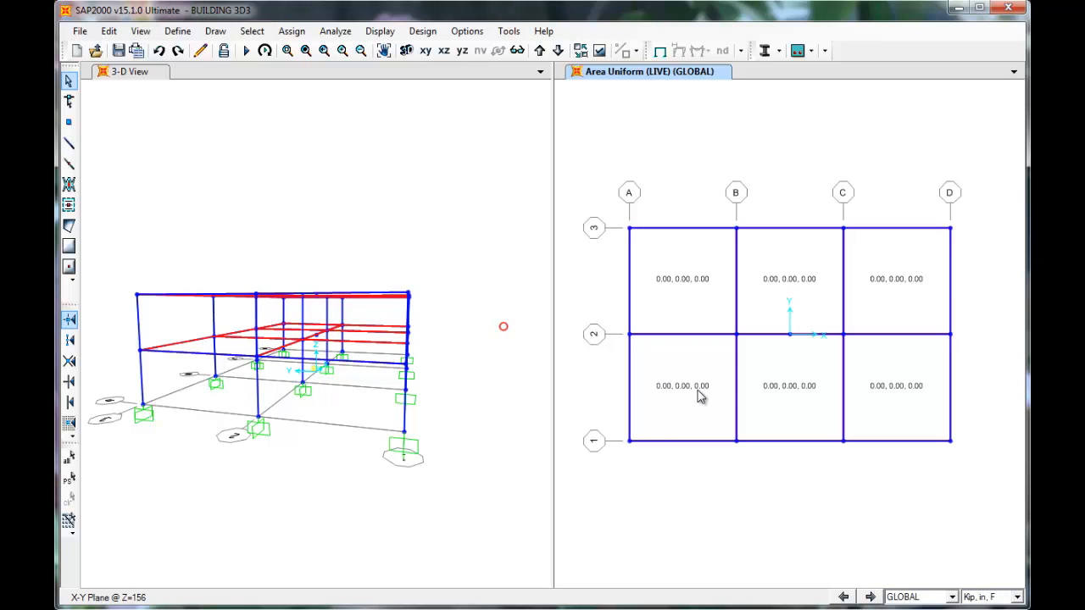
# Switch the display units to lb, ft, F so slab loads read -80.00
pyautogui.click(987, 597)
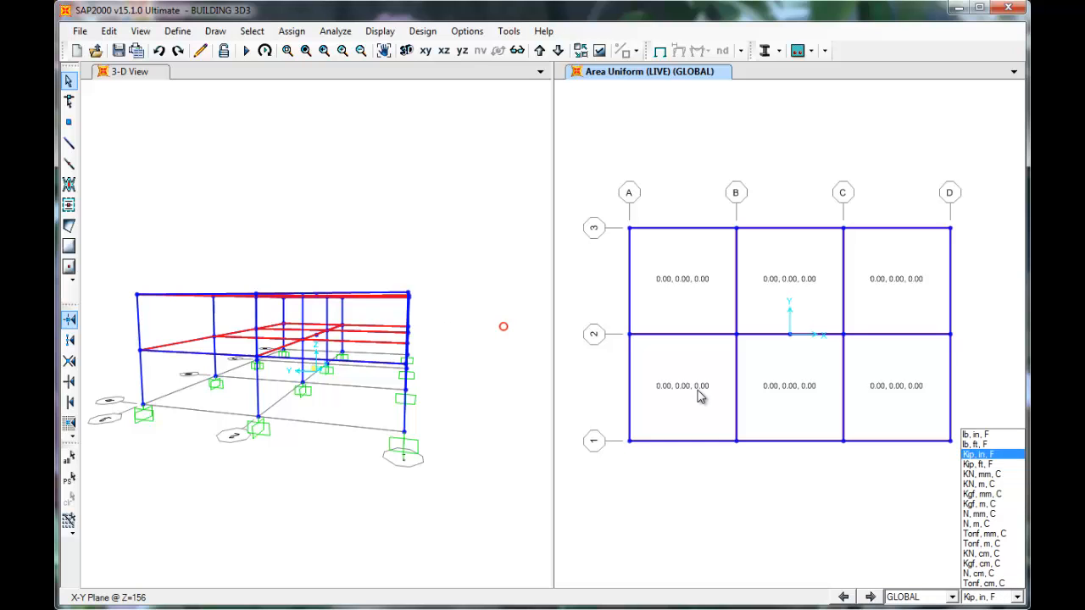
pyautogui.click(980, 444)
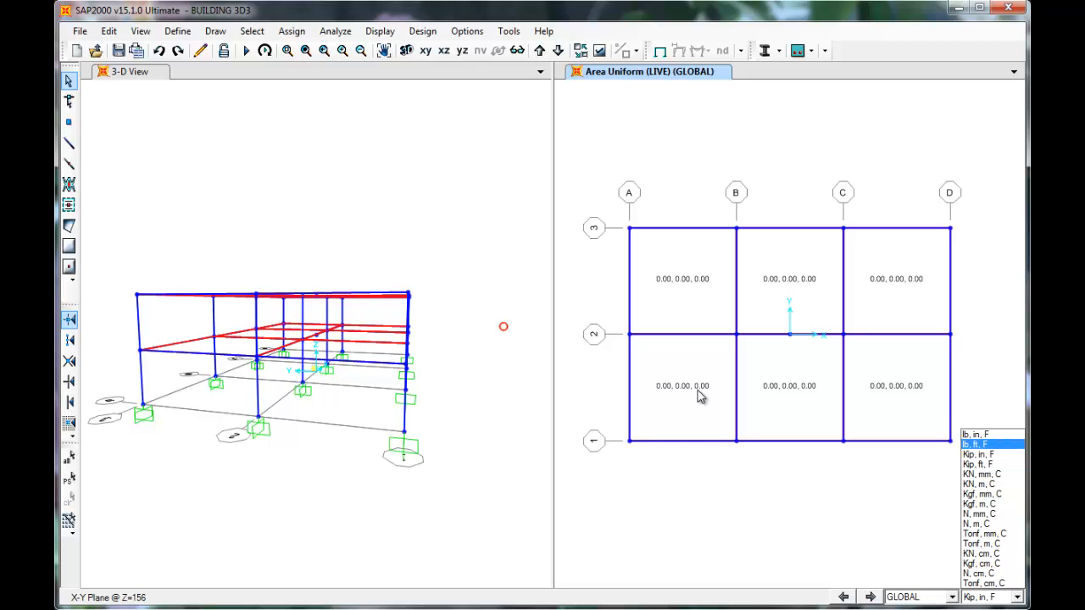
pyautogui.click(973, 444)
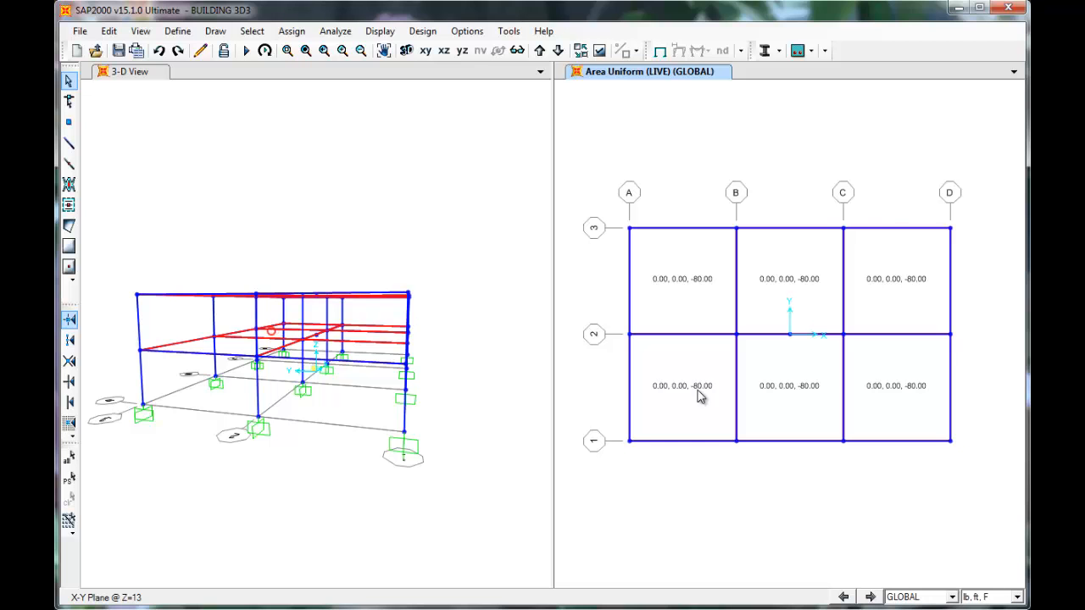
pyautogui.moveTo(843, 332)
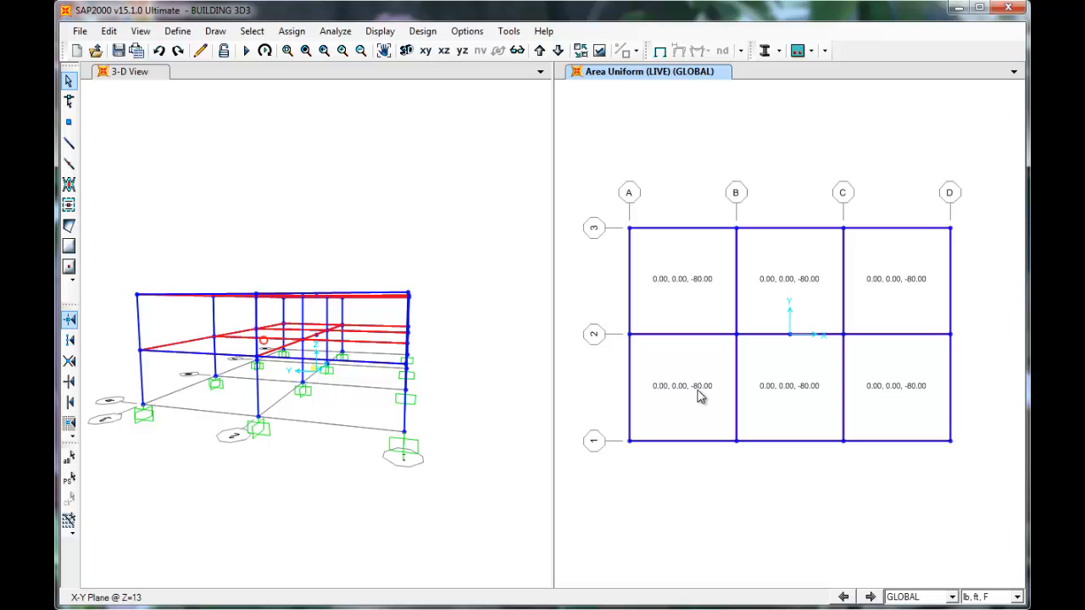
pyautogui.click(176, 31)
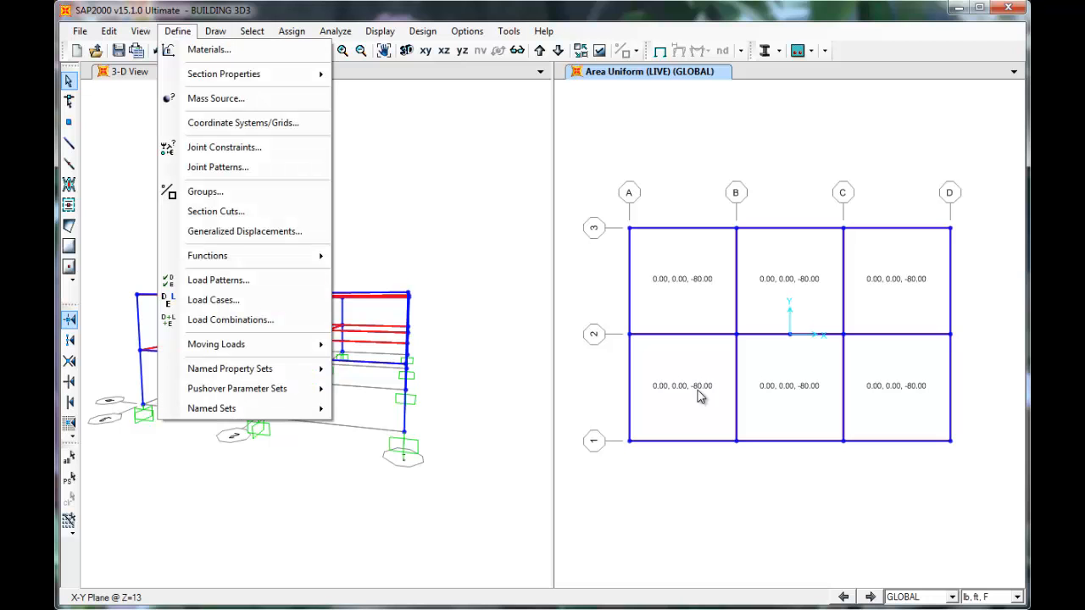
pyautogui.moveTo(231, 319)
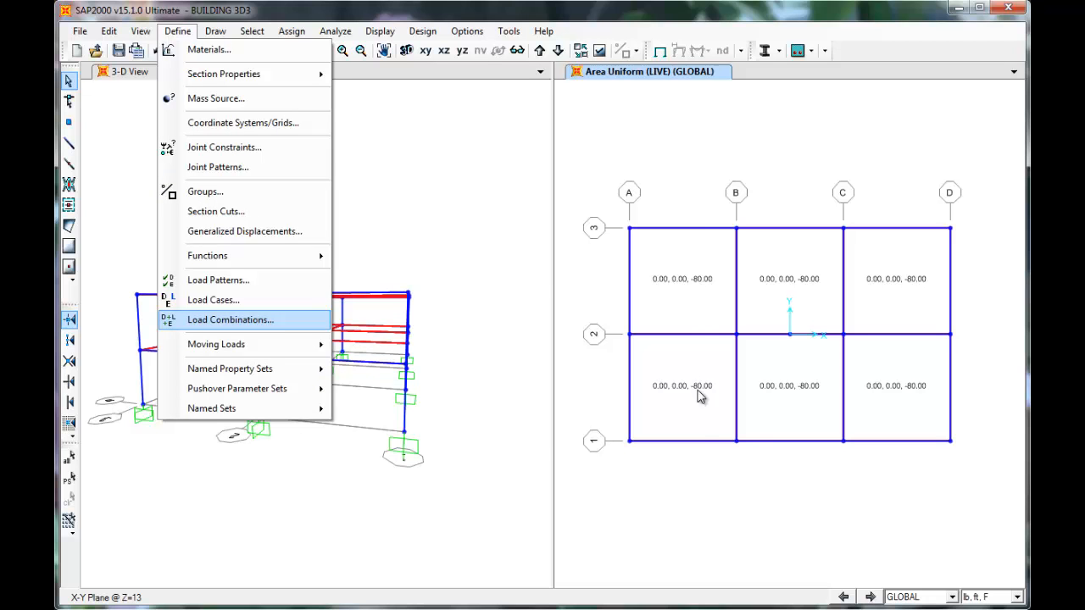
# Define COMB1 with DEAD at factor 1.2 and LIVE at factor 1.6
pyautogui.click(231, 319)
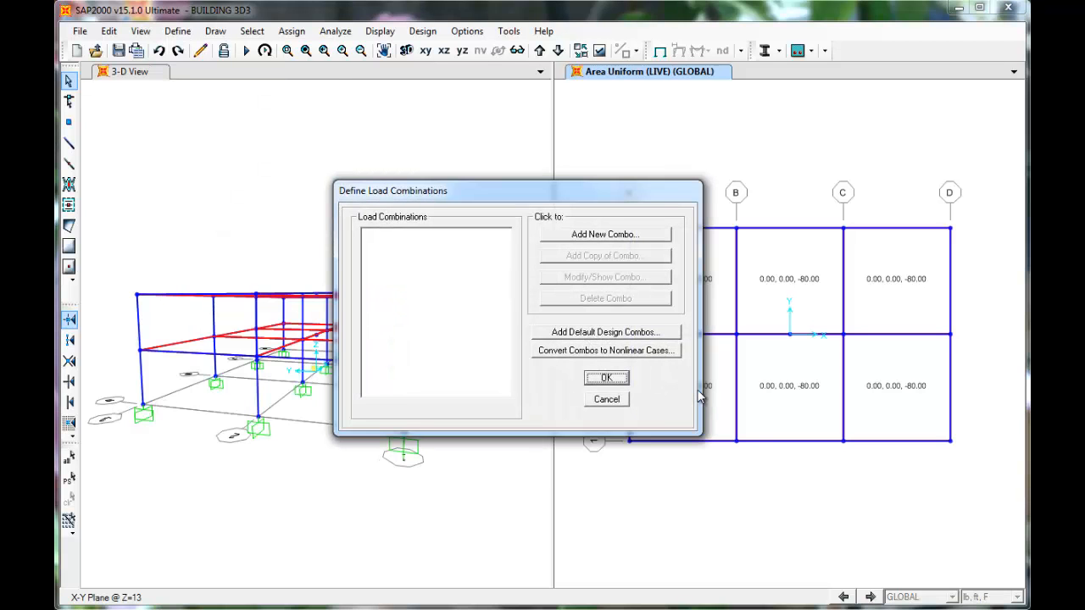
pyautogui.click(604, 234)
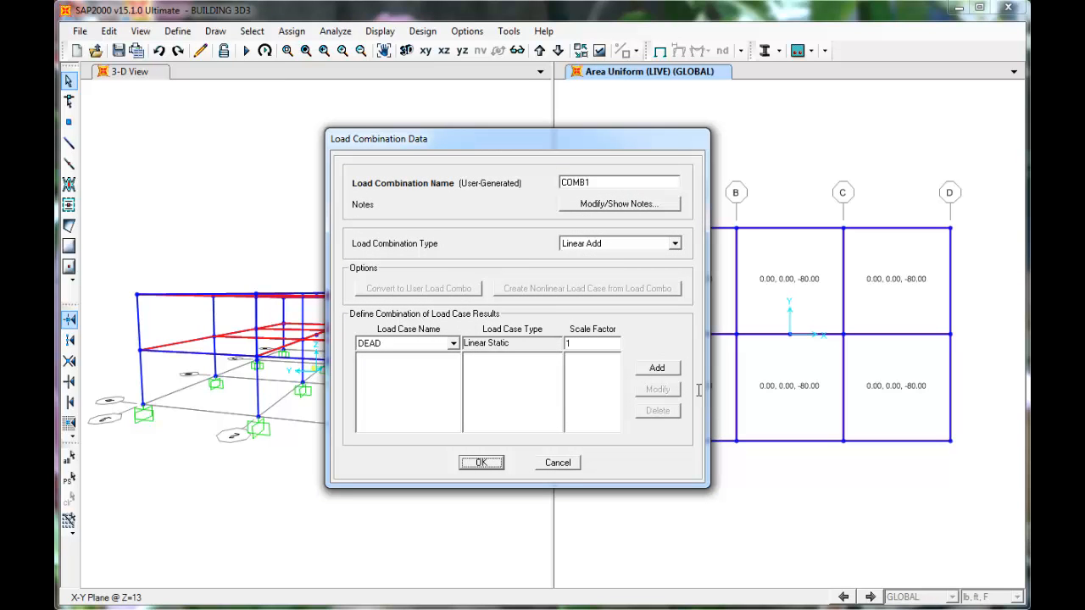
pyautogui.moveTo(700, 397)
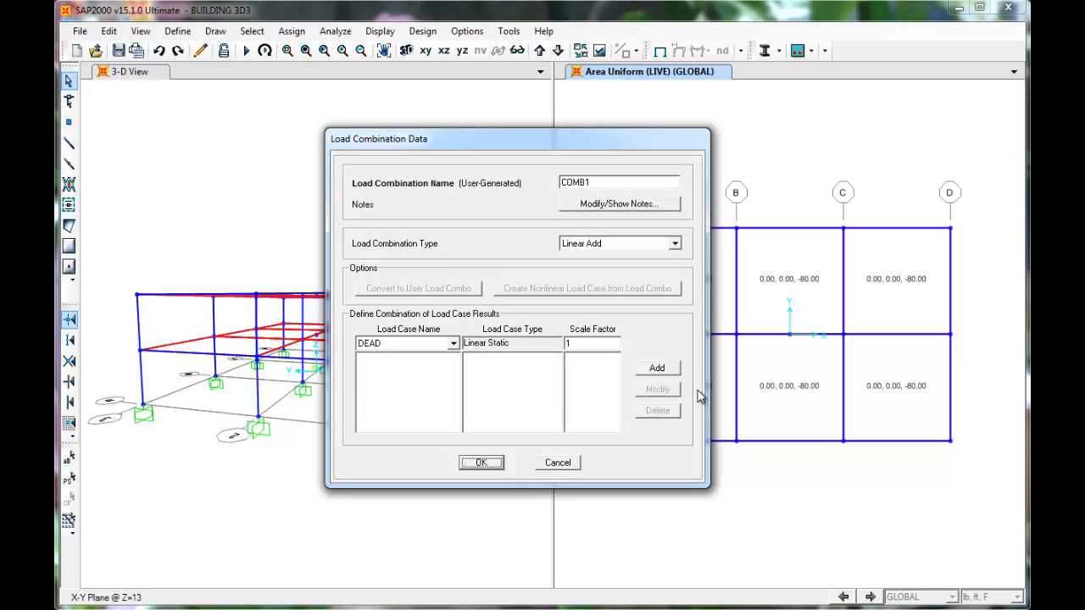
pyautogui.click(590, 342)
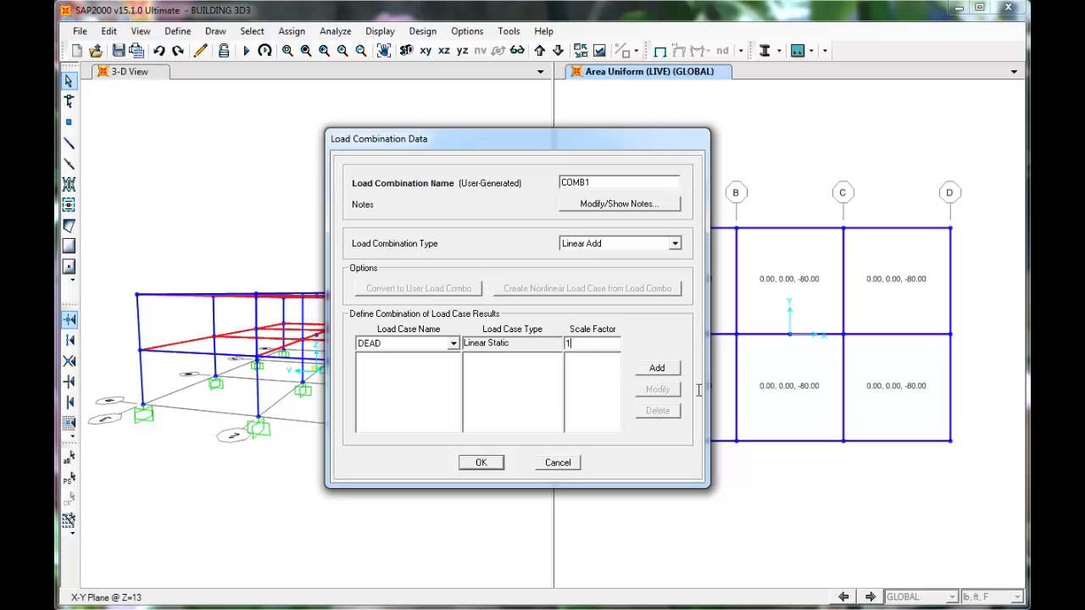
pyautogui.write('1.2')
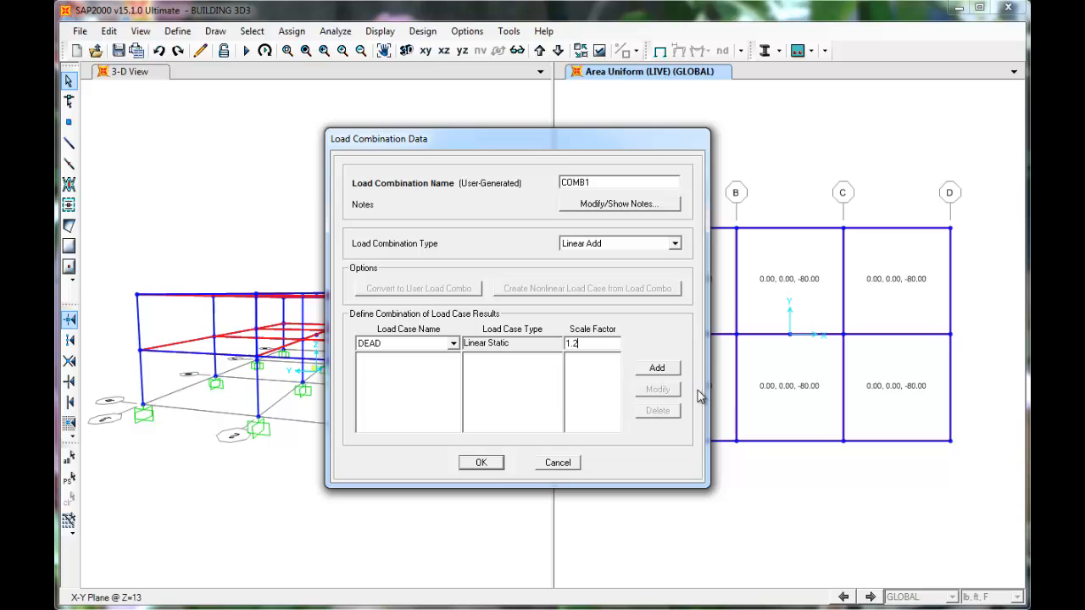
pyautogui.click(658, 366)
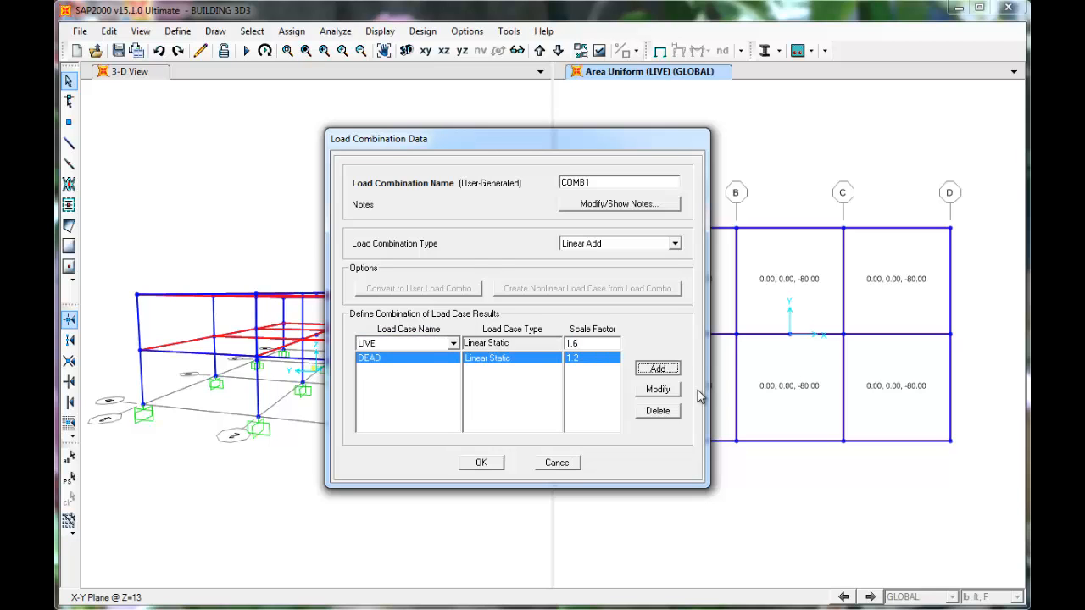
pyautogui.click(658, 368)
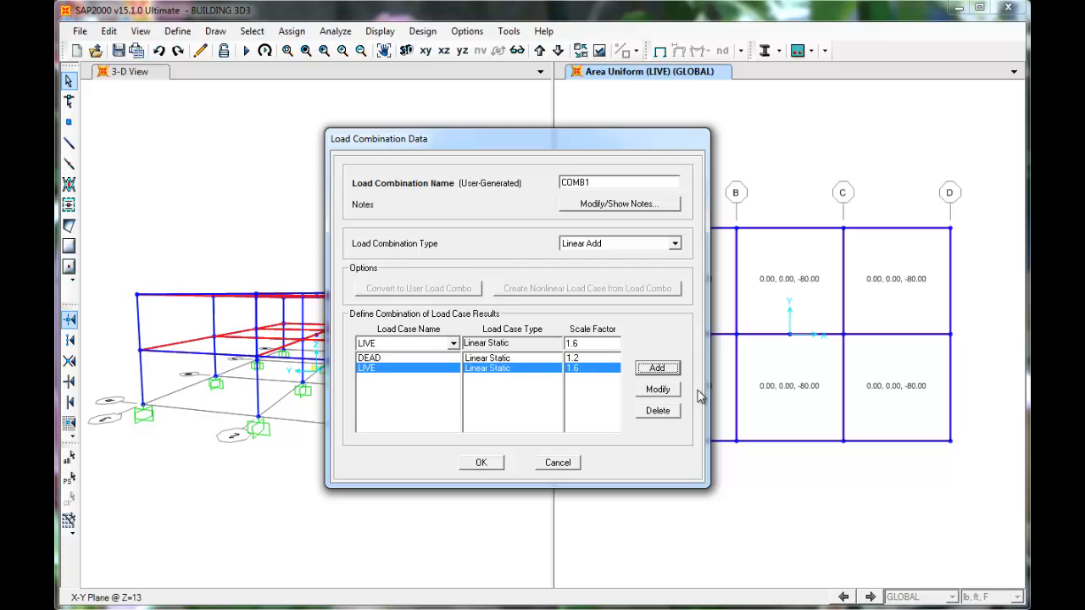
pyautogui.click(481, 461)
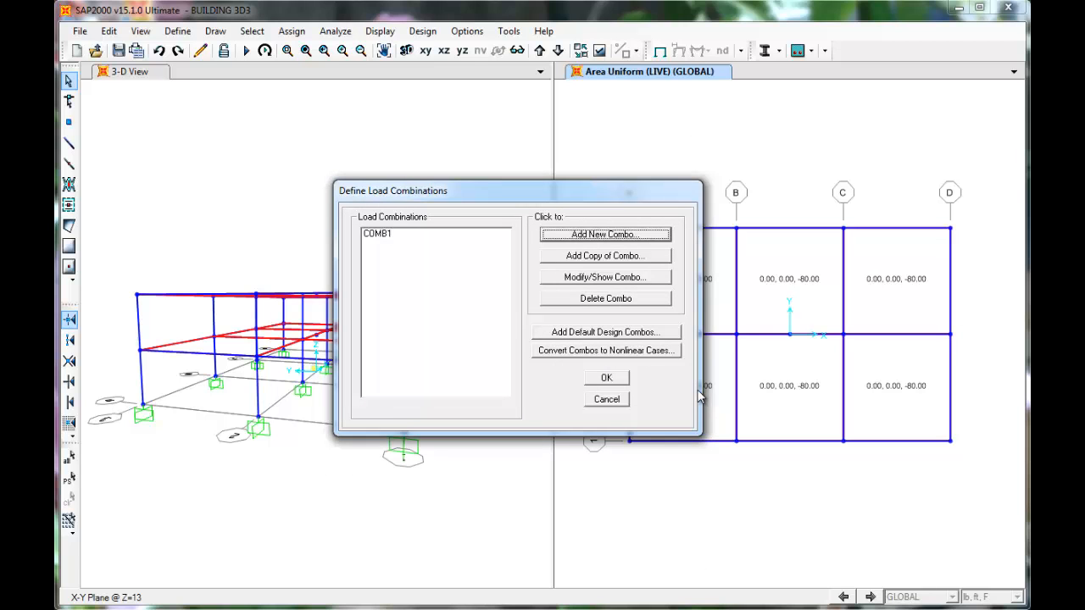
# Define COMB2 with DEAD at 1.2, LIVE at 1.0 and EQ at 1.0
pyautogui.click(604, 234)
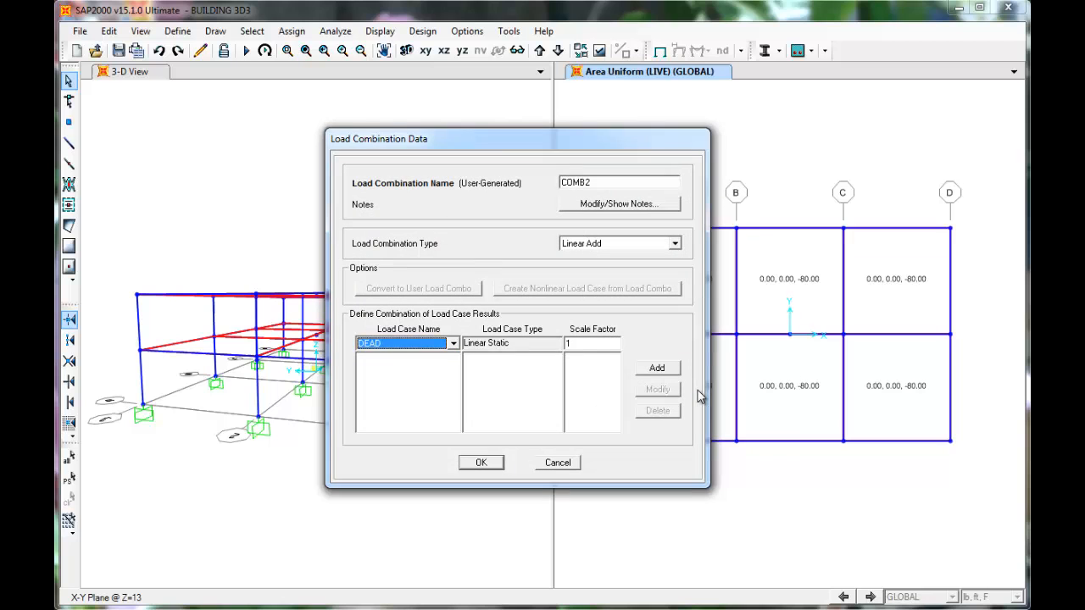
pyautogui.write('1.2')
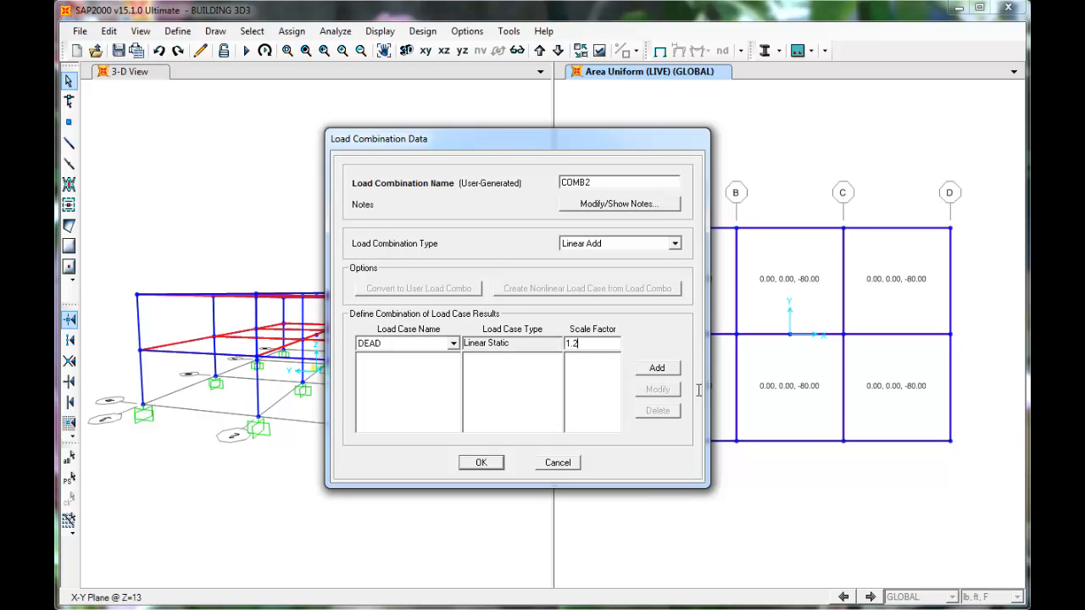
pyautogui.click(658, 366)
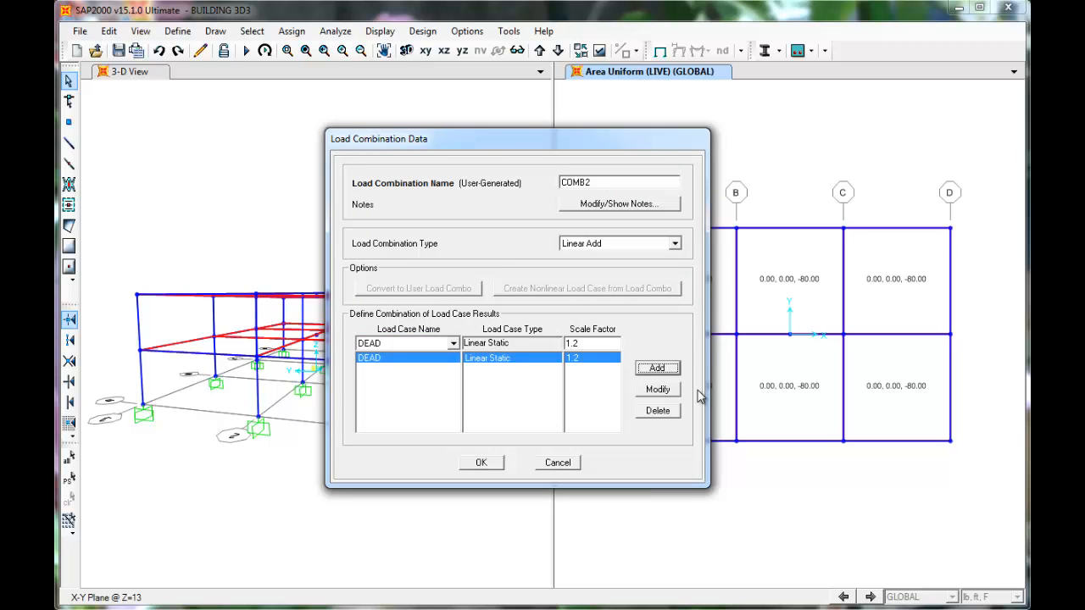
pyautogui.click(453, 342)
pyautogui.write('1')
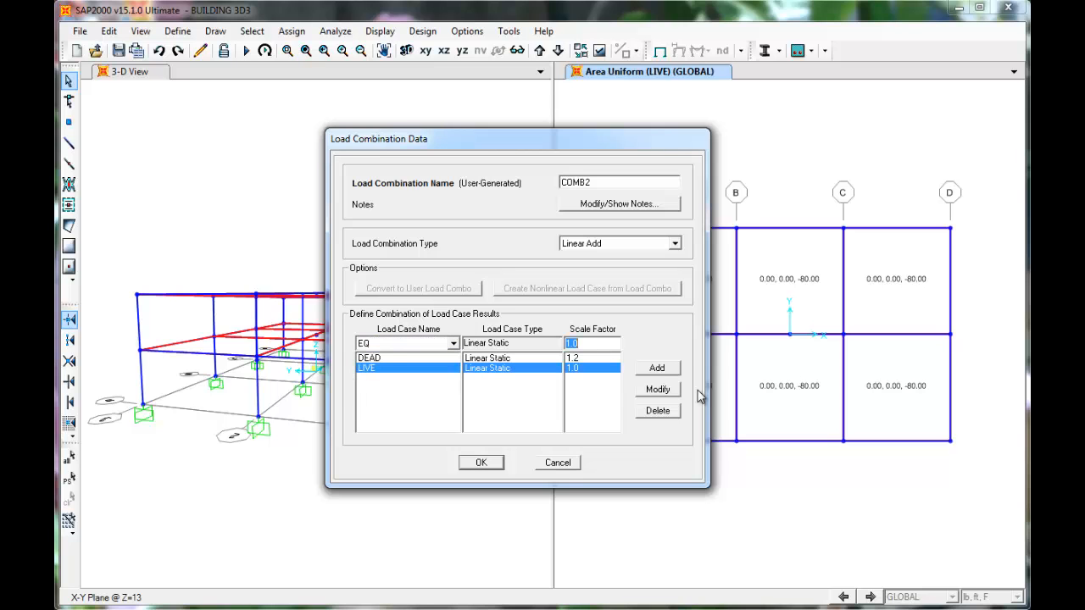
pyautogui.click(658, 366)
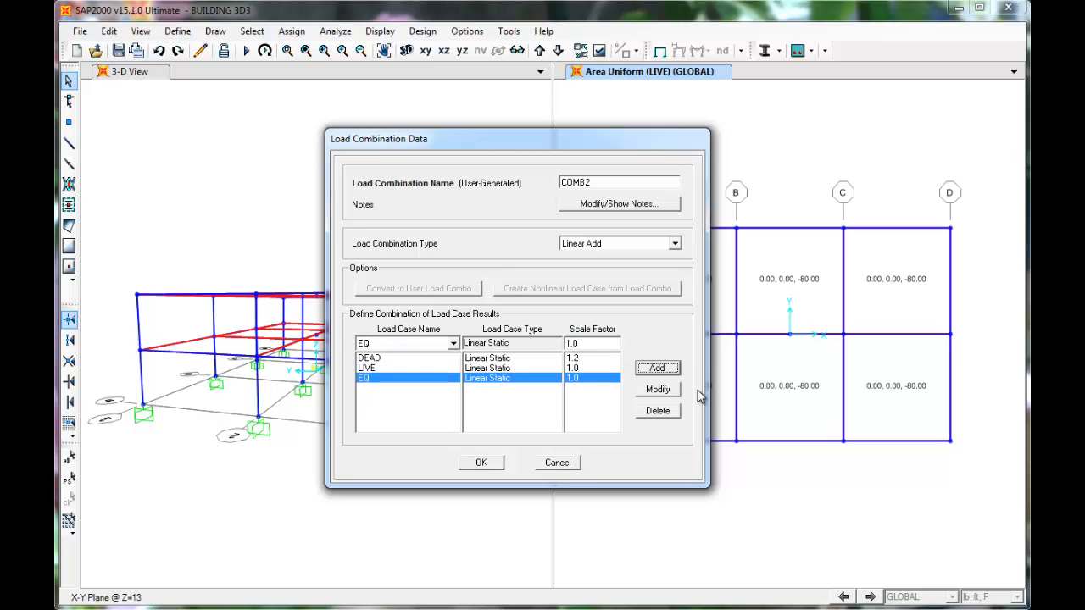
pyautogui.click(481, 461)
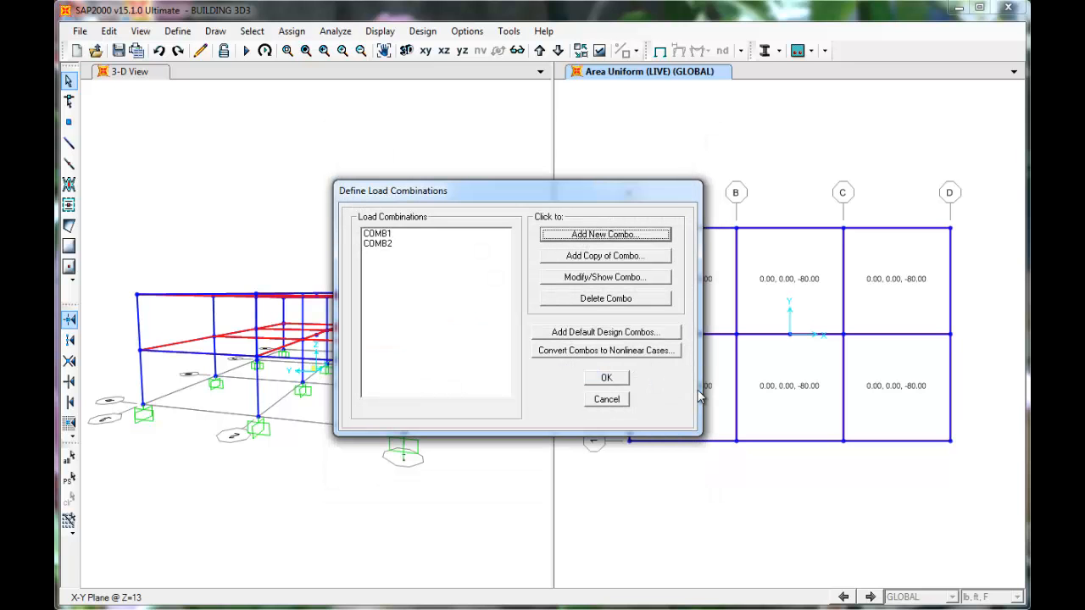
# Define COMB3 with DEAD at 1.2, LIVE at 1.0 and EQ at -1.0
pyautogui.click(603, 234)
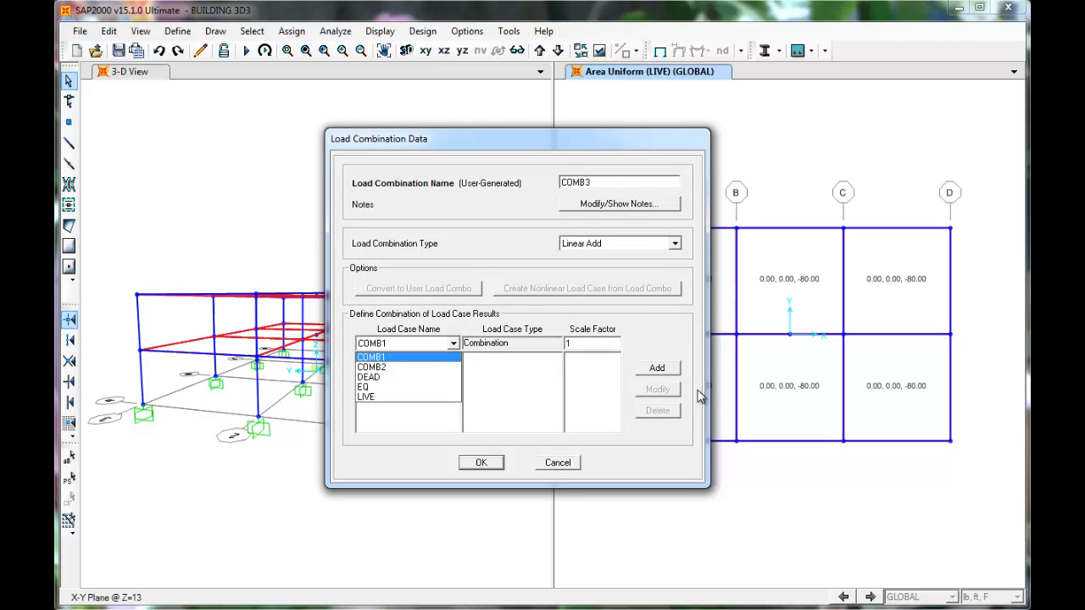
pyautogui.click(370, 376)
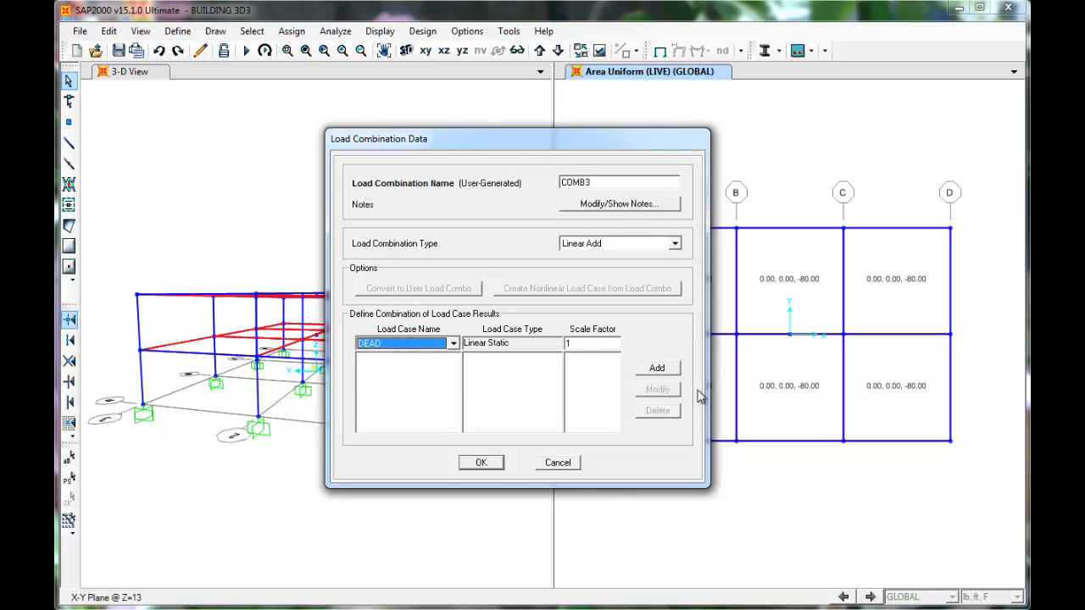
pyautogui.write('1.2')
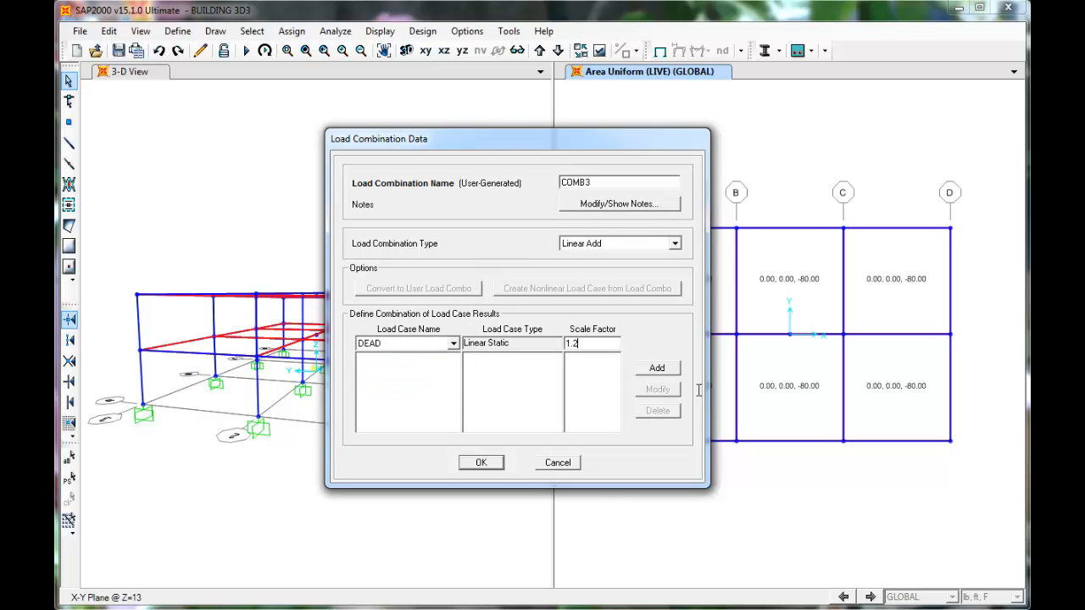
pyautogui.click(658, 367)
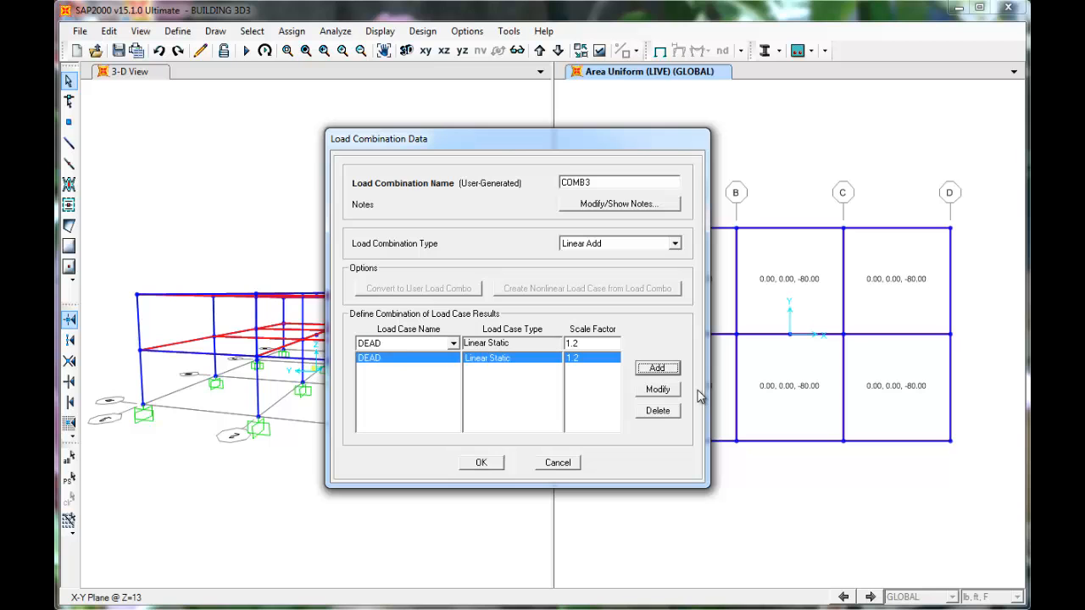
pyautogui.click(452, 343)
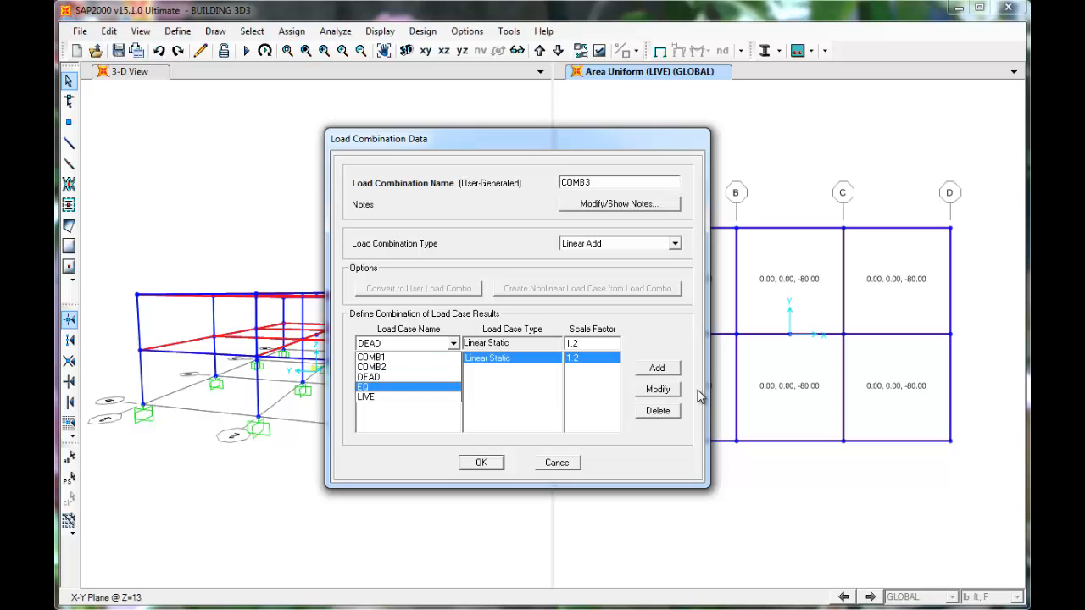
pyautogui.click(657, 410)
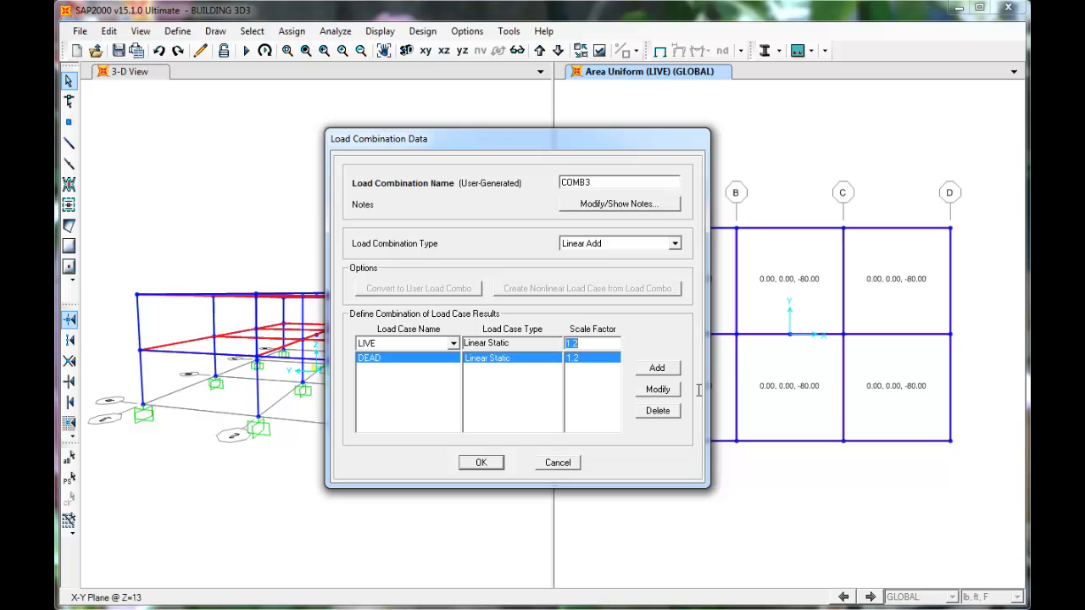
pyautogui.click(658, 367)
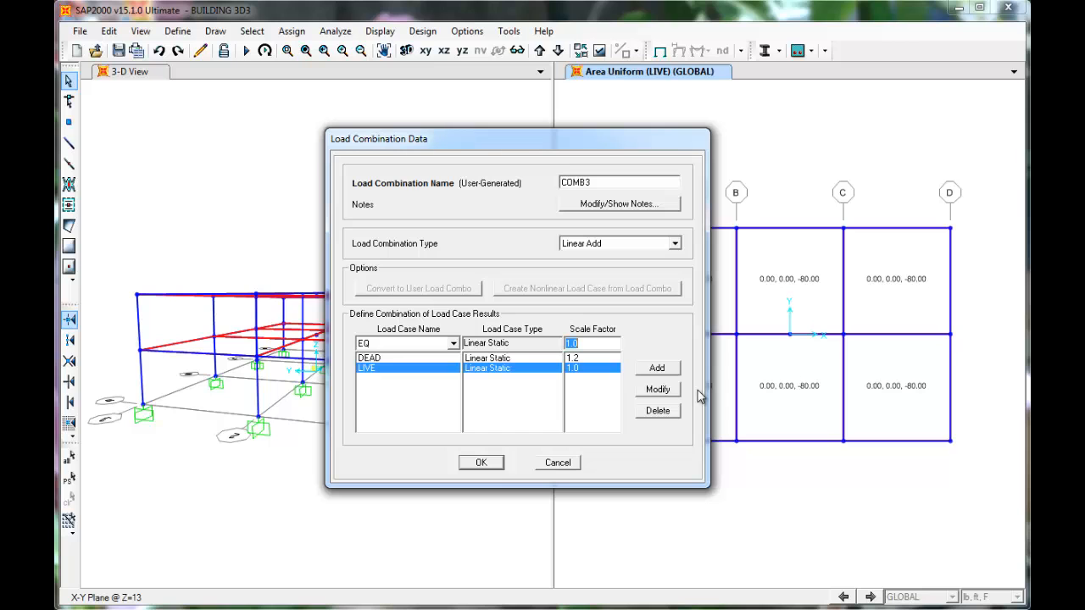
pyautogui.write('-1.0')
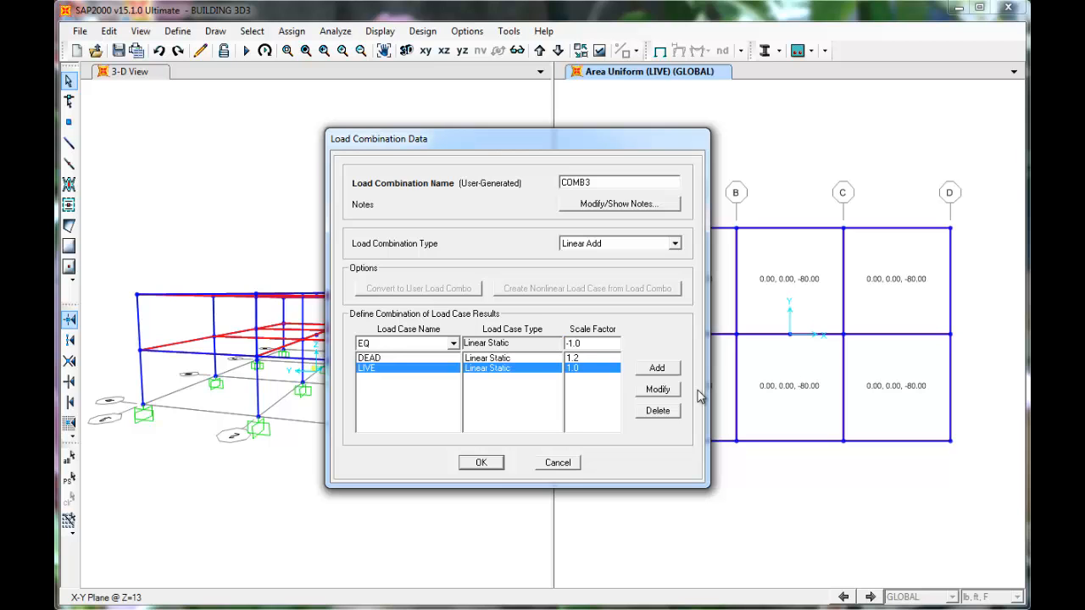
pyautogui.click(658, 366)
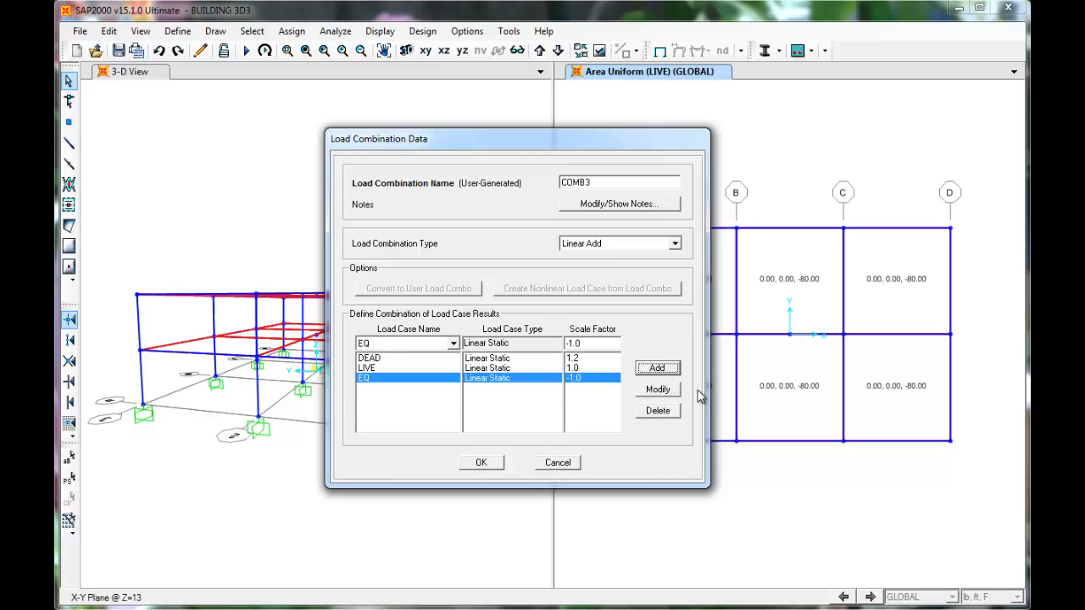
pyautogui.click(481, 461)
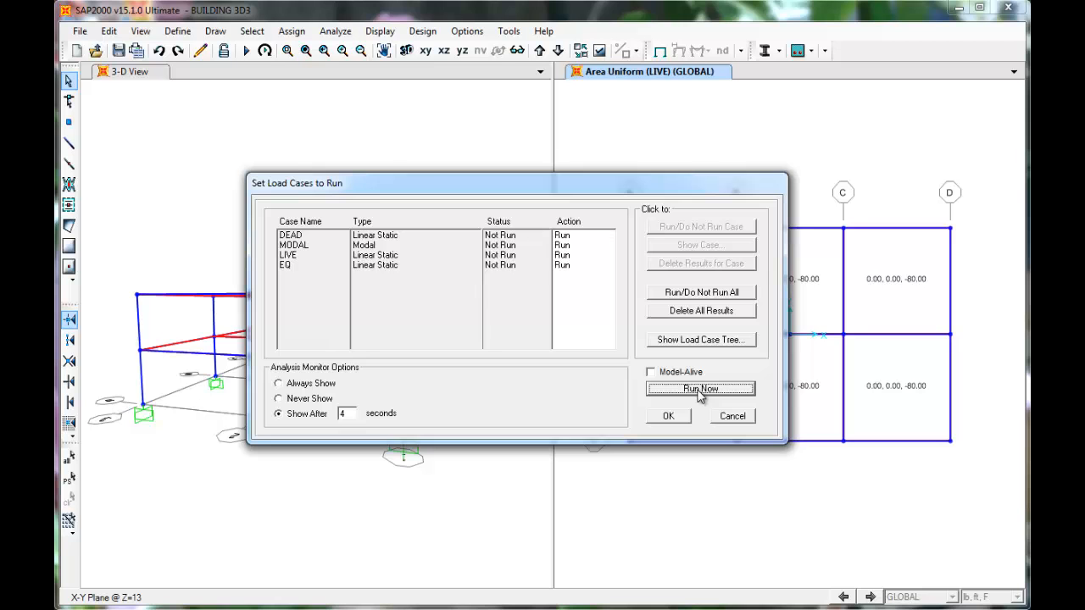
# Run the analysis for the DEAD, MODAL, LIVE and EQ load cases
pyautogui.click(700, 388)
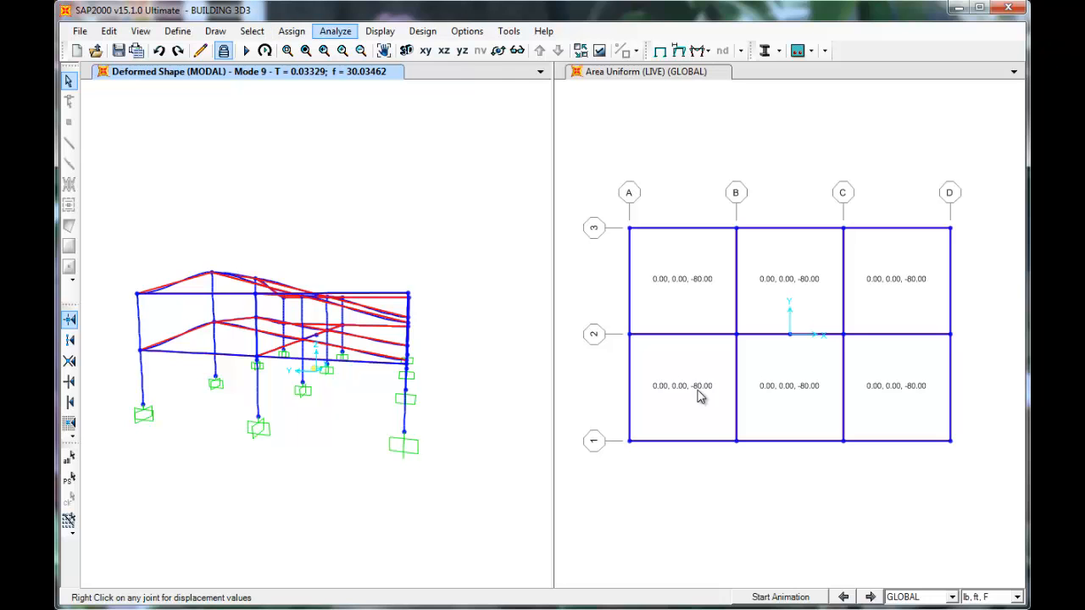
# Display the deformed shape for COMB2 in the 3-D view
pyautogui.click(380, 31)
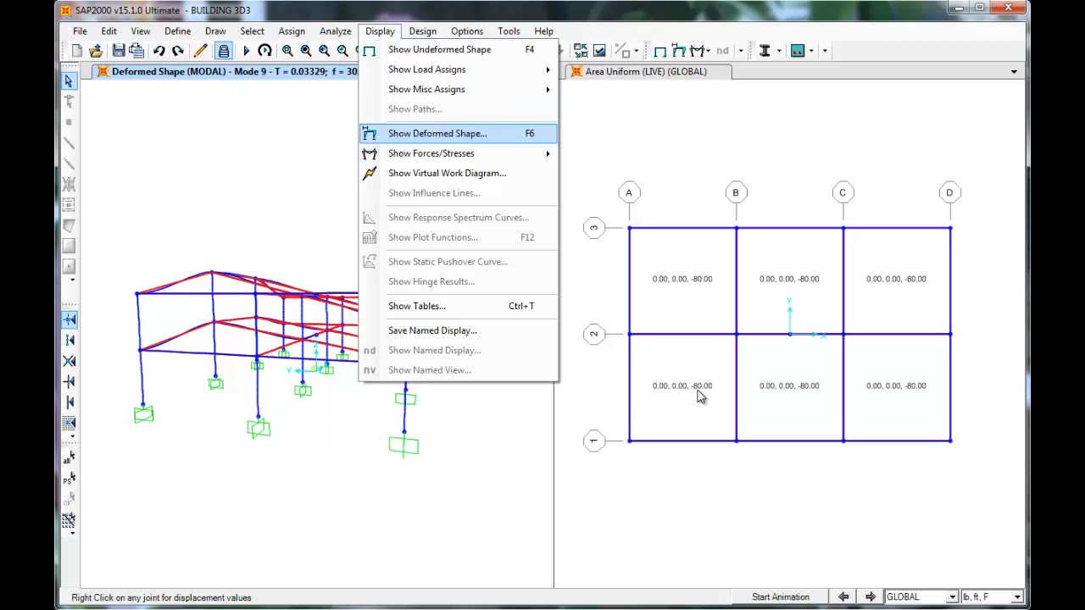
pyautogui.click(437, 132)
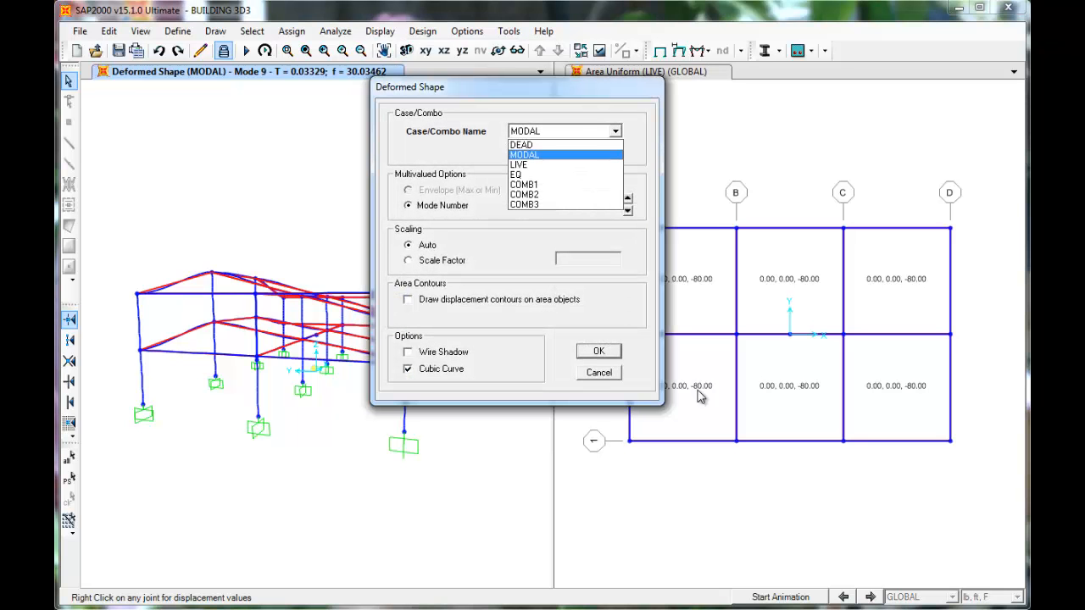
pyautogui.click(524, 193)
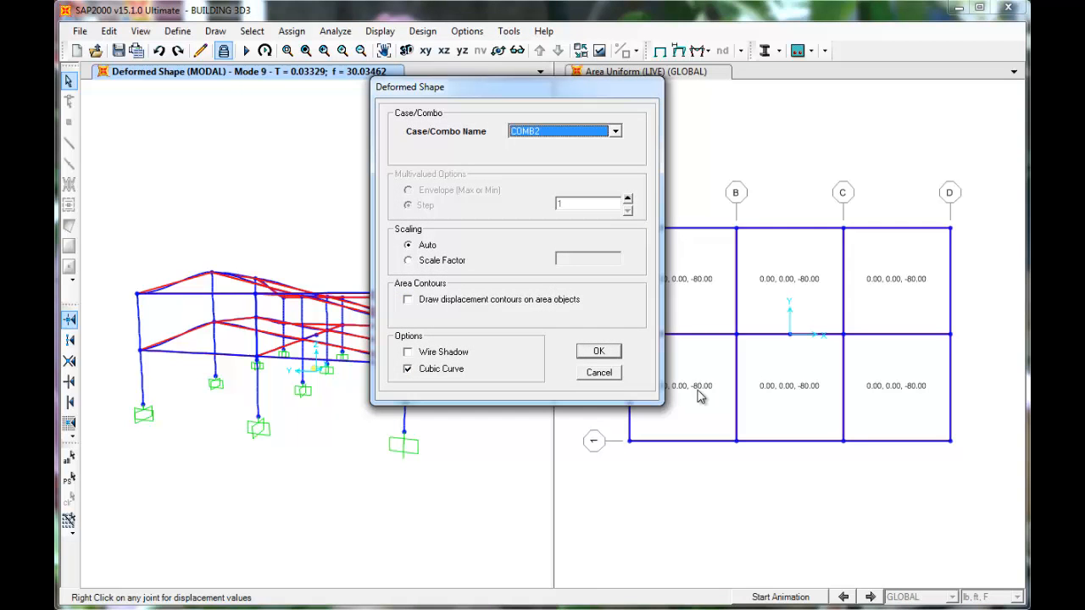
pyautogui.click(598, 351)
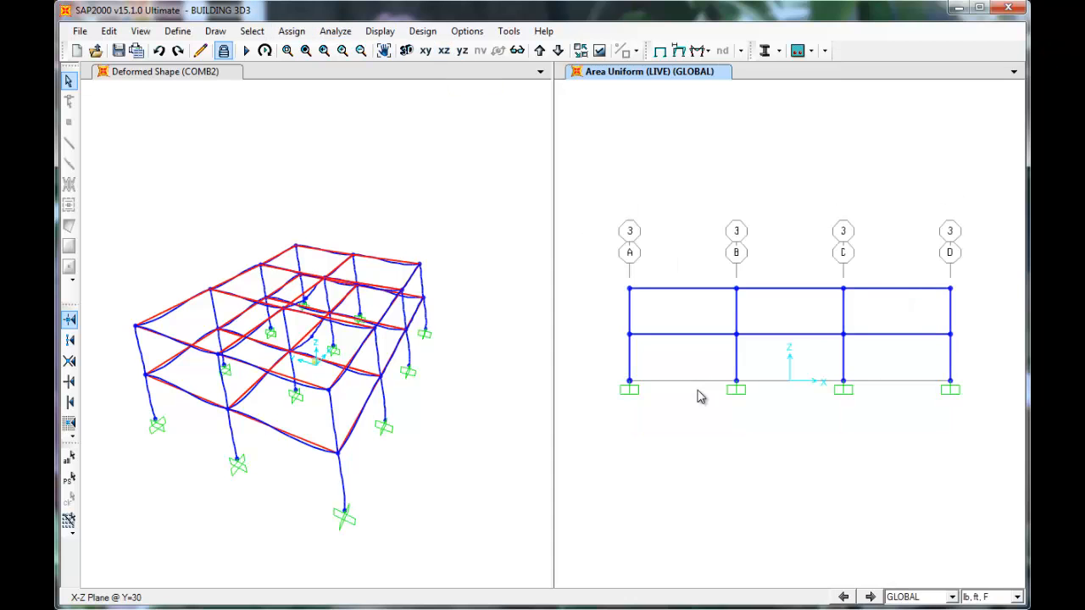
# Display the COMB2 deformed shape in the elevation view and refocus the 3-D view
pyautogui.click(380, 31)
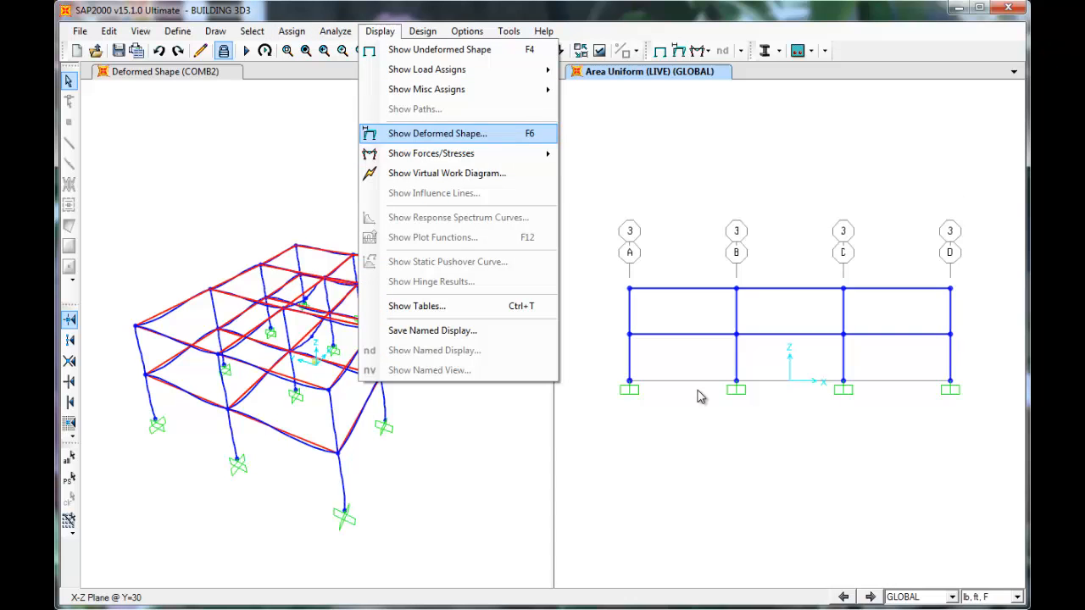
pyautogui.click(438, 132)
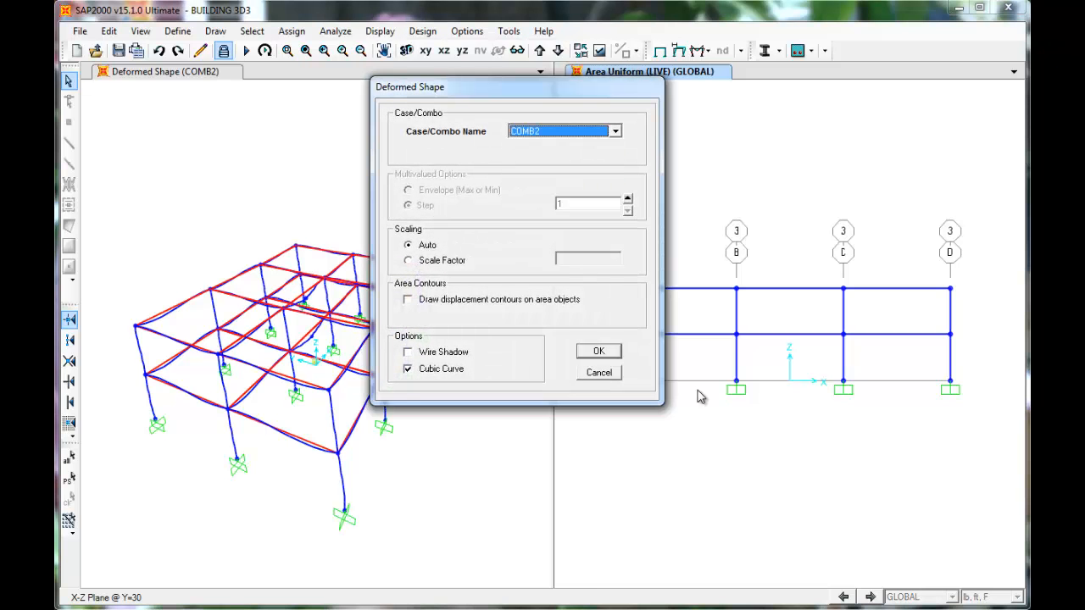
pyautogui.click(598, 351)
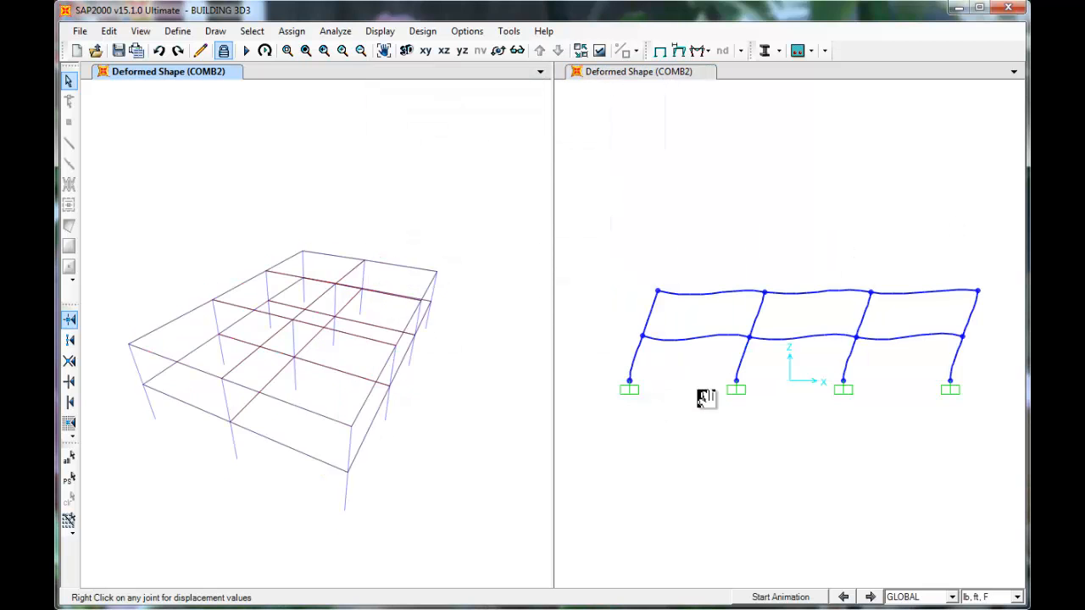
pyautogui.click(405, 51)
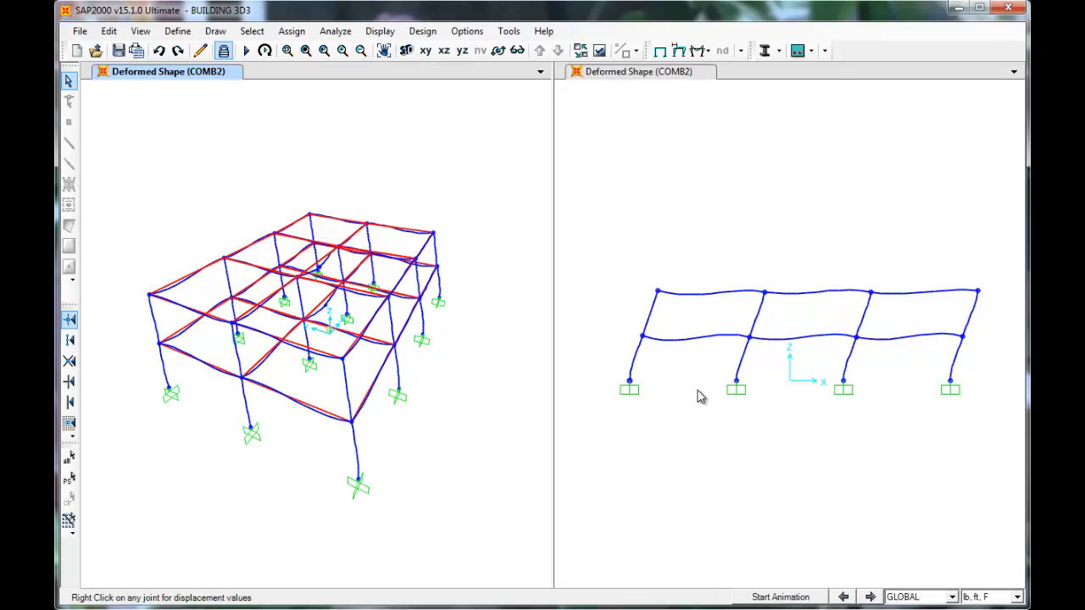
pyautogui.moveTo(379, 30)
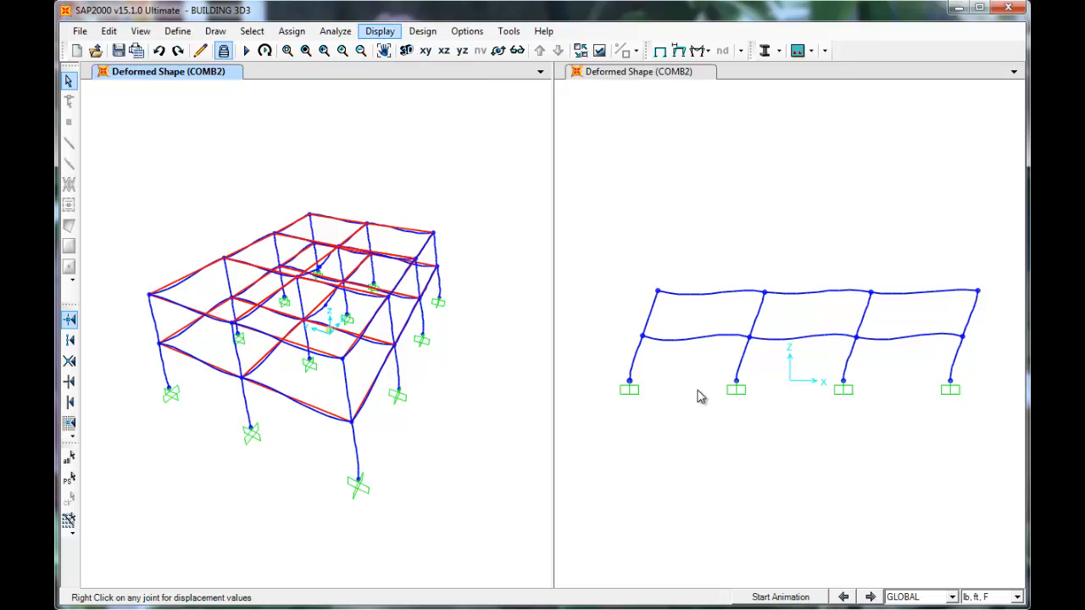
# Plot the frame Moment 2-2 diagram for COMB2 in the 3-D view
pyautogui.click(380, 31)
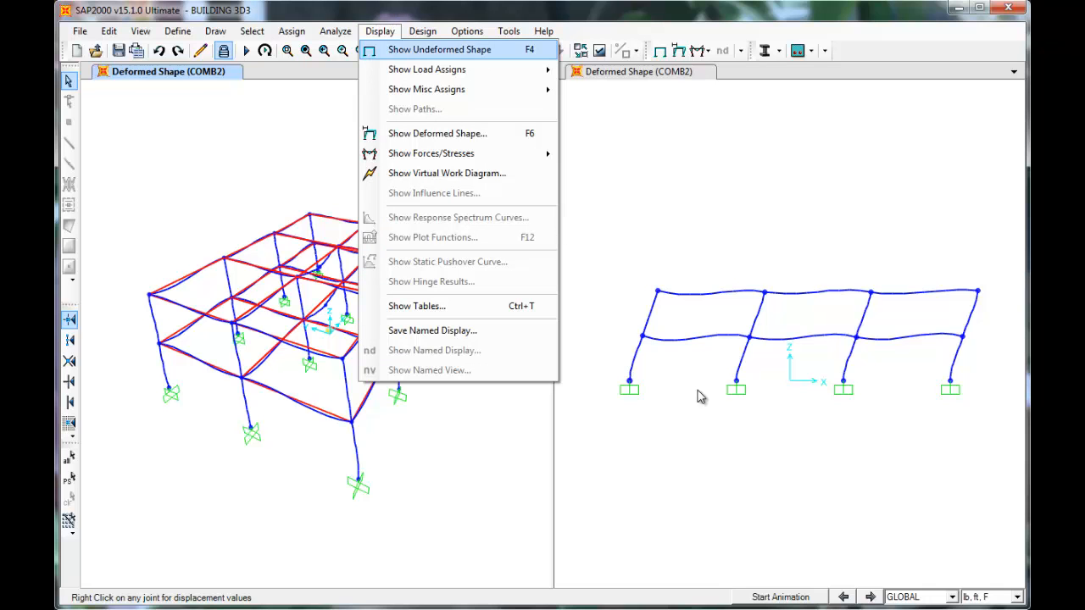
pyautogui.moveTo(431, 153)
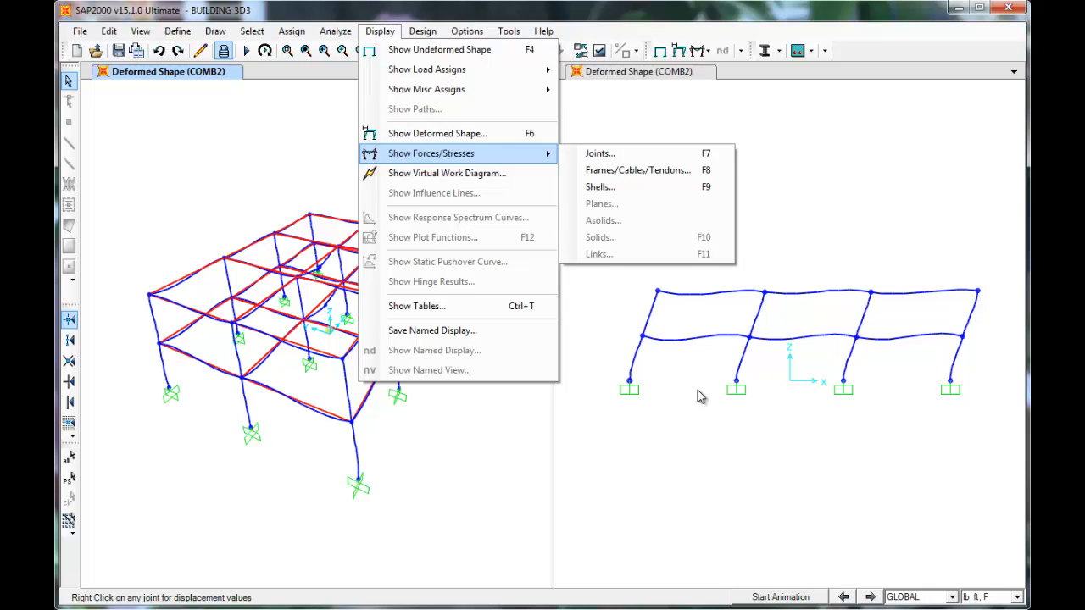
pyautogui.moveTo(638, 170)
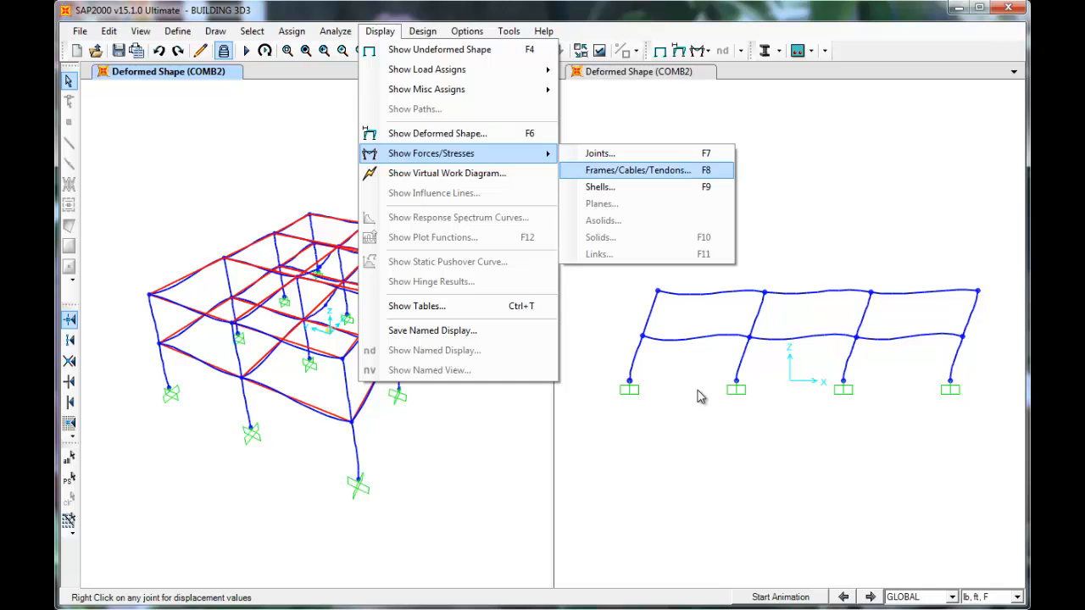
pyautogui.click(638, 170)
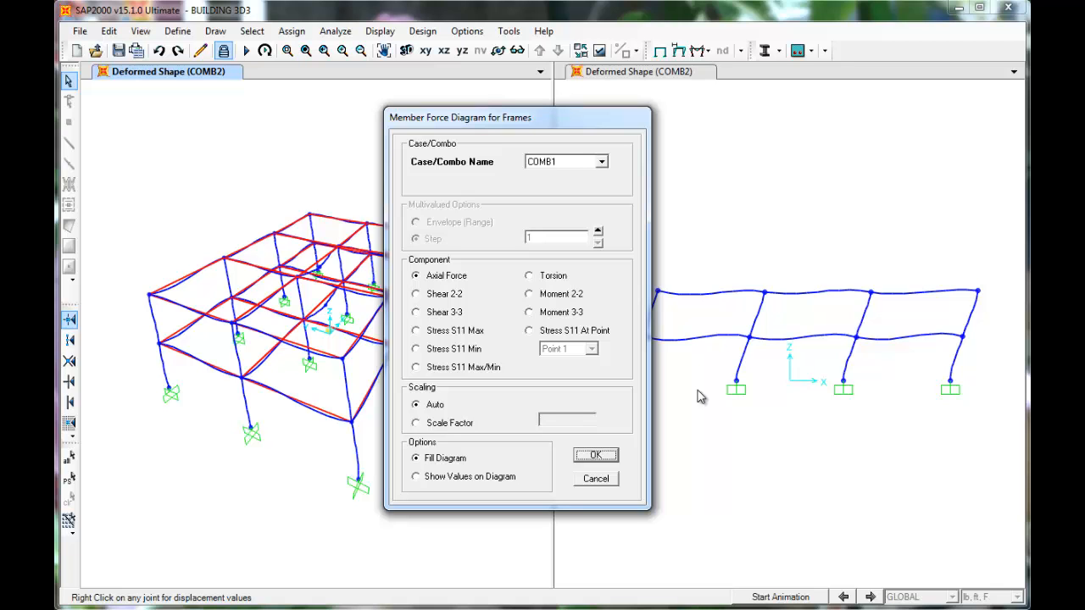
pyautogui.click(528, 312)
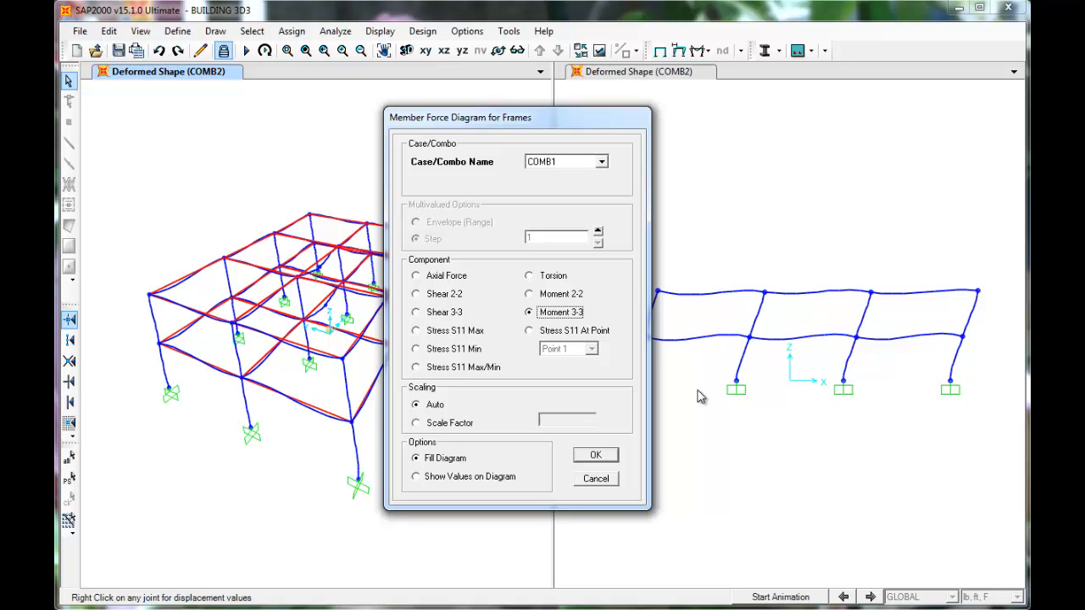
pyautogui.click(601, 161)
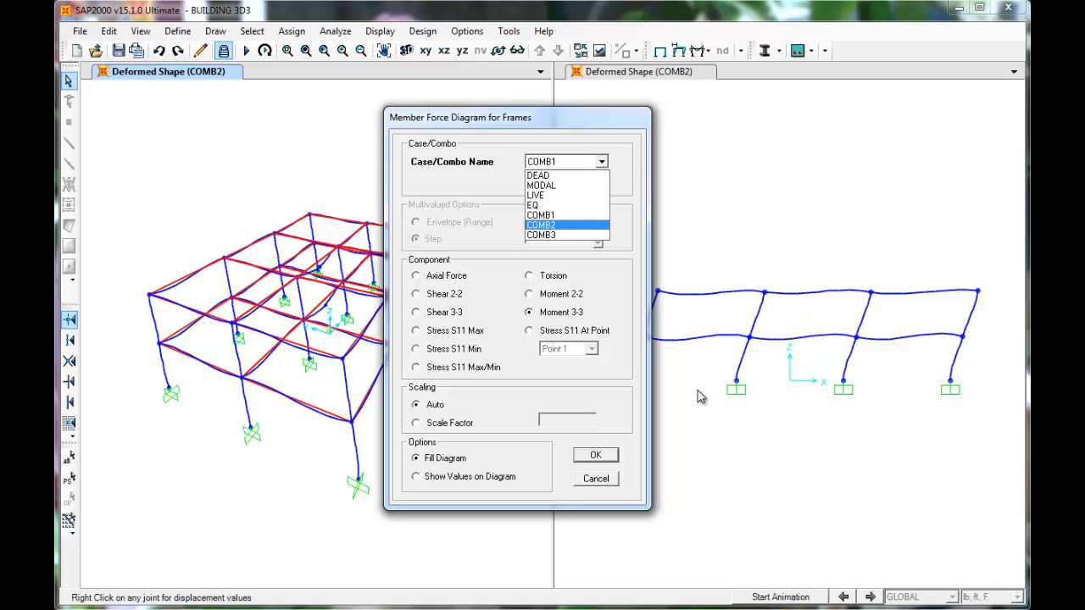
pyautogui.click(542, 223)
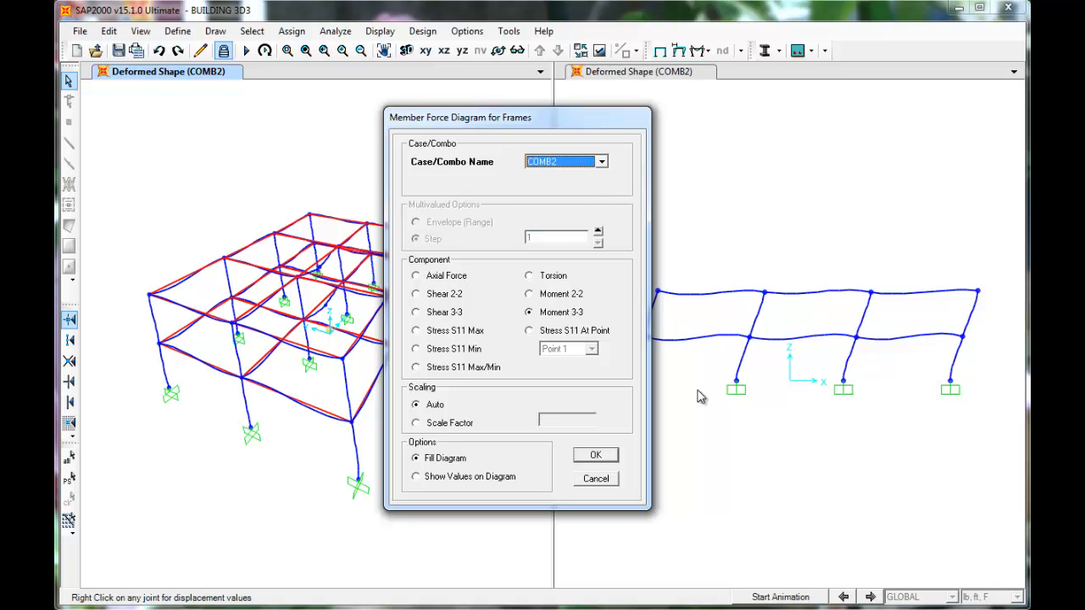
pyautogui.click(529, 293)
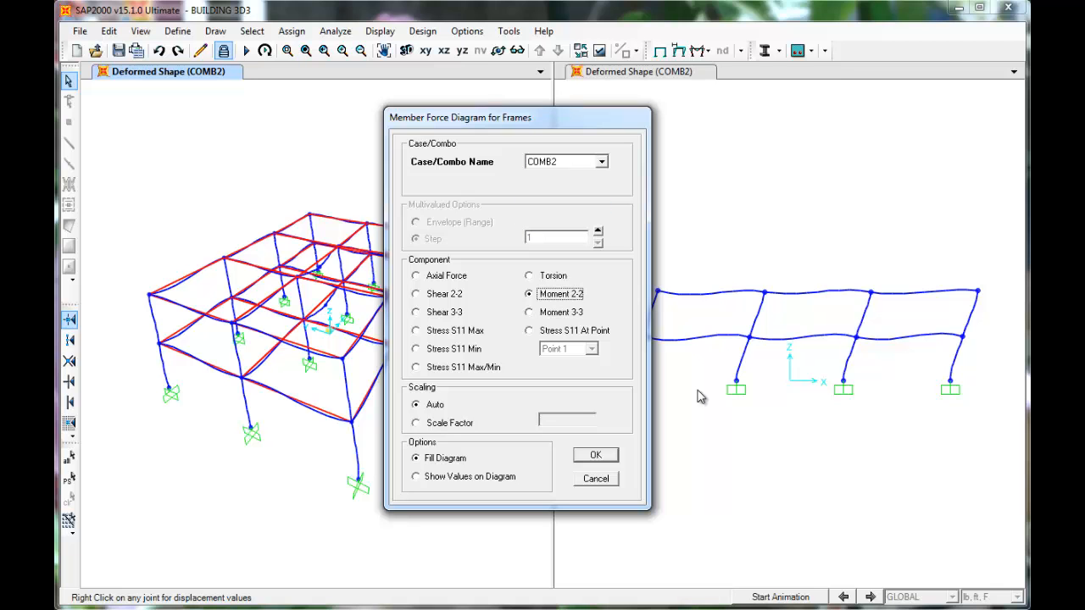
pyautogui.click(595, 455)
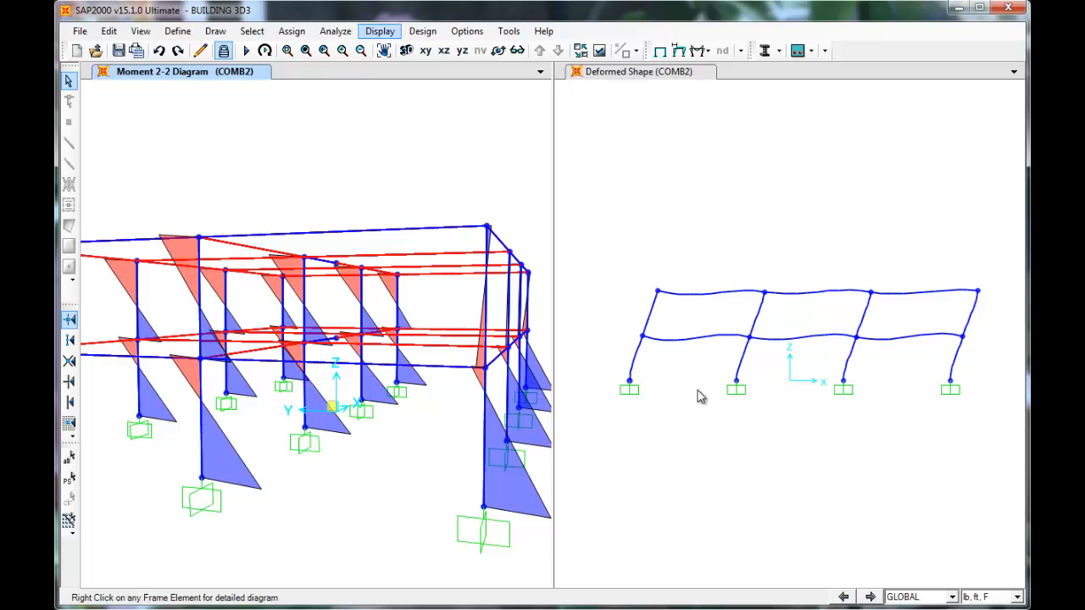
# Switch the 3-D frame force diagram to Moment 3-3 for COMB2
pyautogui.click(380, 30)
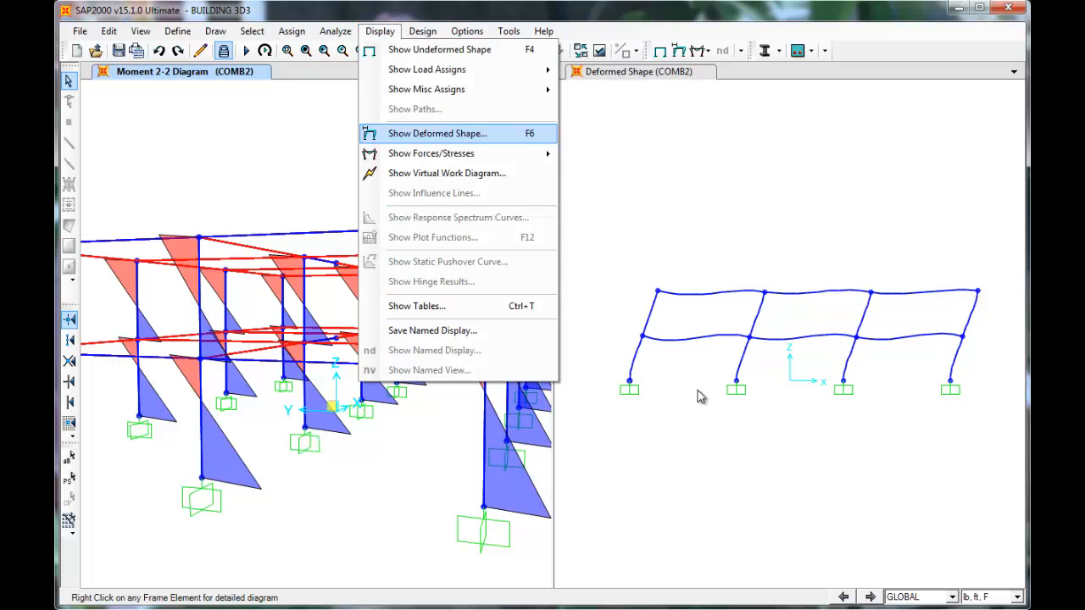
pyautogui.click(430, 153)
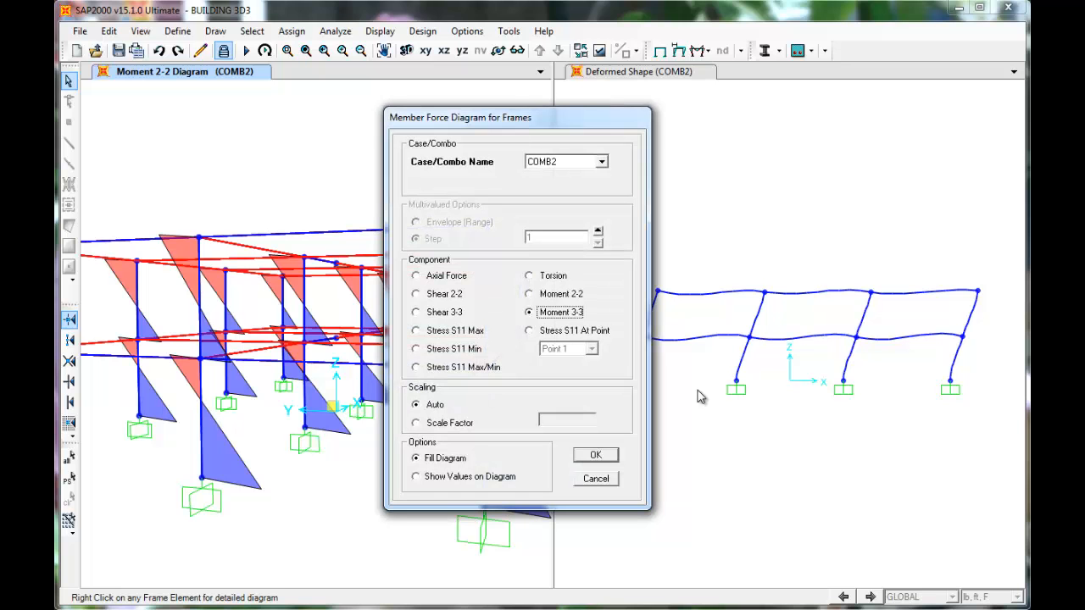
pyautogui.click(595, 455)
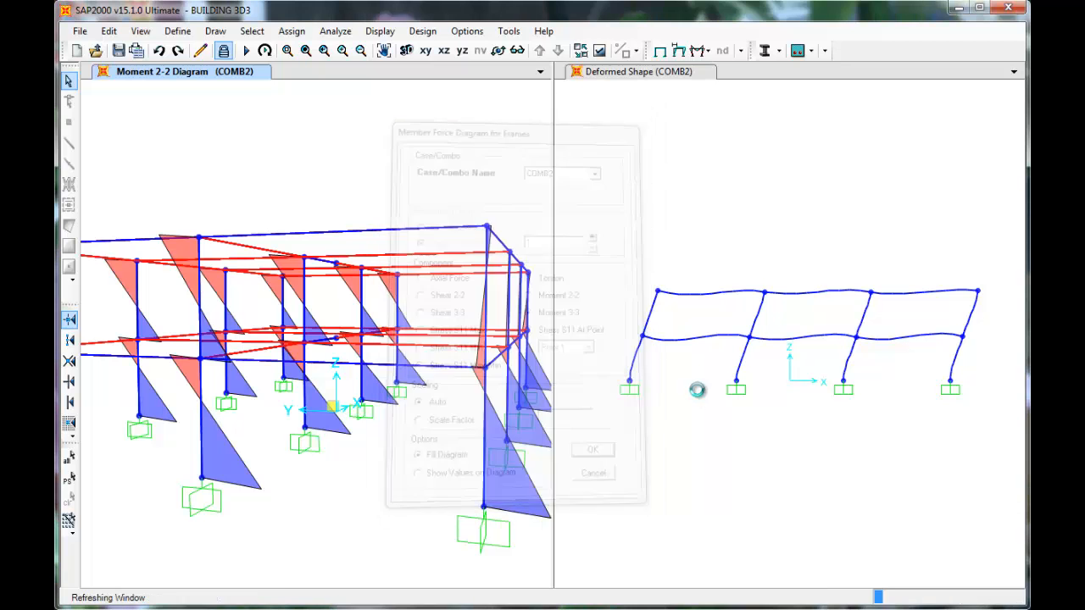
pyautogui.click(592, 449)
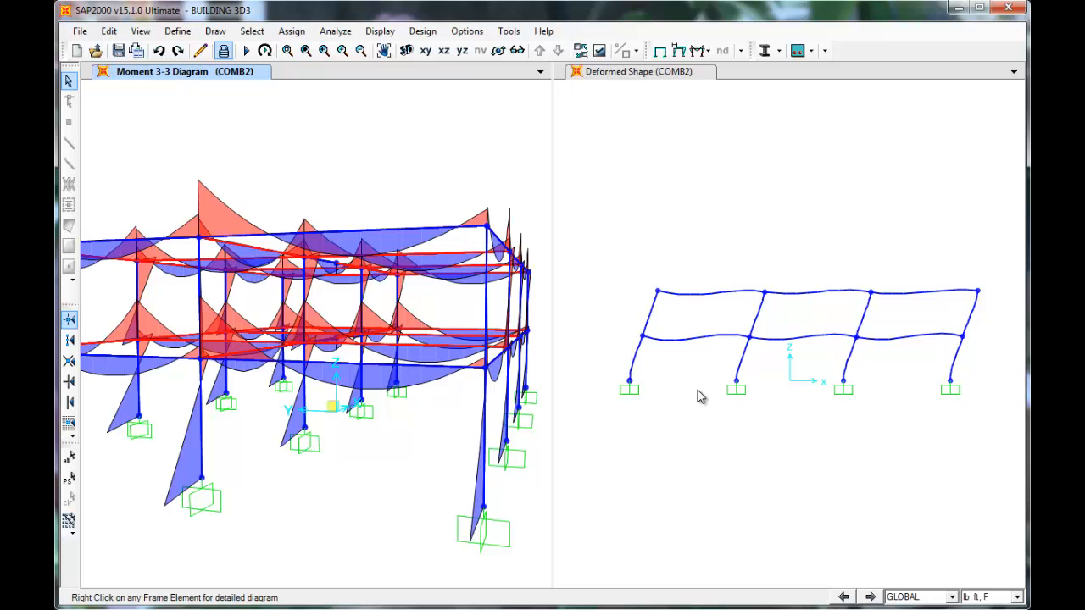
pyautogui.moveTo(703, 400)
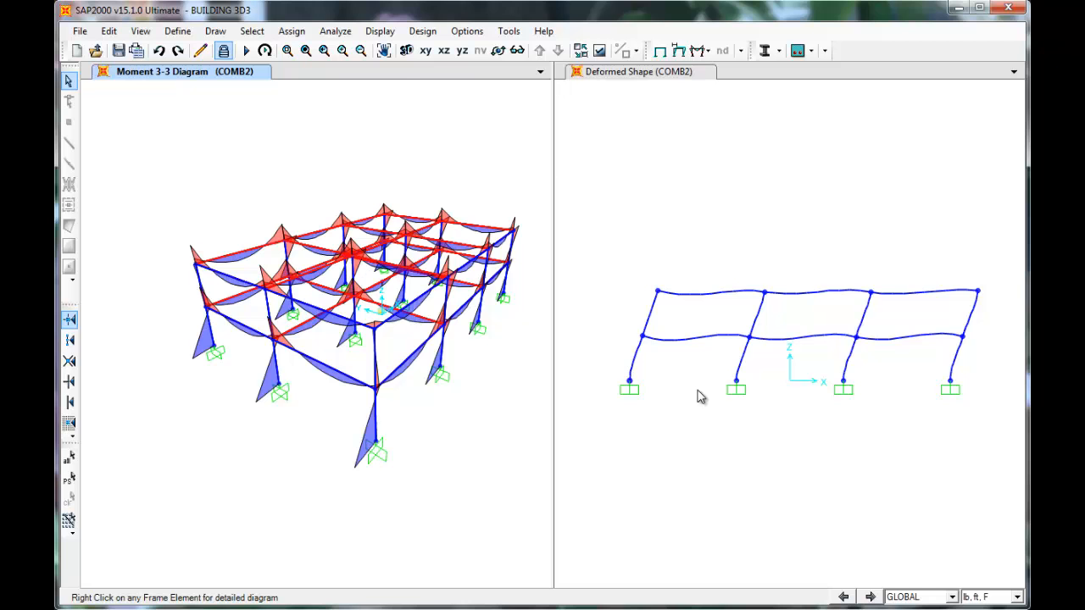
pyautogui.click(422, 30)
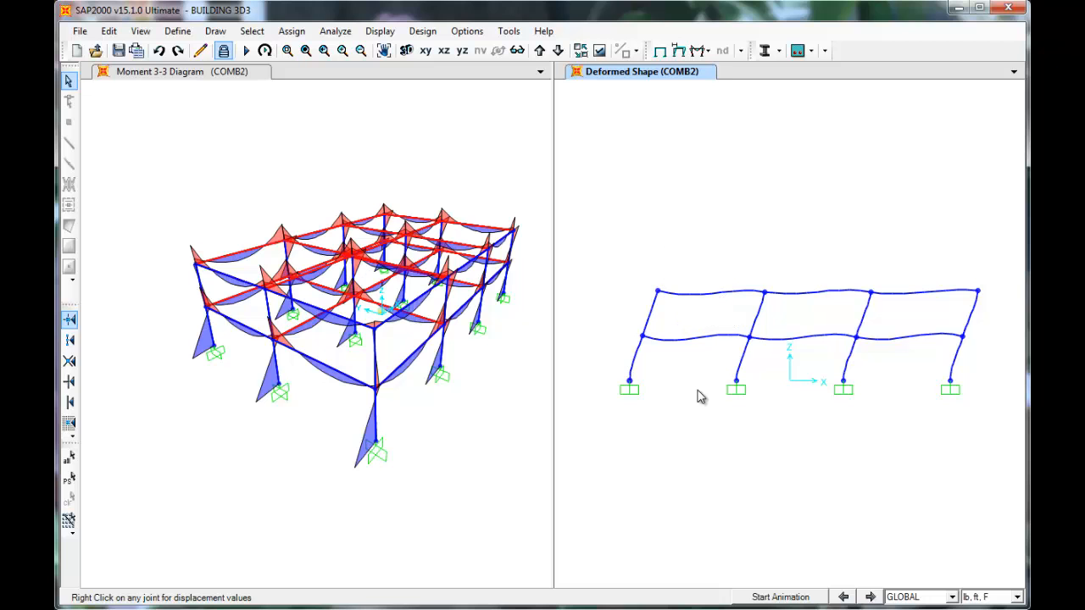
pyautogui.click(1017, 597)
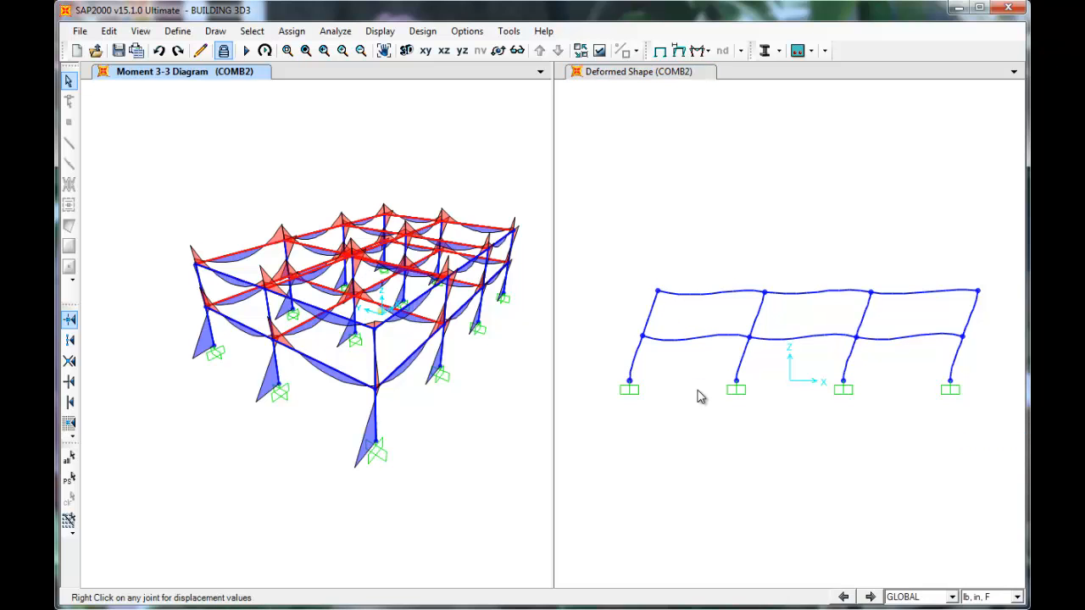
pyautogui.rightClick(658, 291)
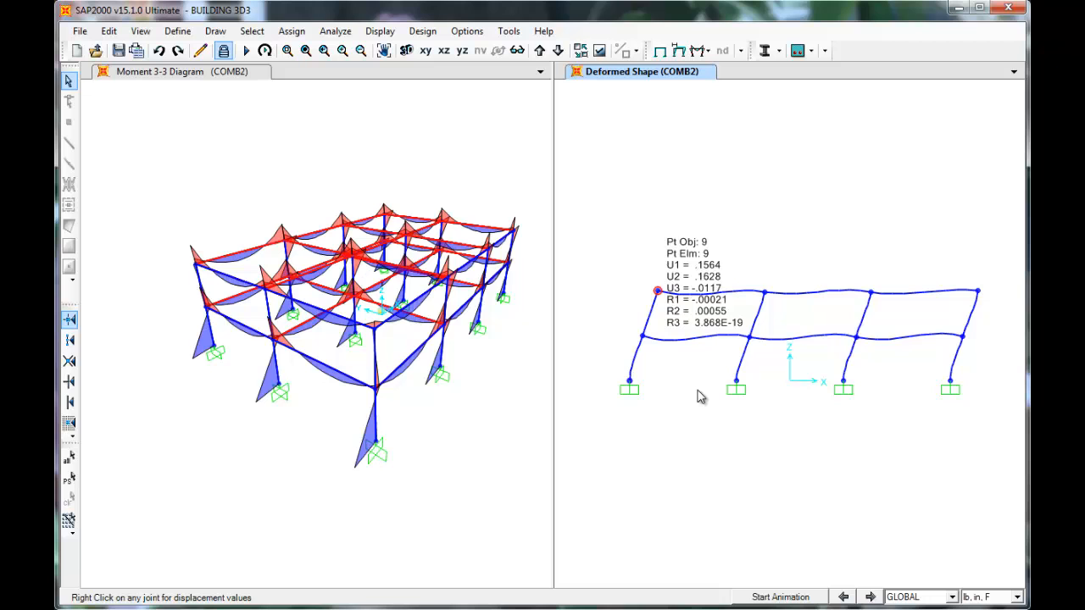
pyautogui.rightClick(641, 336)
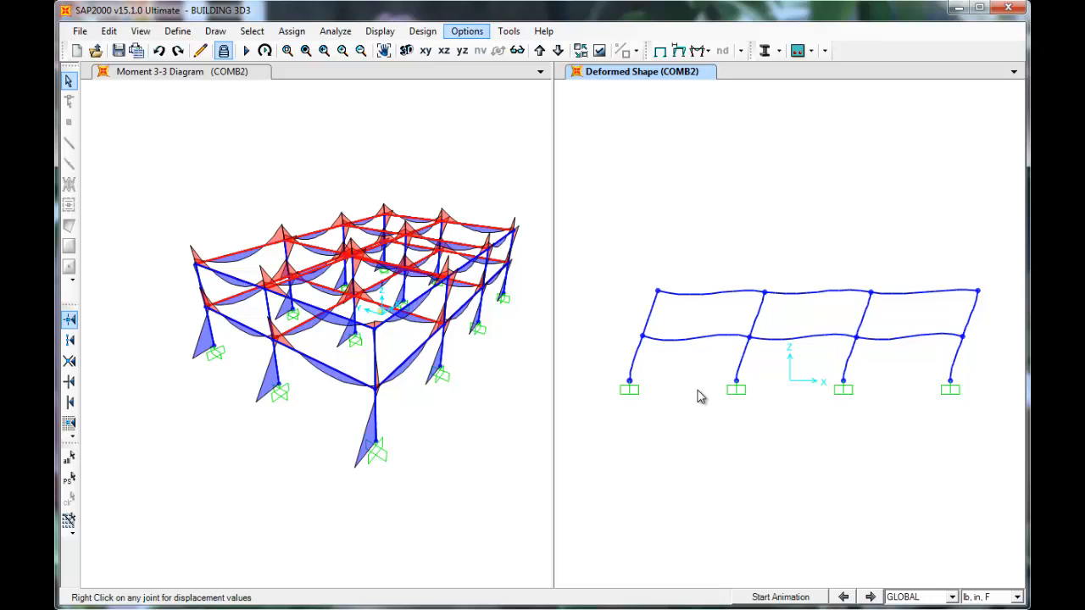
# Display the Joint Displacements table from Analysis Results > Joint Output > Displacements
pyautogui.click(379, 31)
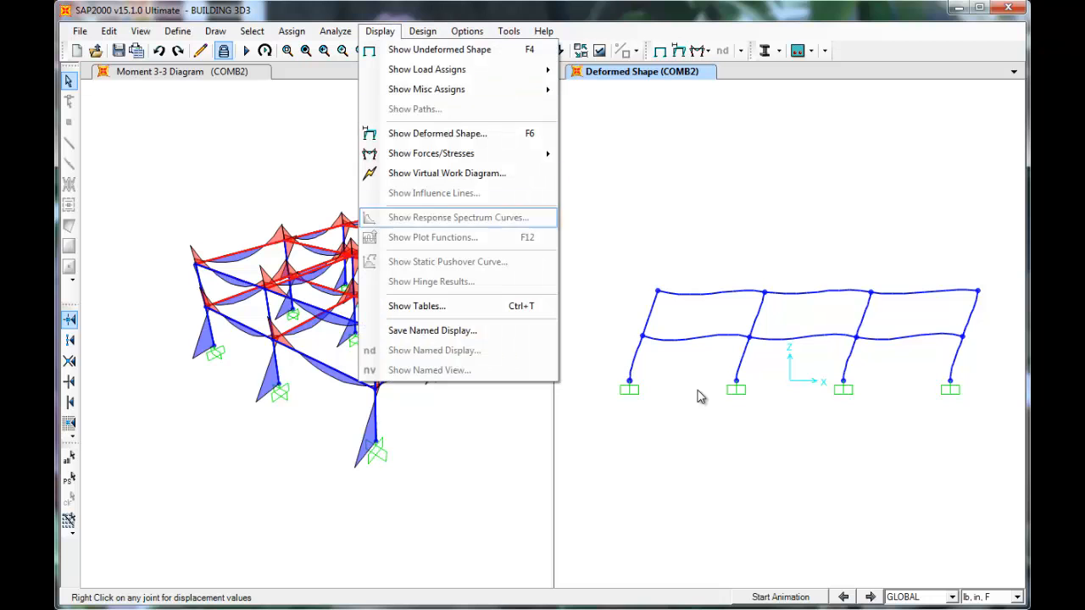
pyautogui.click(417, 305)
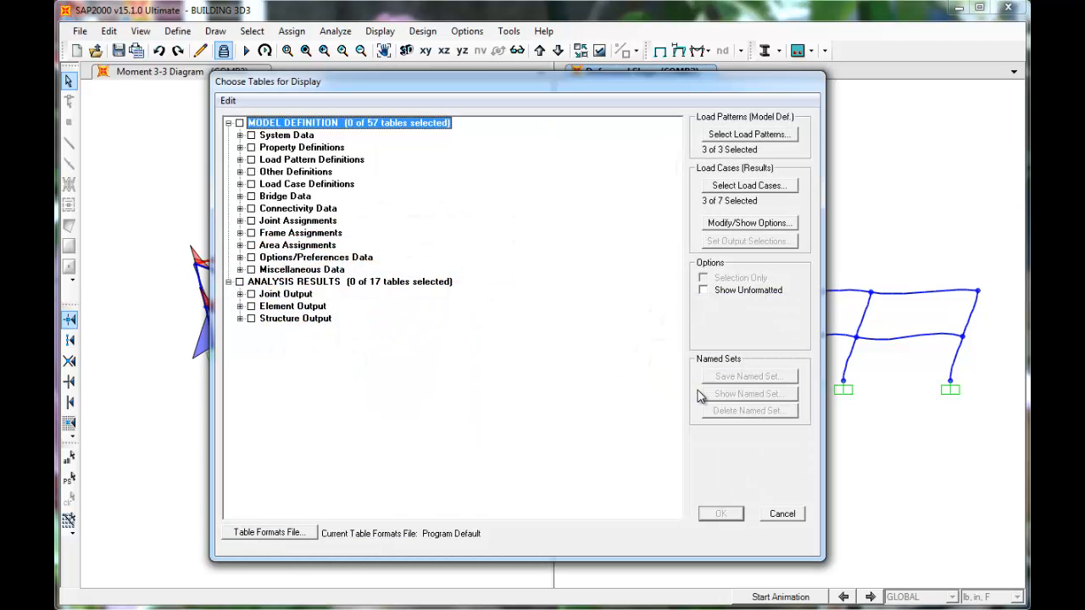
pyautogui.click(240, 281)
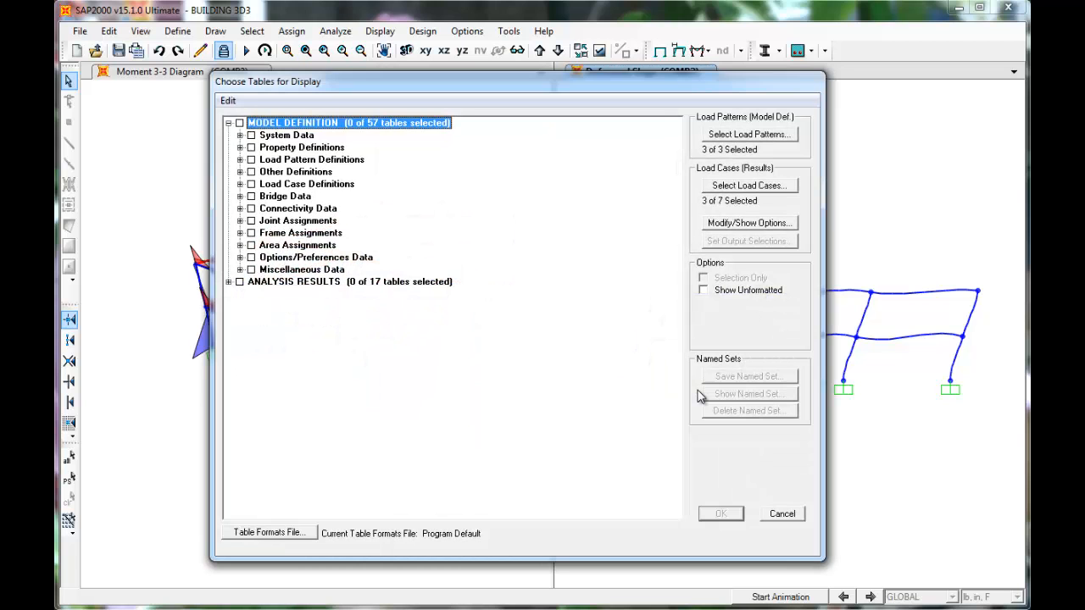
pyautogui.click(240, 281)
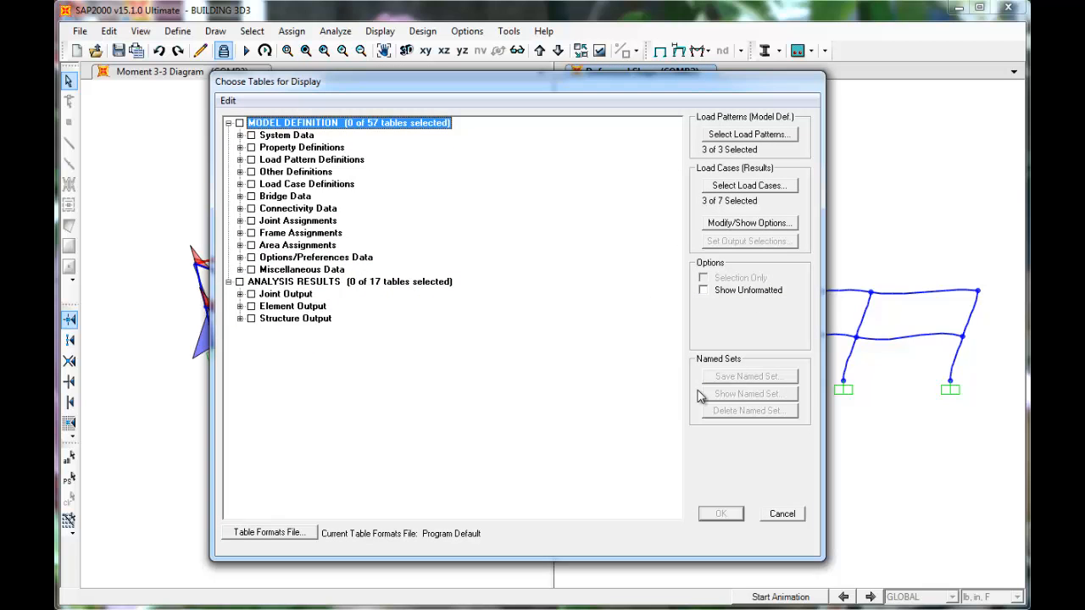
pyautogui.click(241, 293)
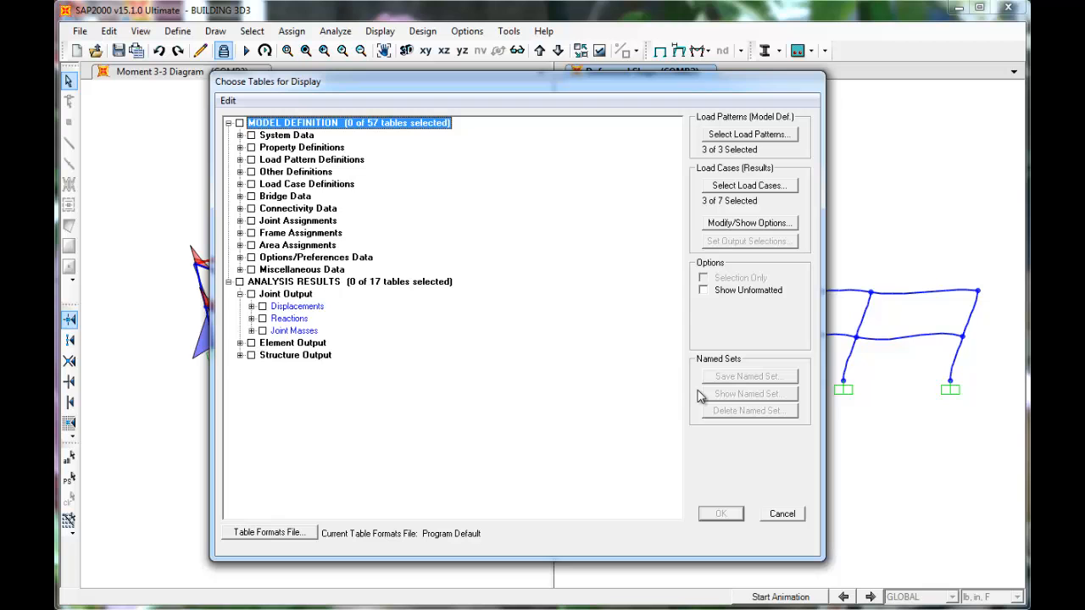
pyautogui.click(250, 305)
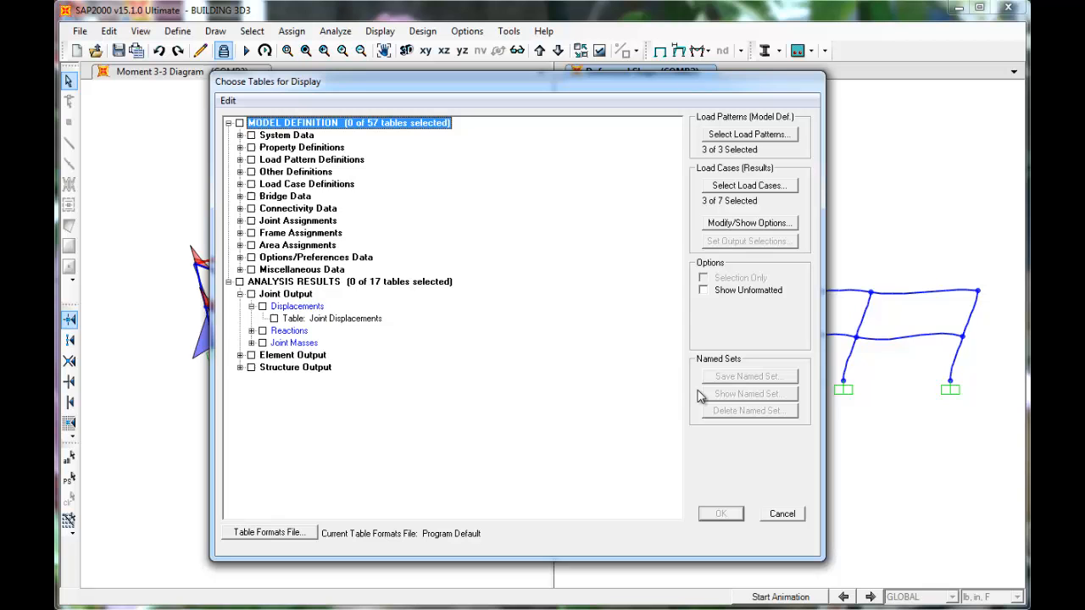
pyautogui.click(274, 318)
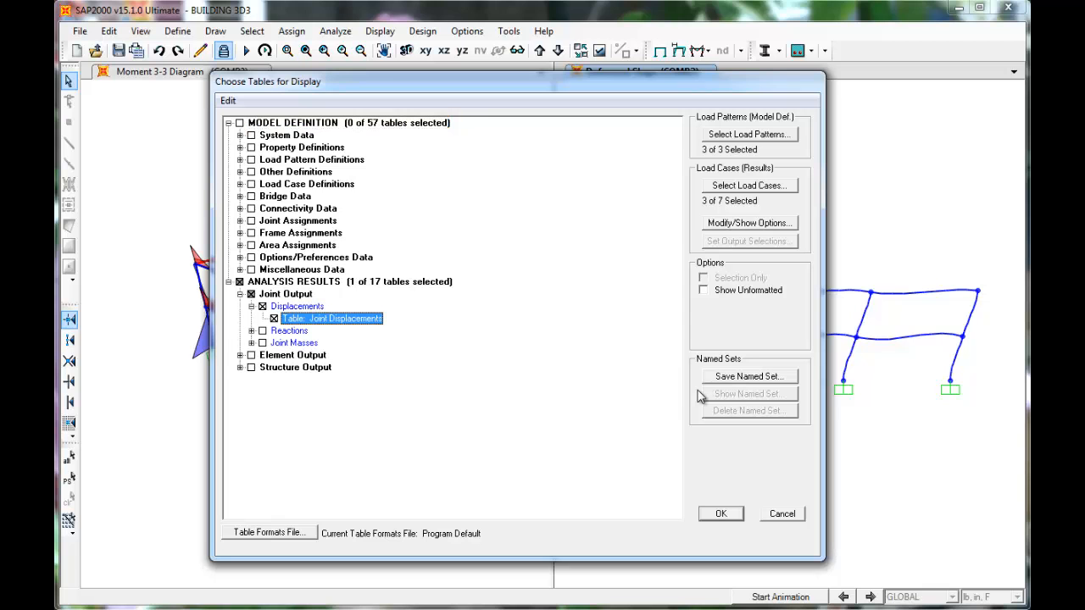
pyautogui.click(721, 514)
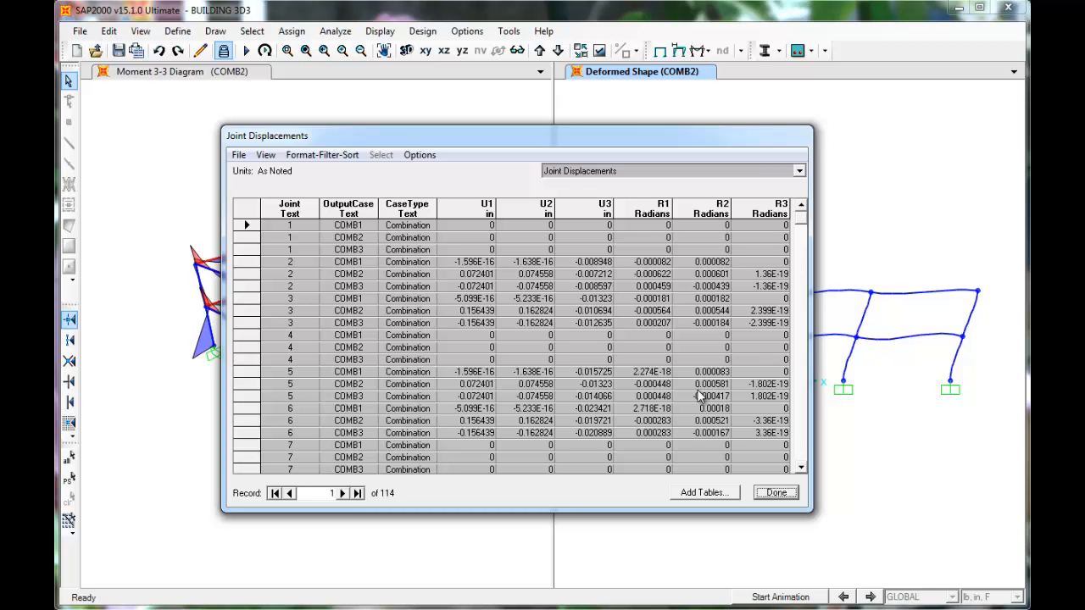
# Scroll through the joint displacement results and close the table
pyautogui.scroll(-3)
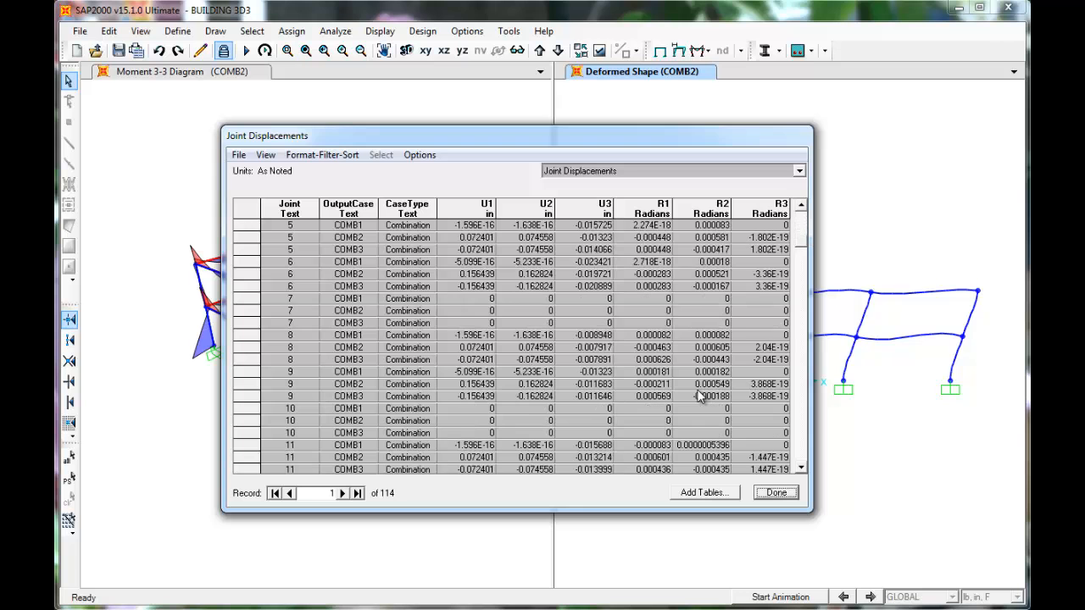
pyautogui.scroll(-3)
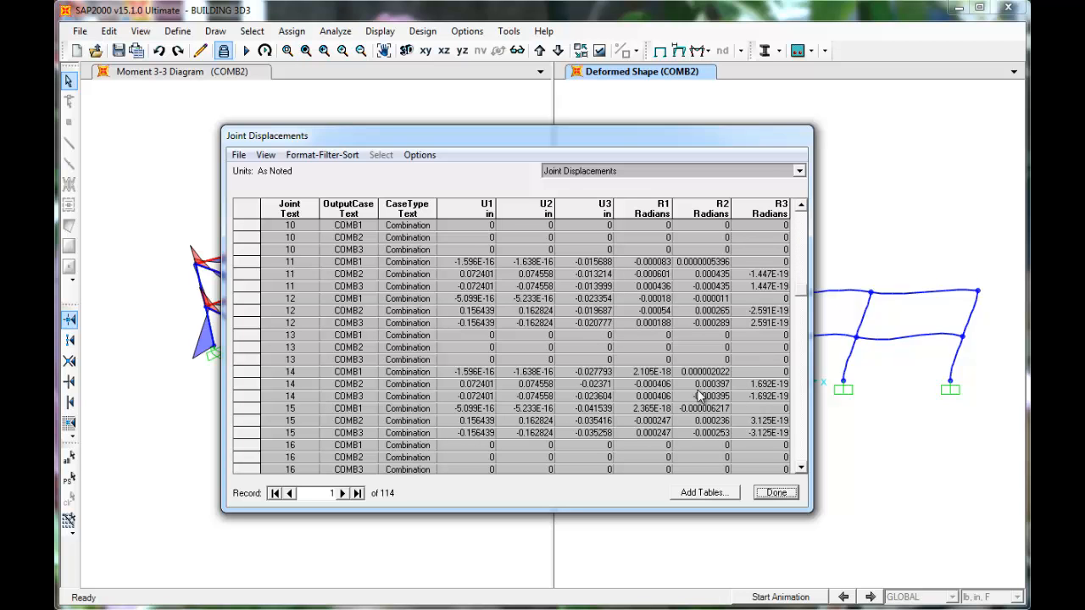
pyautogui.scroll(-3)
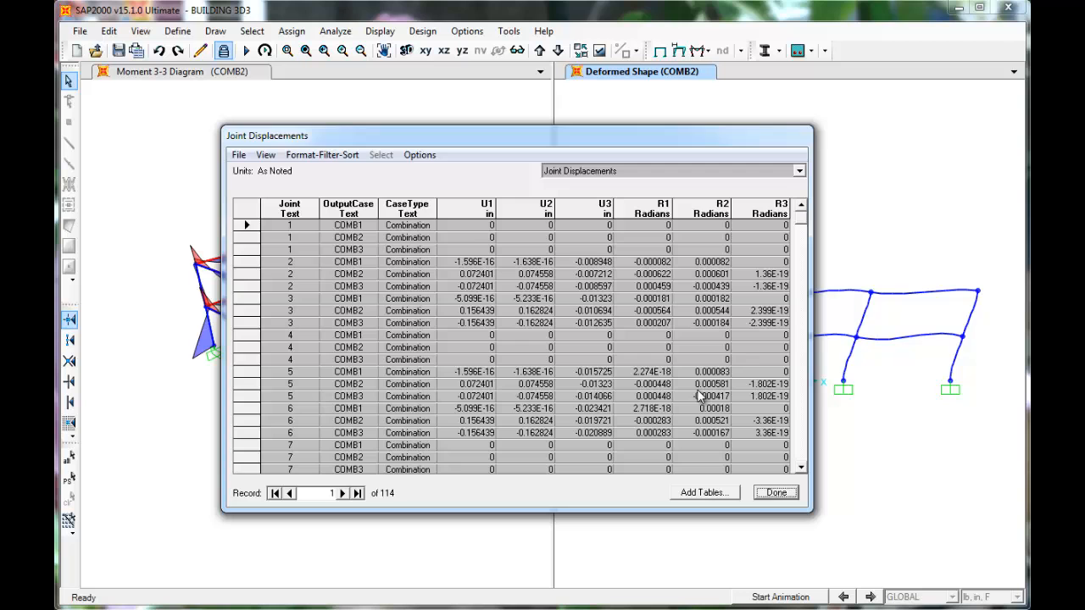
pyautogui.click(773, 492)
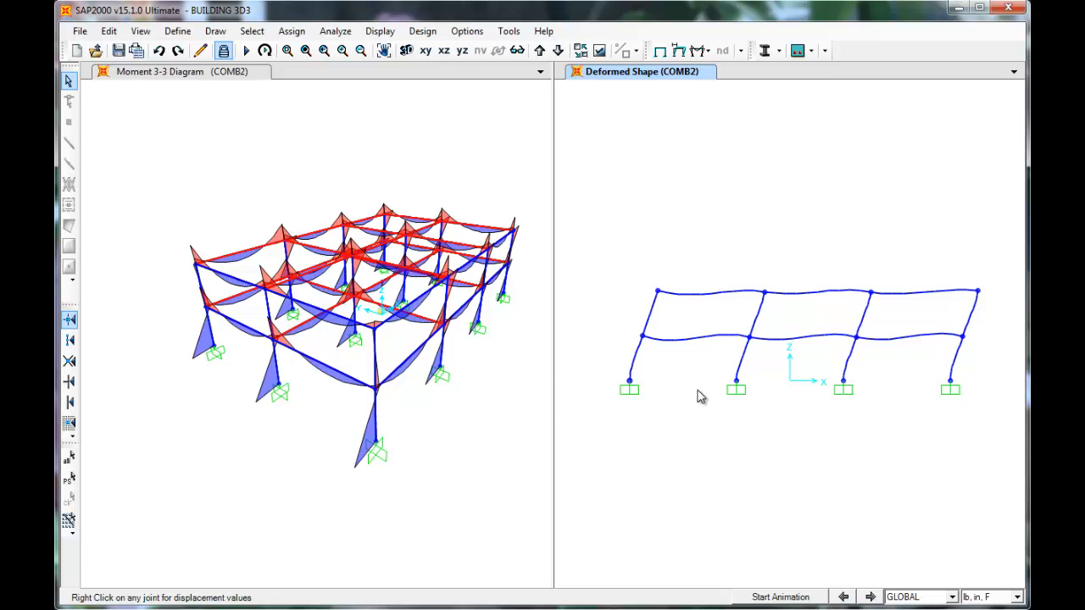